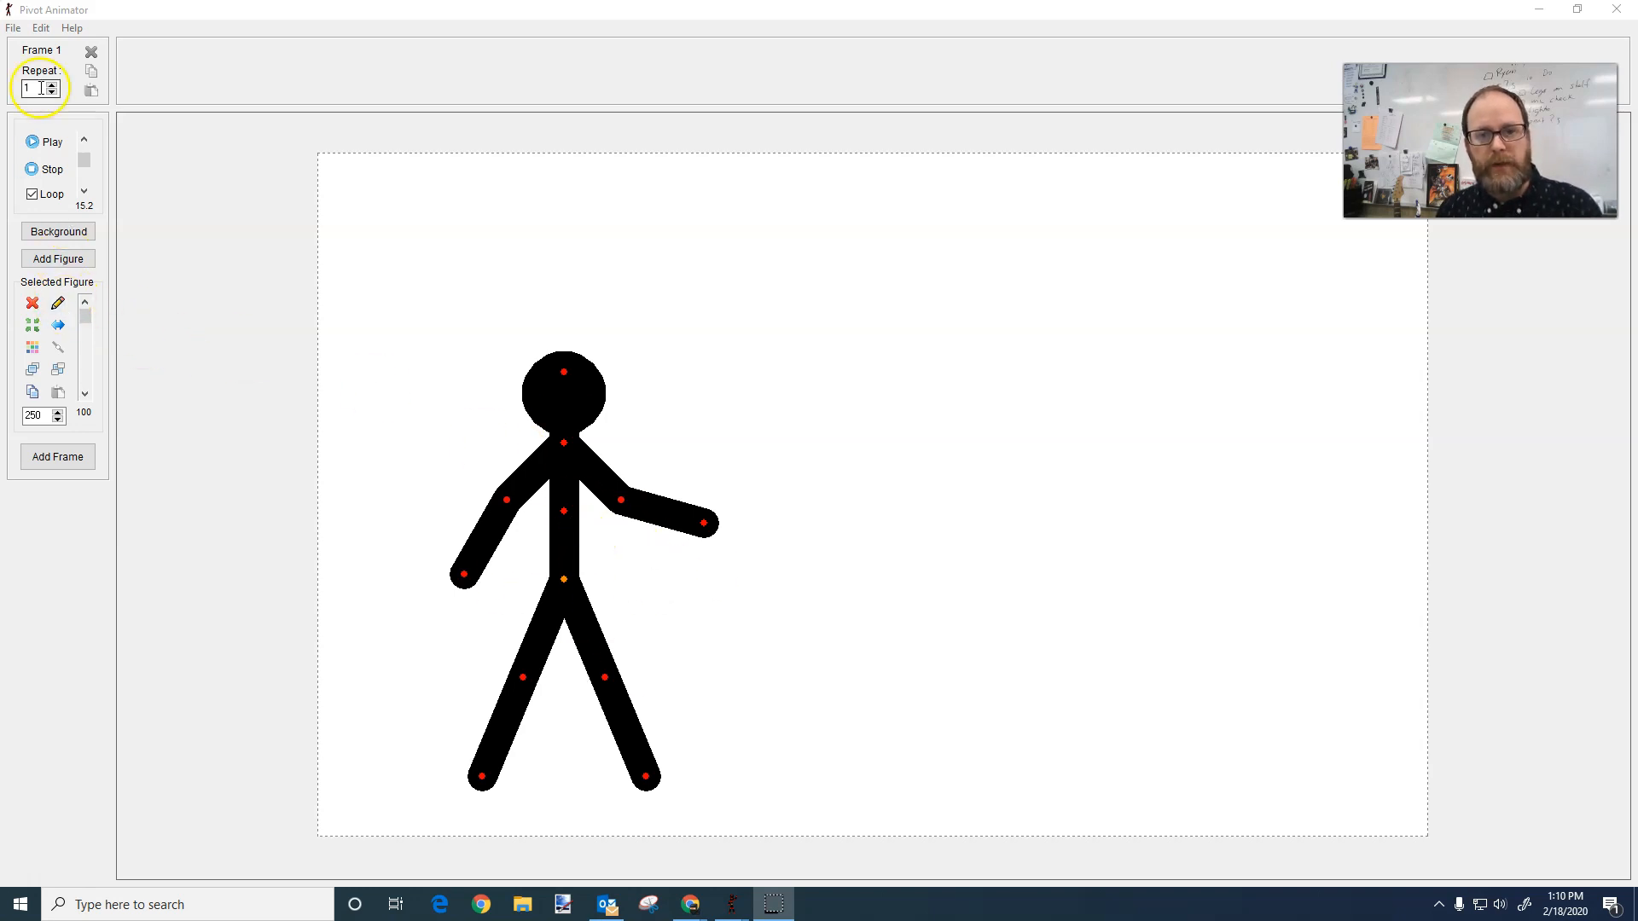
Step: Launch the Stick Figure Builder via File > Create Figure Type
left_click(12, 31)
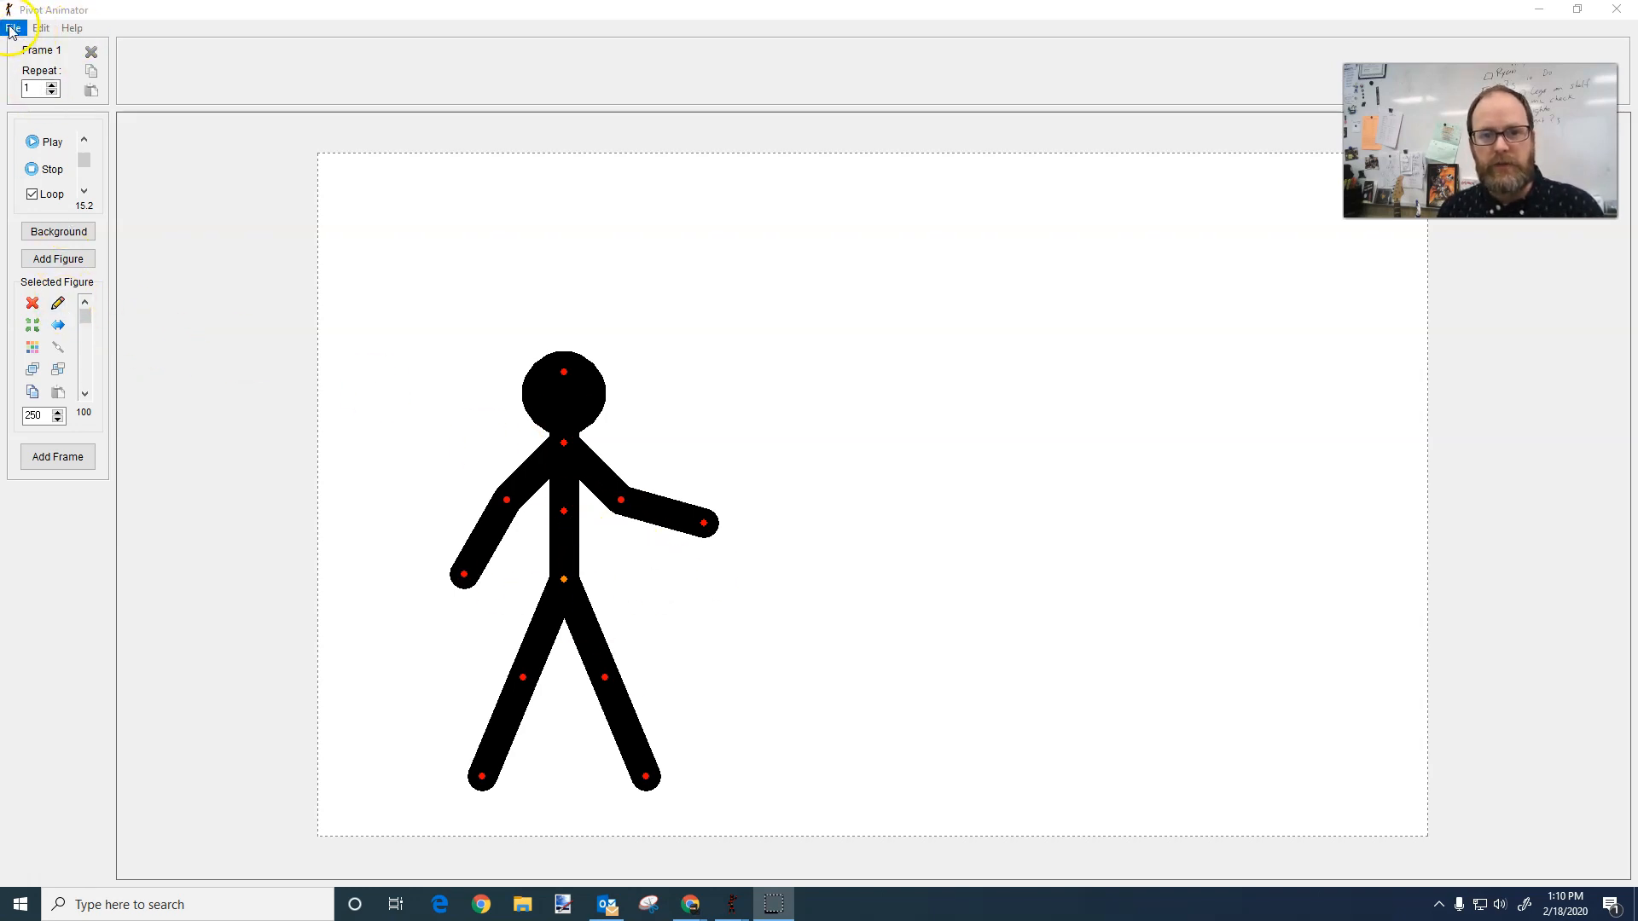
left_click(14, 29)
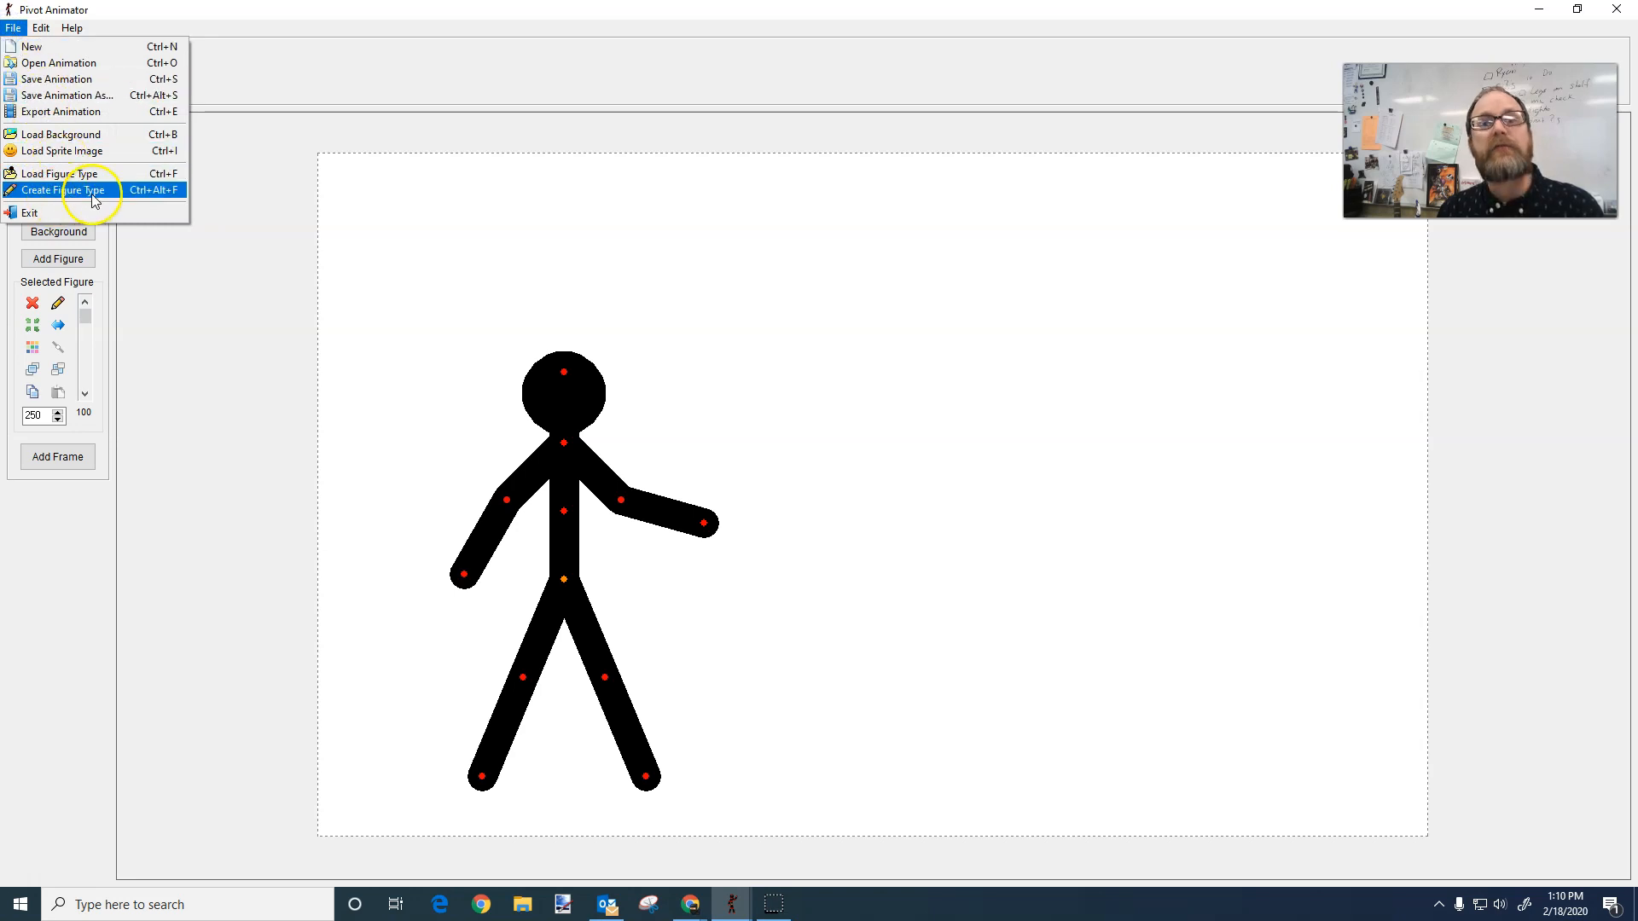
left_click(80, 191)
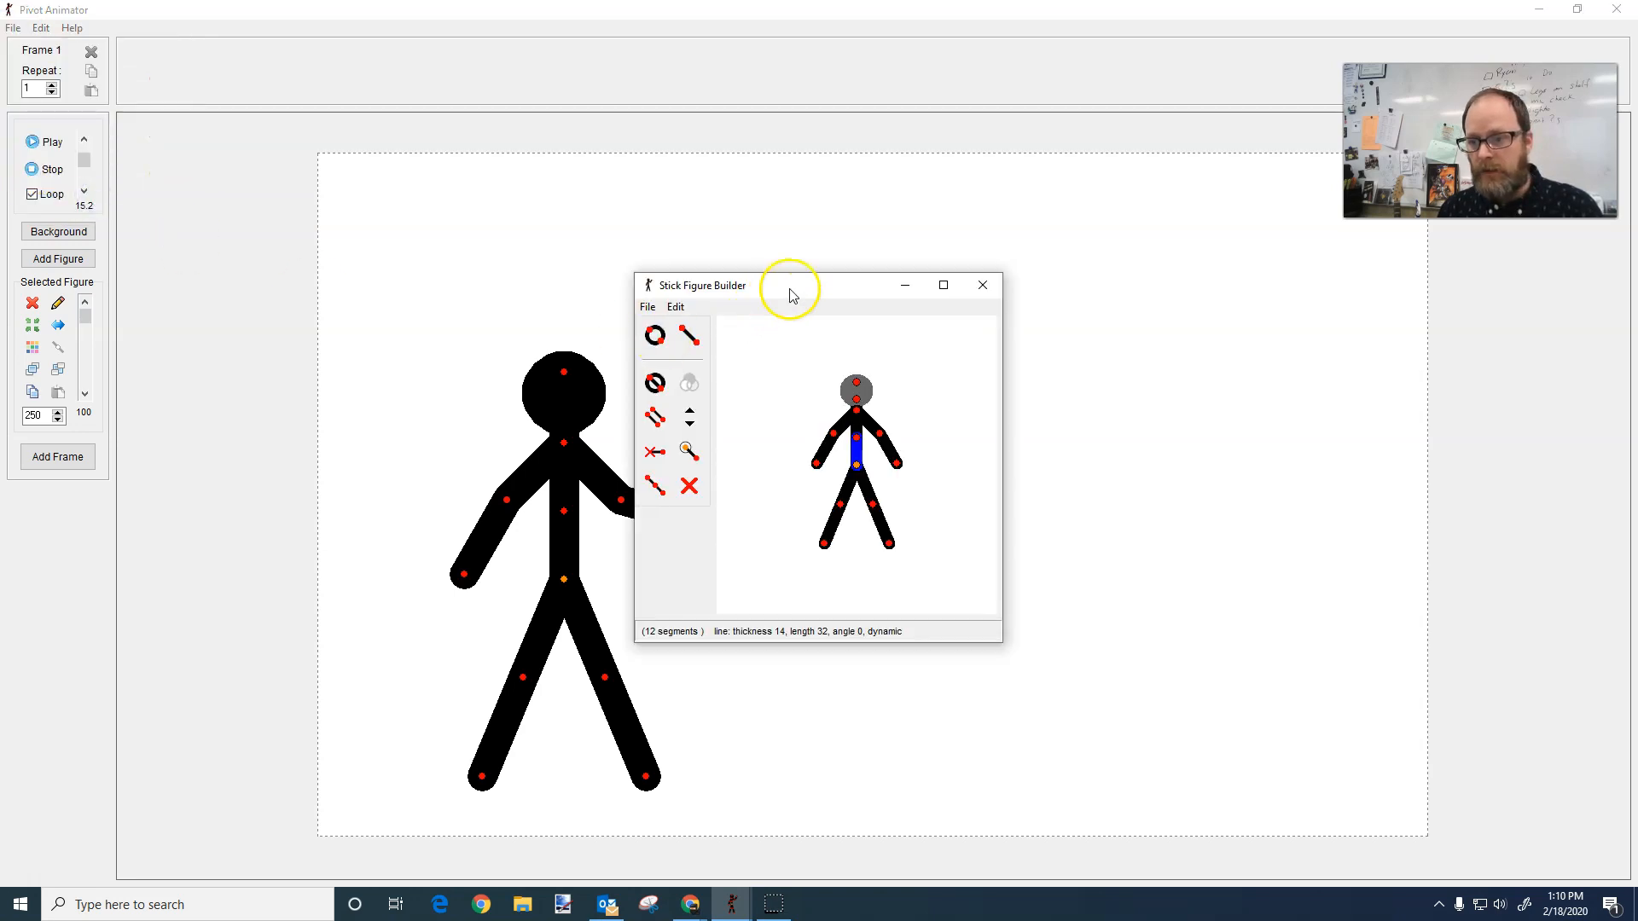
Step: Move the builder window aside and delete the default figure's segments down to one
left_click_drag(788, 285, 957, 292)
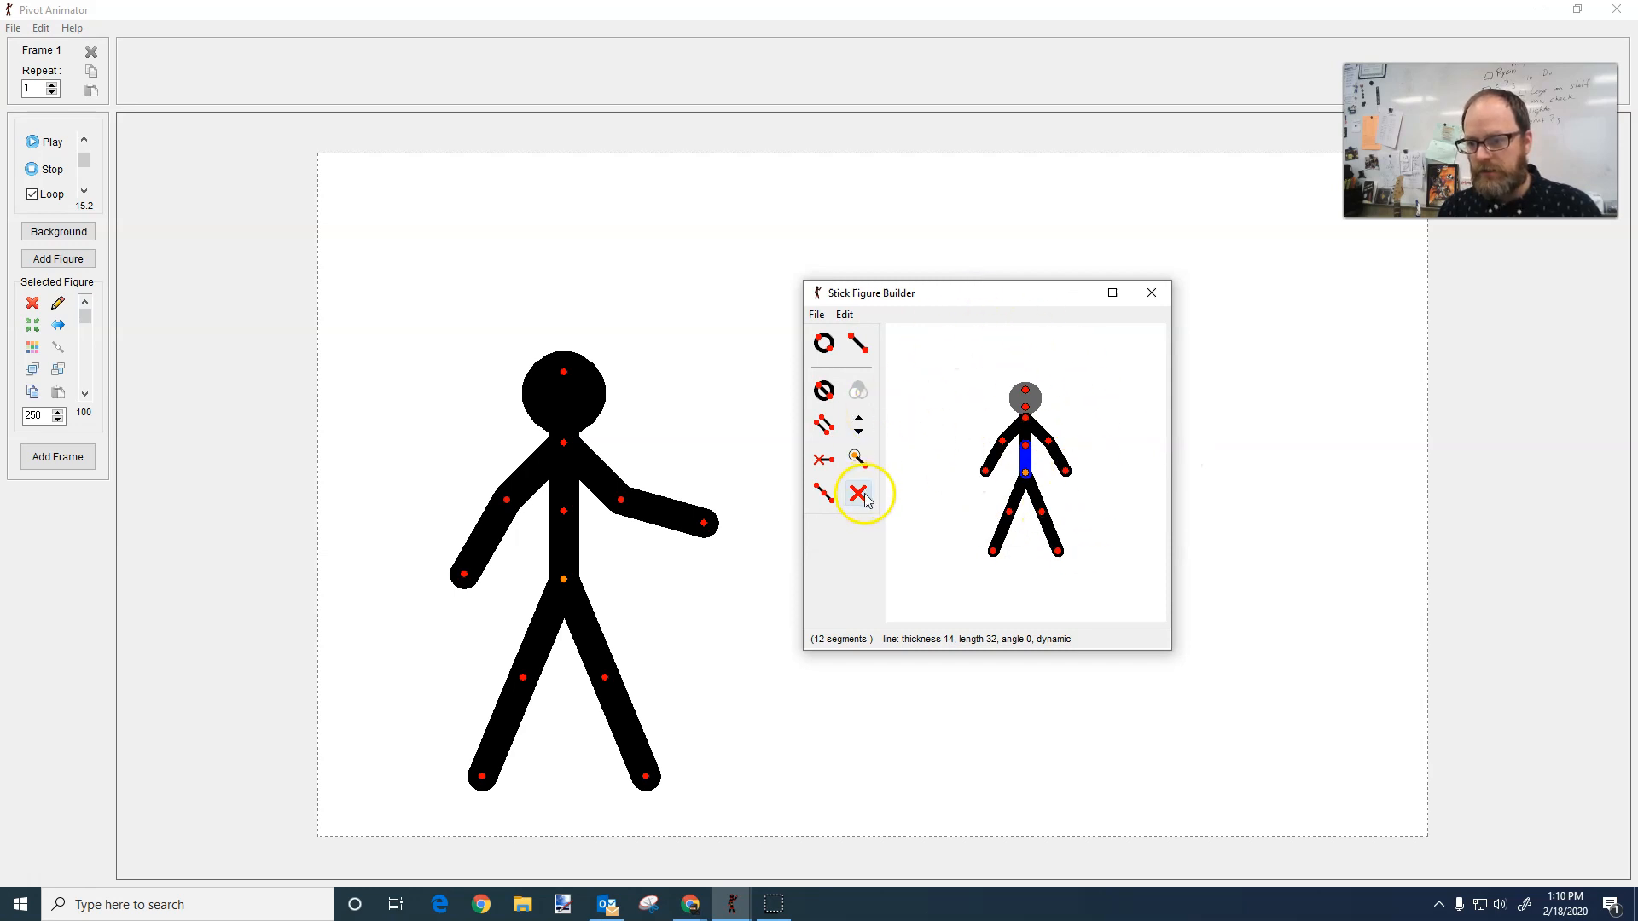
left_click(858, 491)
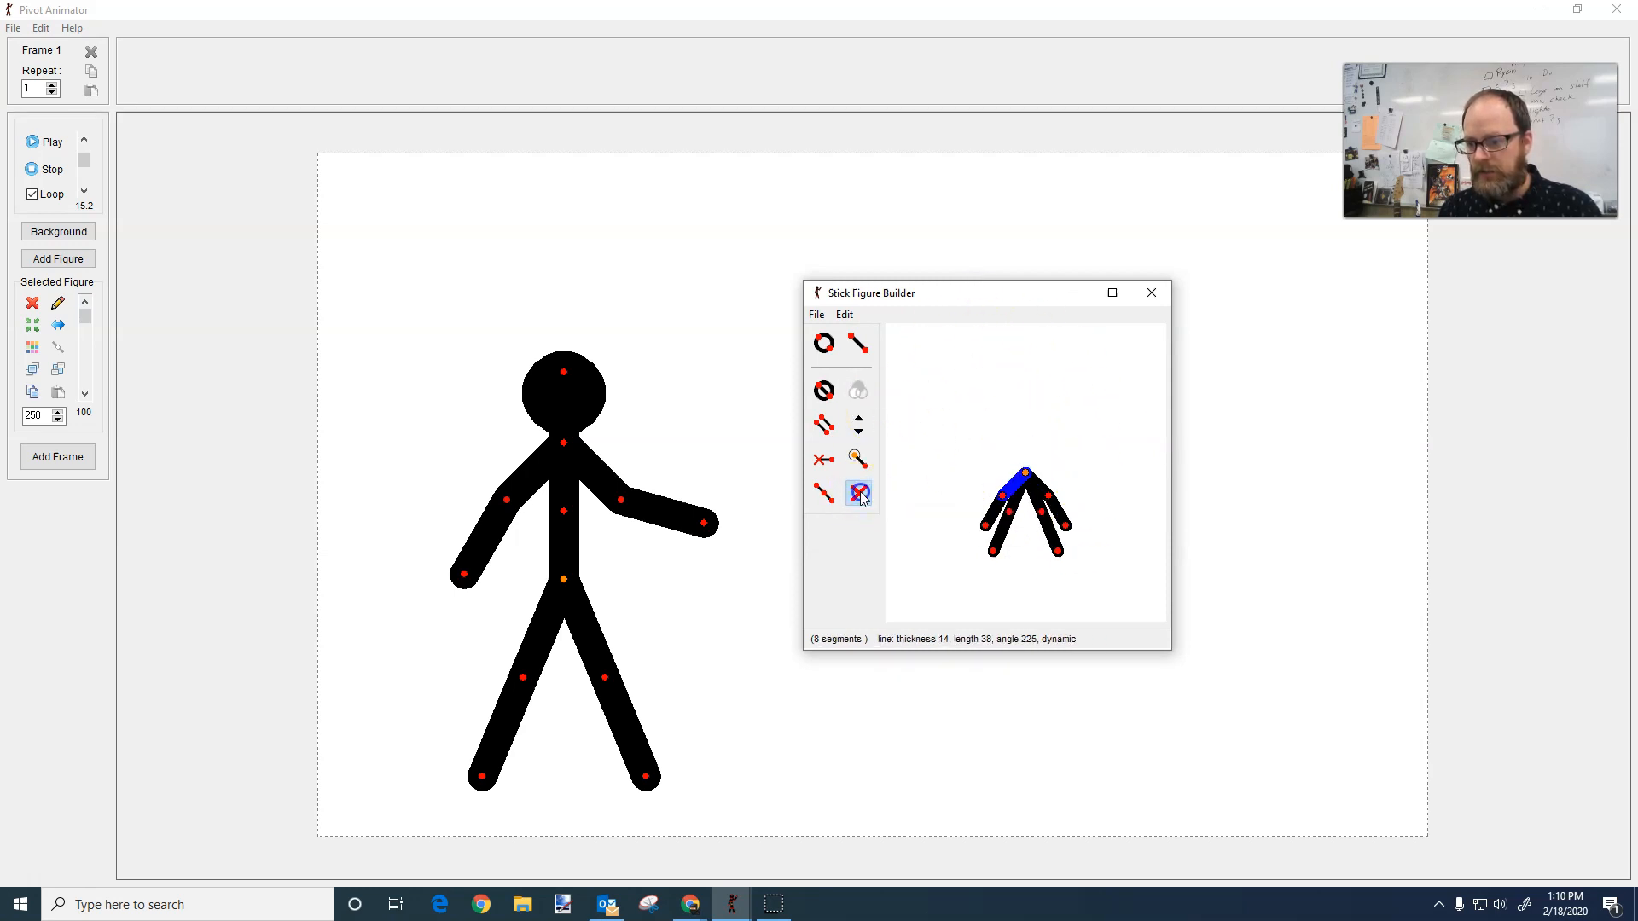
left_click(859, 493)
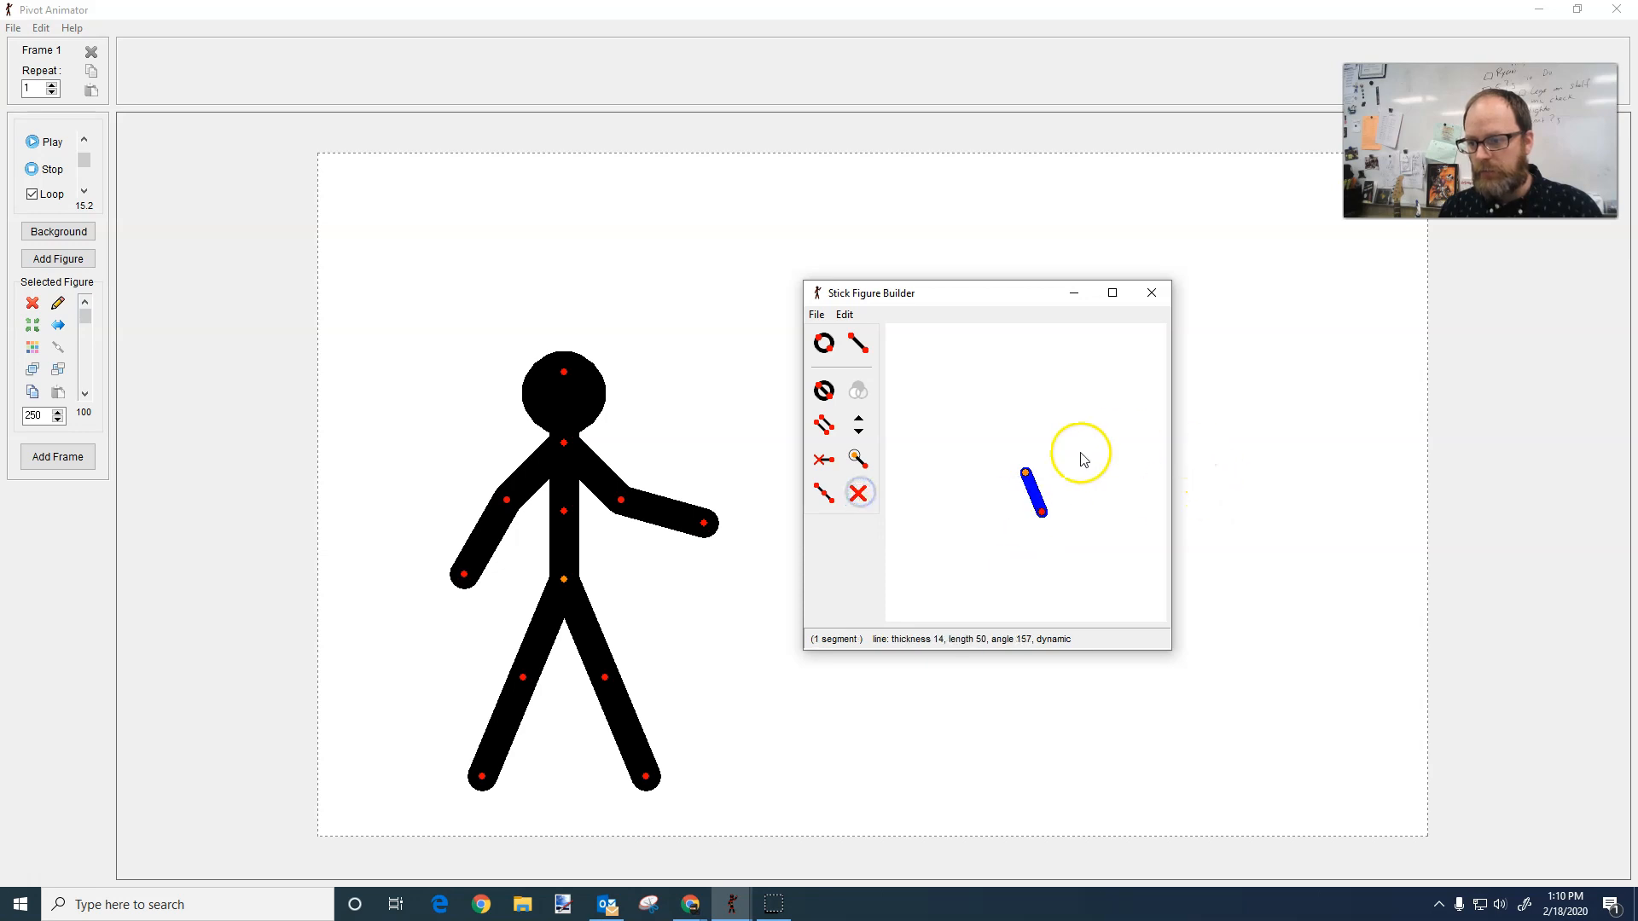
Step: Resize and rotate the remaining segment so it angles upward
left_click_drag(1044, 505, 1008, 471)
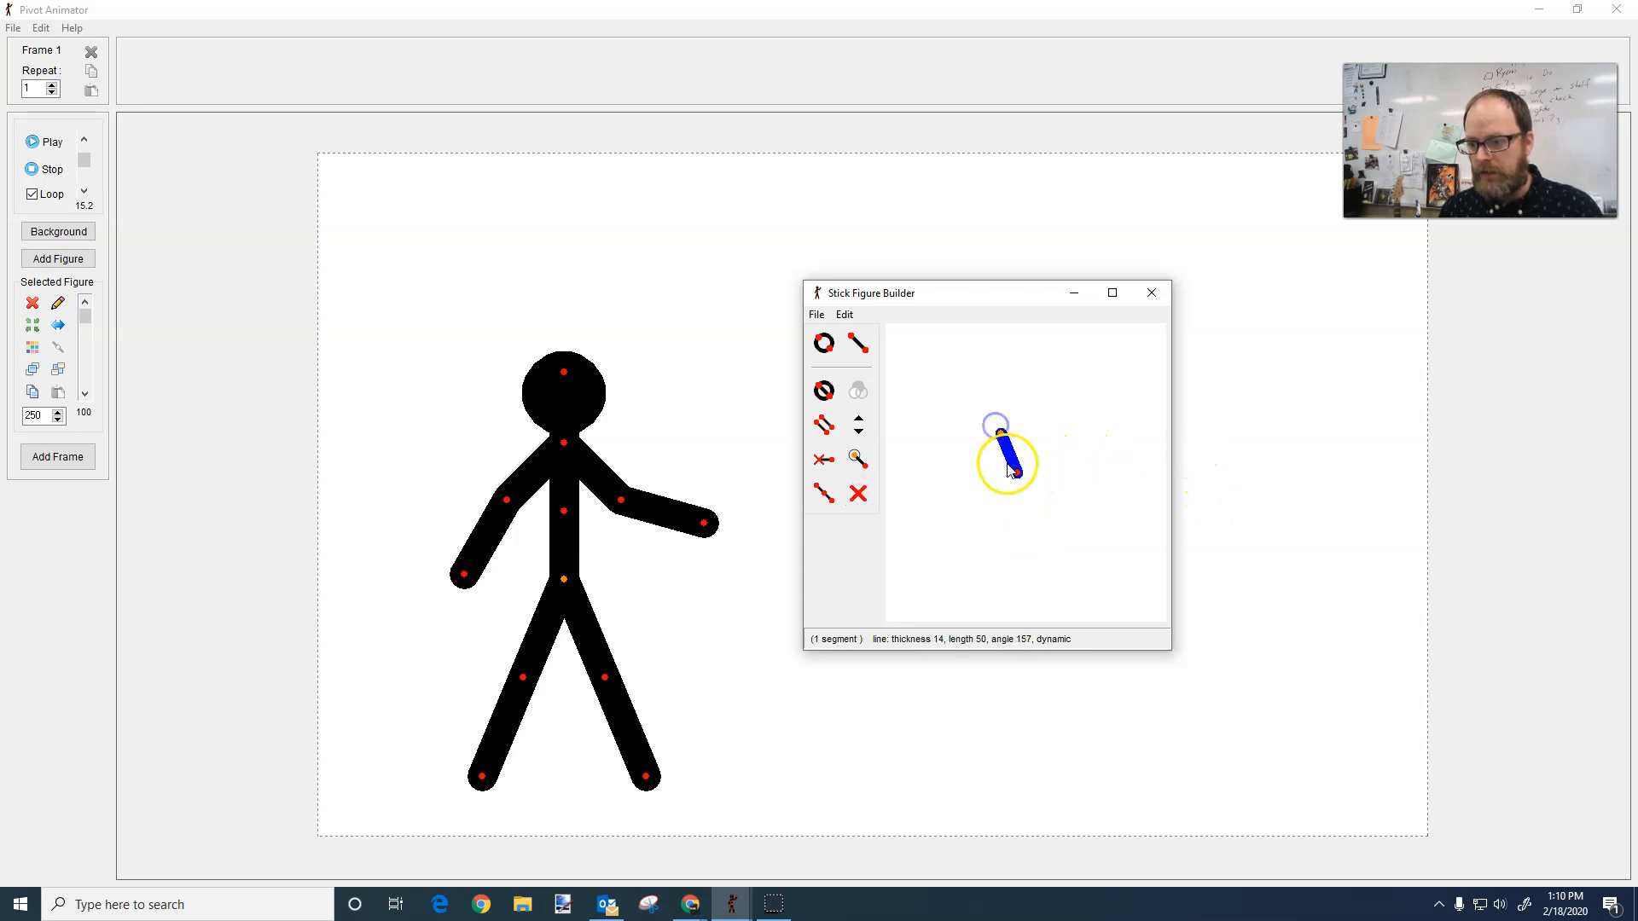
left_click_drag(1007, 482, 1034, 450)
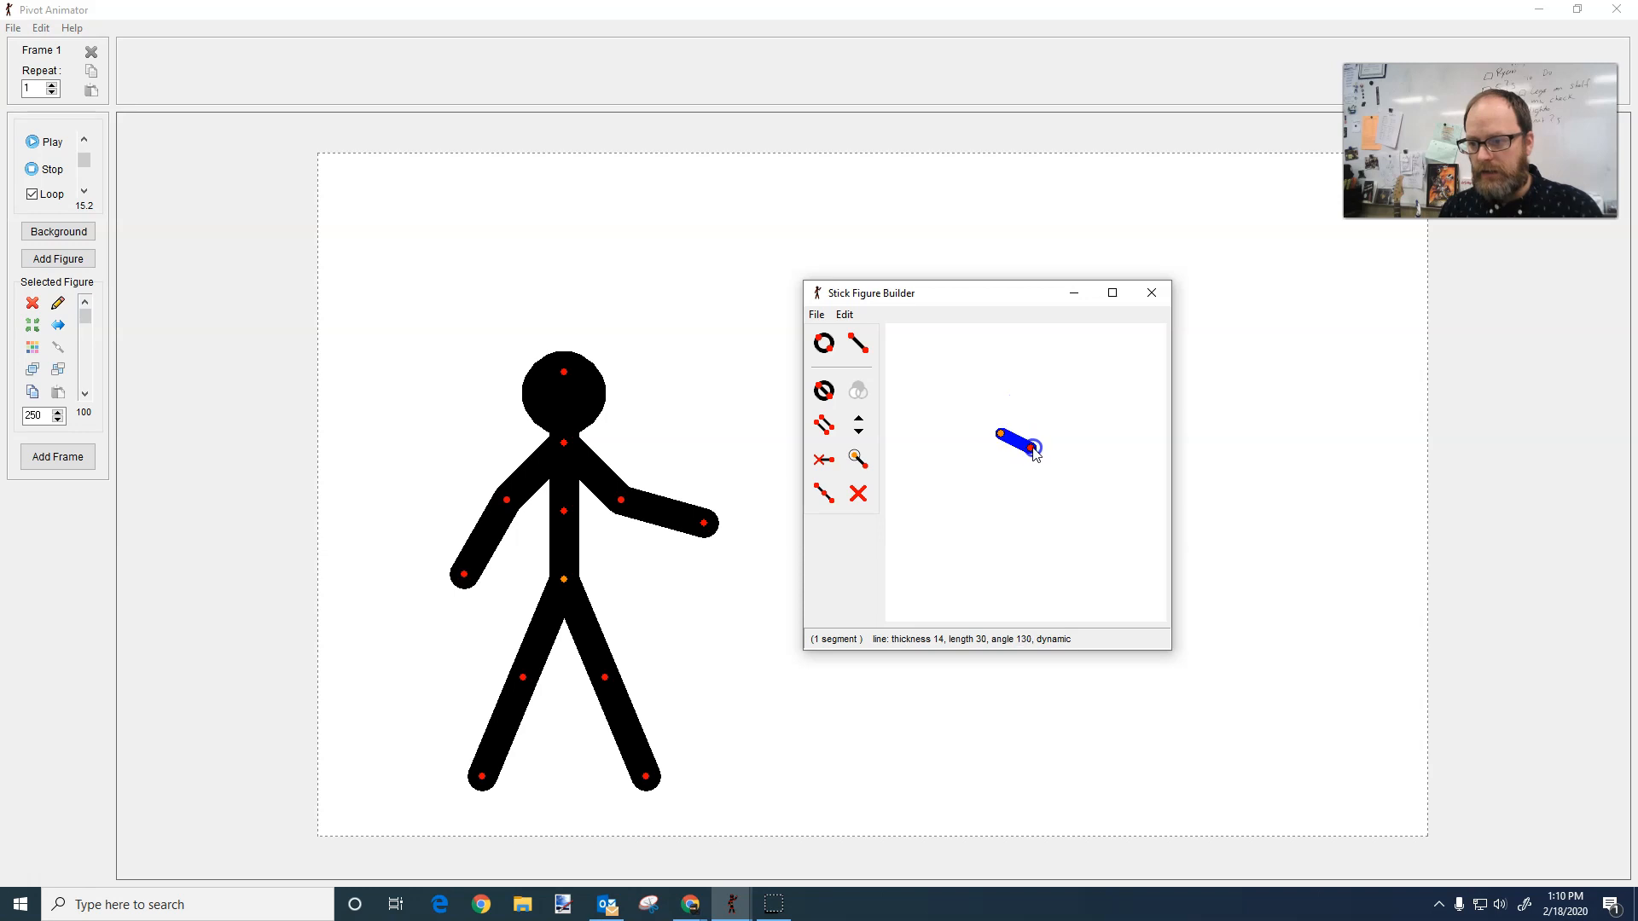
left_click_drag(1034, 449, 1077, 595)
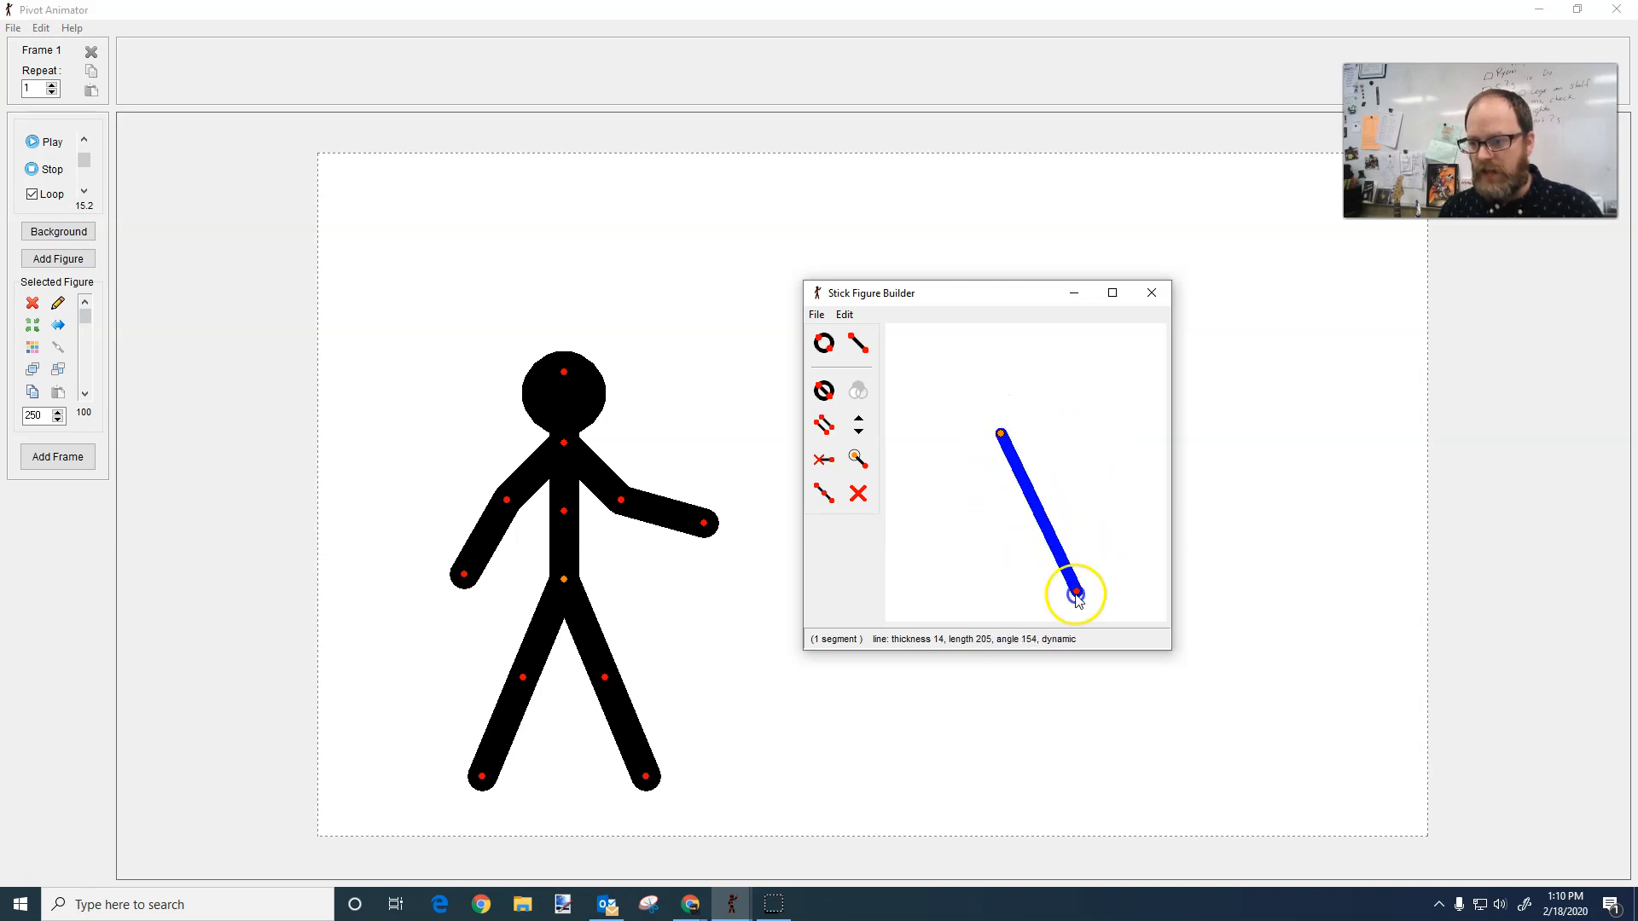
left_click_drag(1076, 596, 1069, 381)
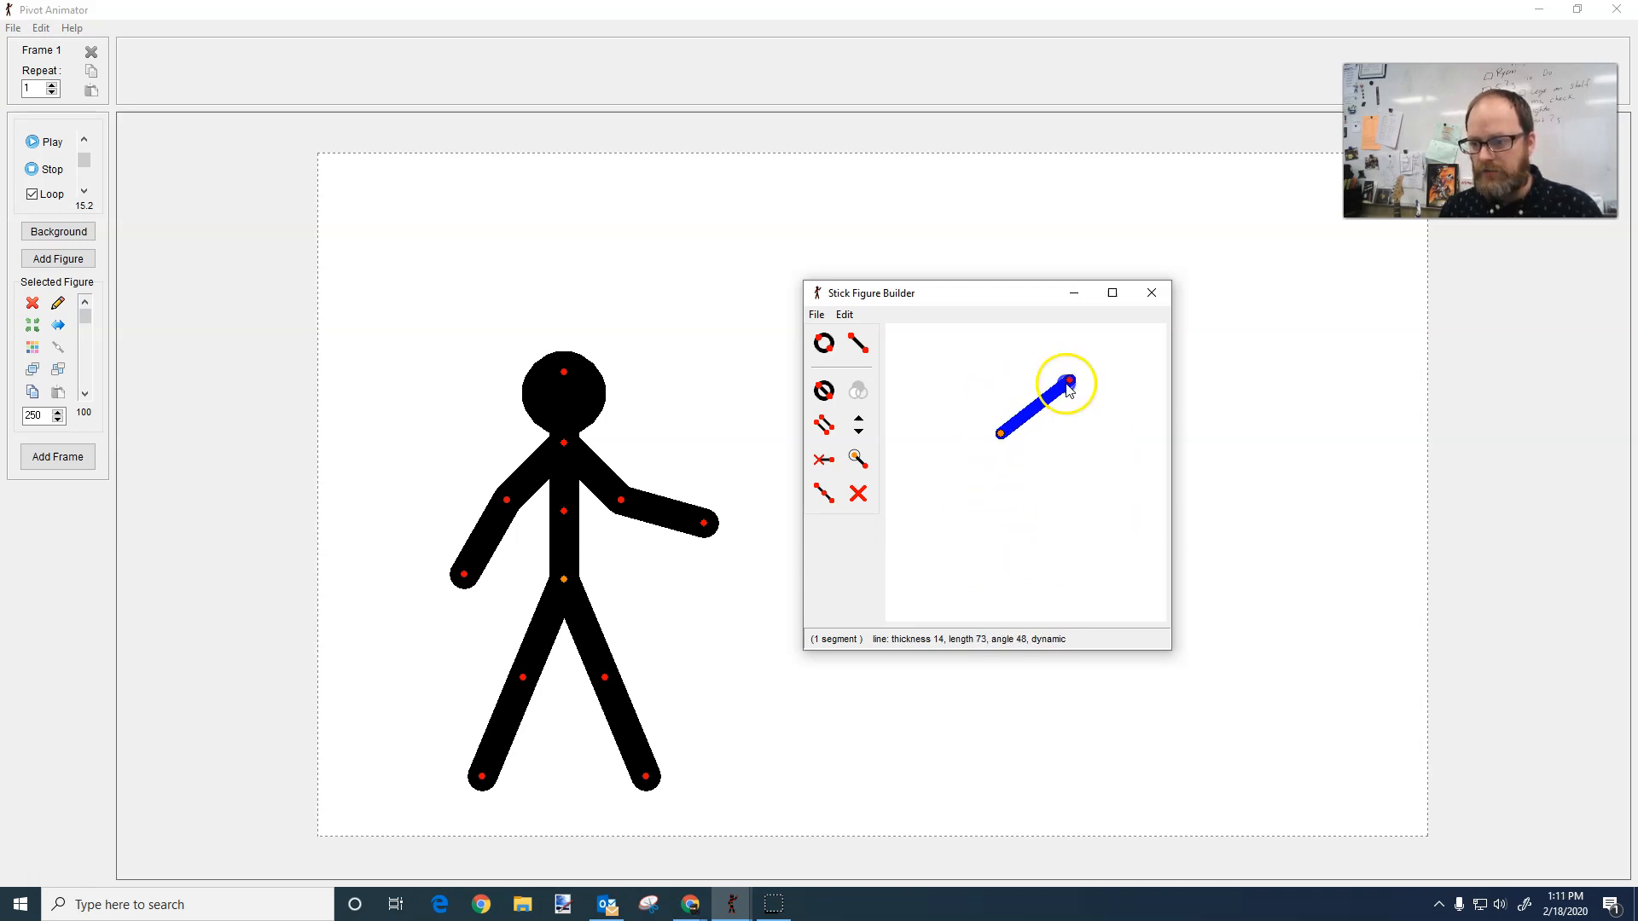
Step: Toggle Edit Mode and shrink the segment into a short horizontal stub
left_click(843, 314)
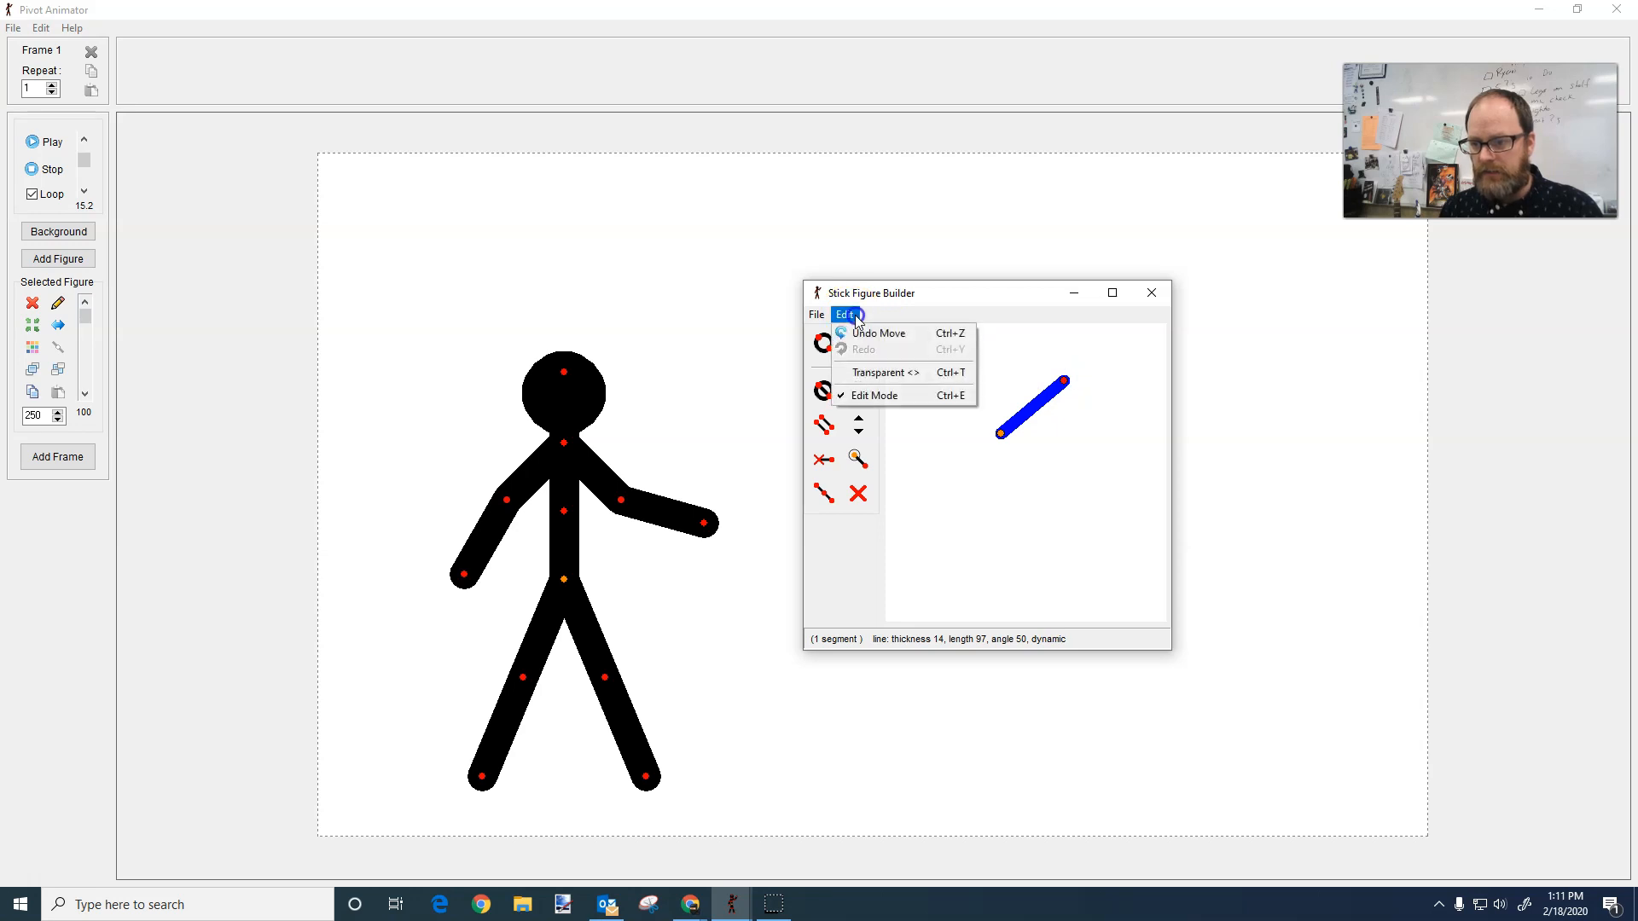
mouse_move(887, 396)
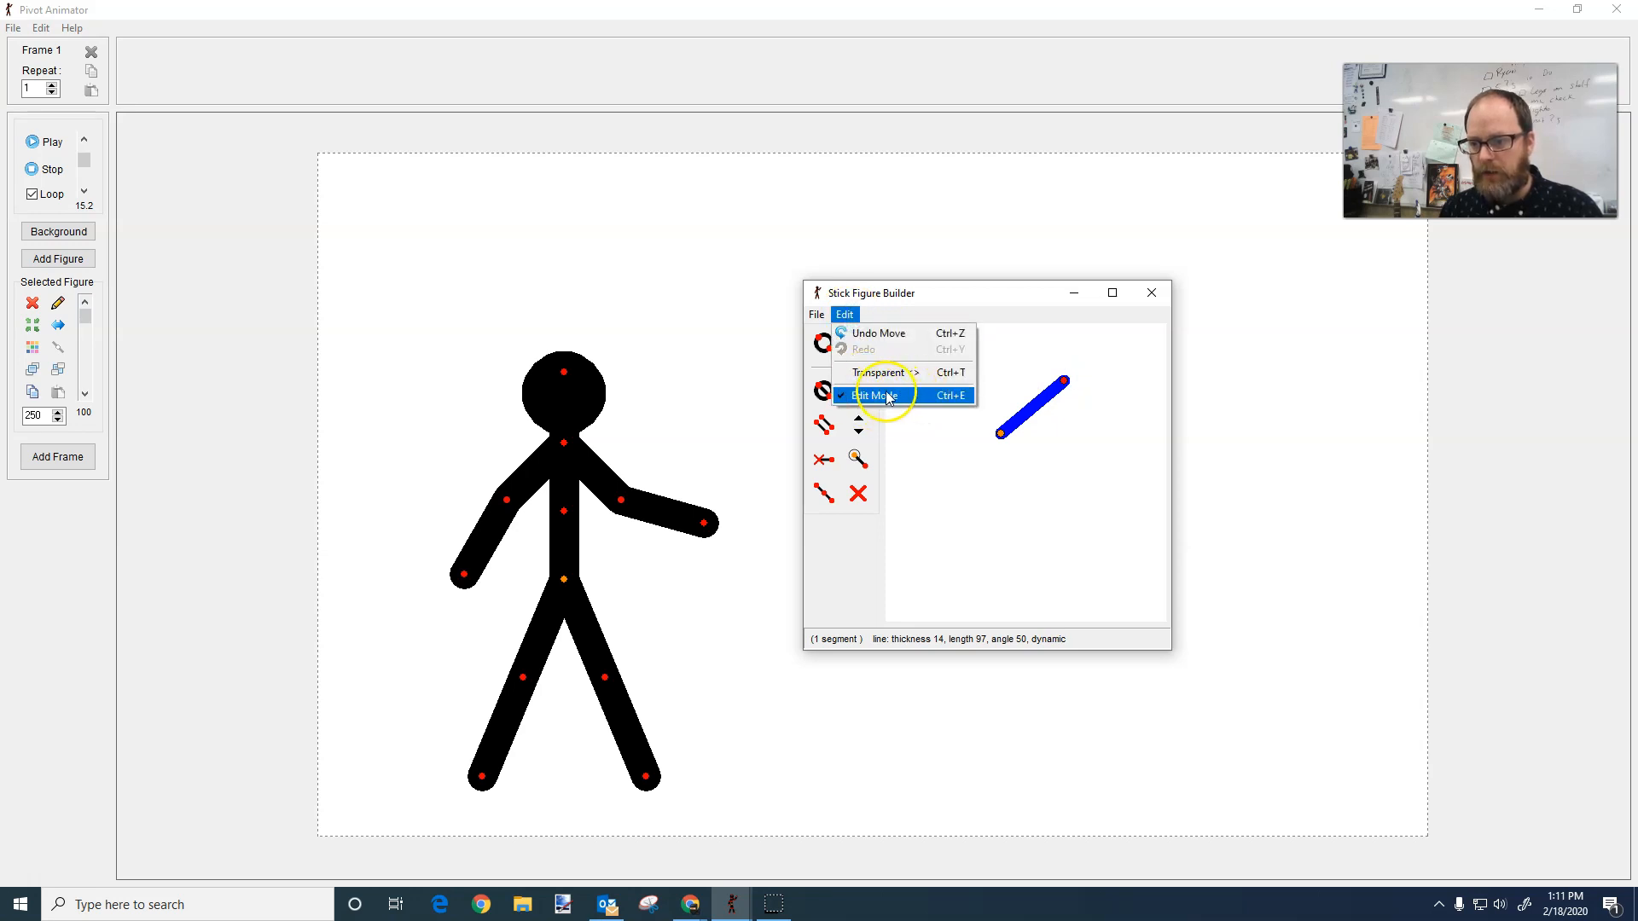
left_click(878, 396)
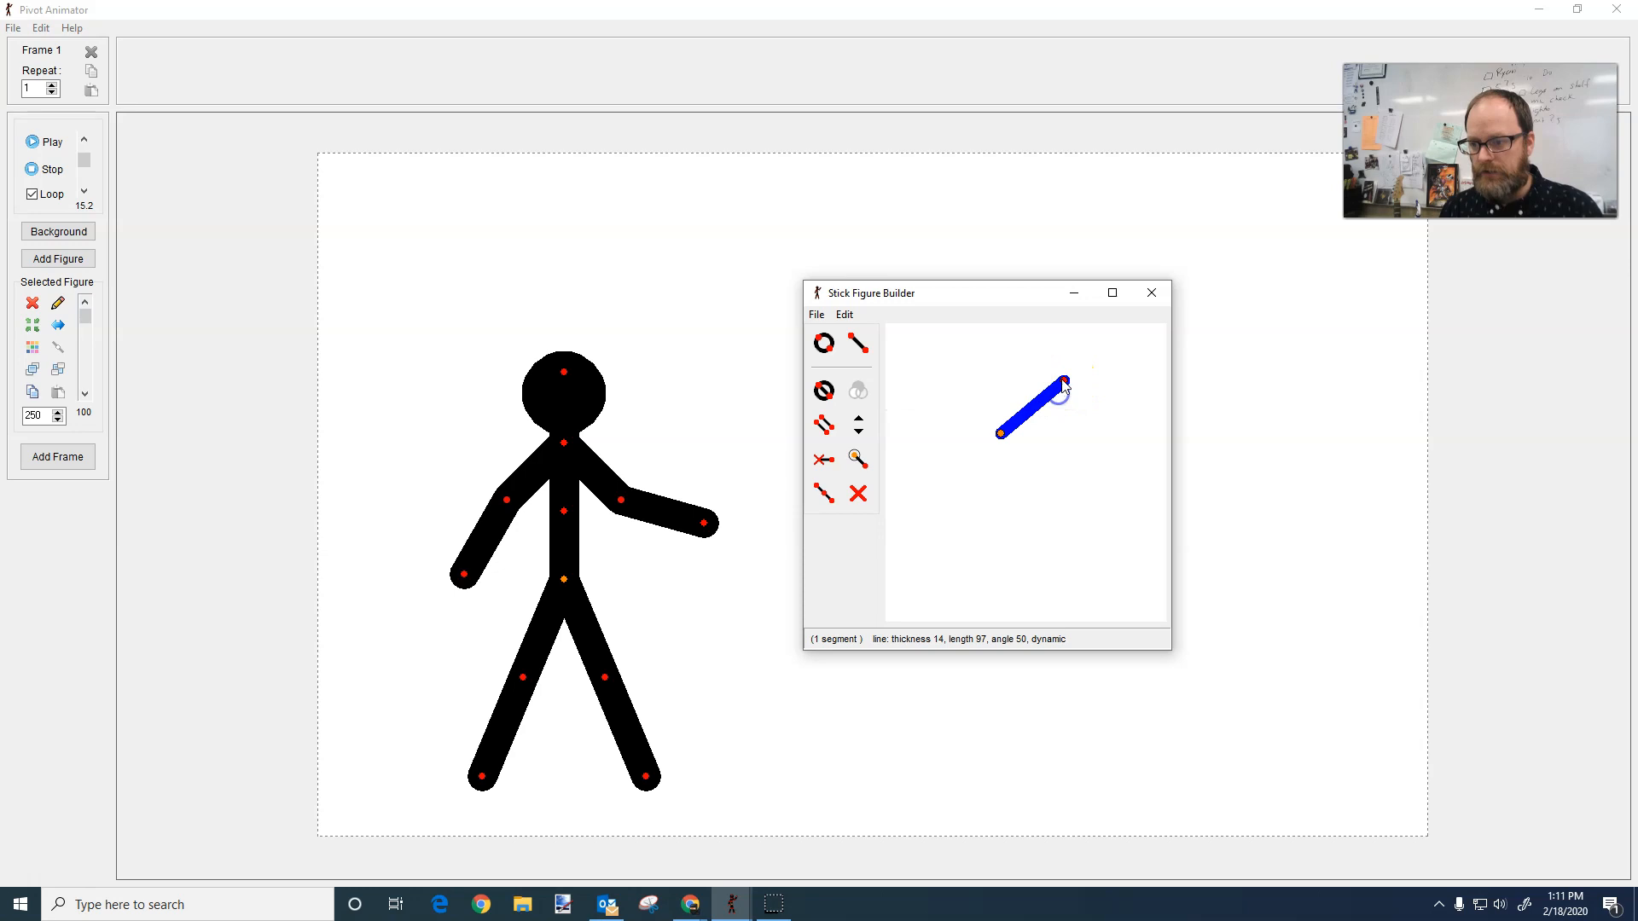
left_click_drag(1063, 384, 1053, 408)
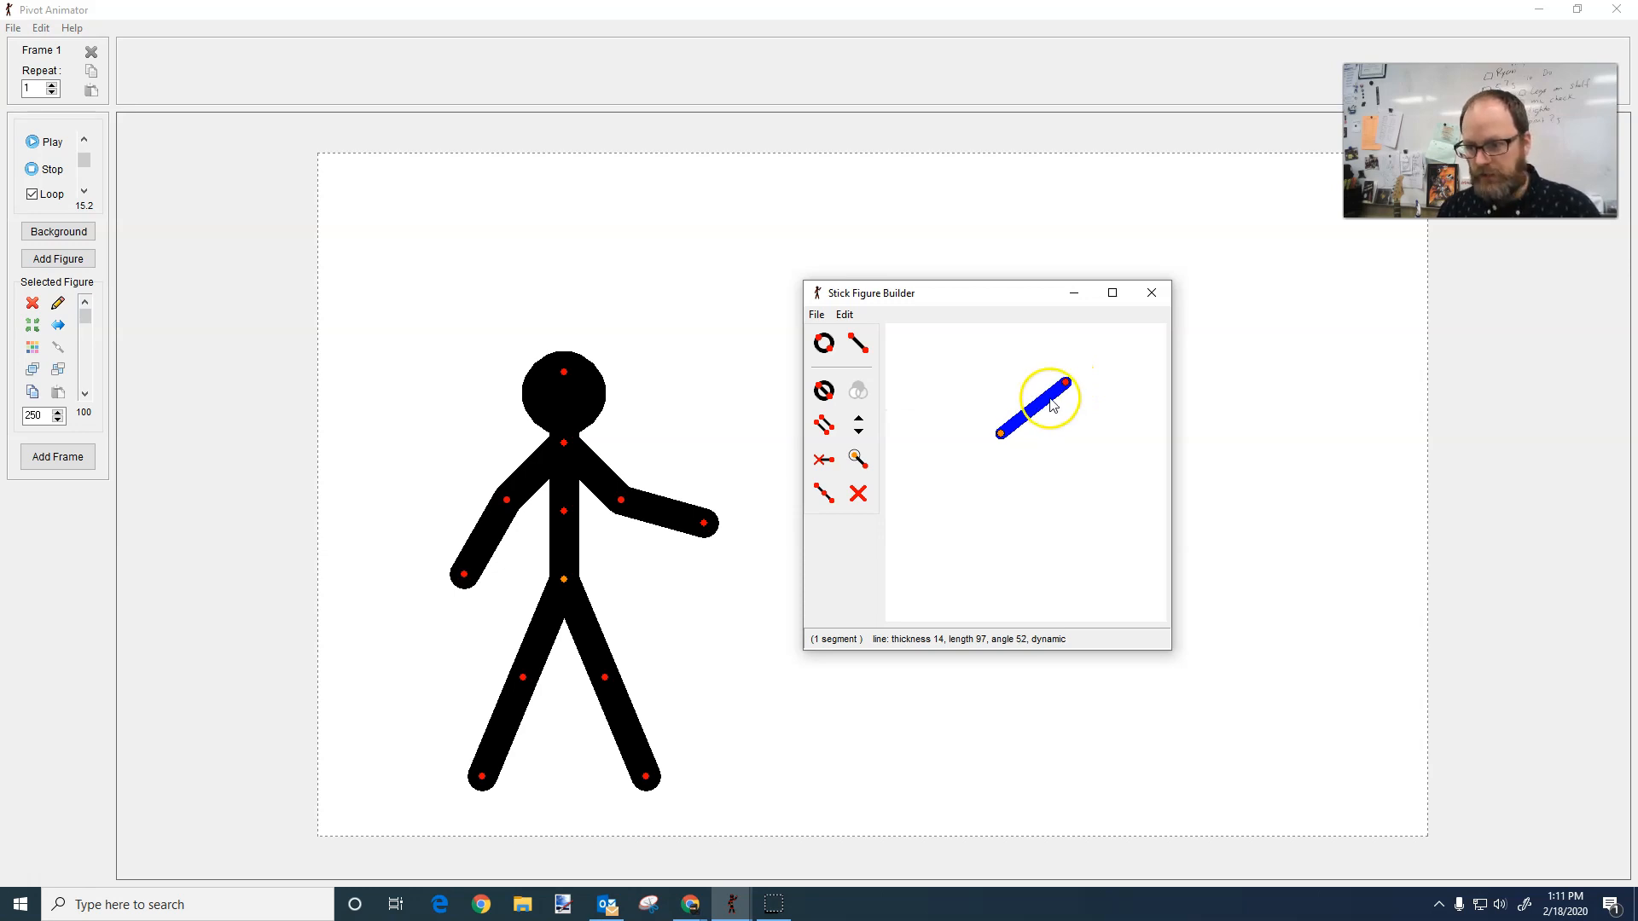
left_click_drag(1053, 406, 1034, 432)
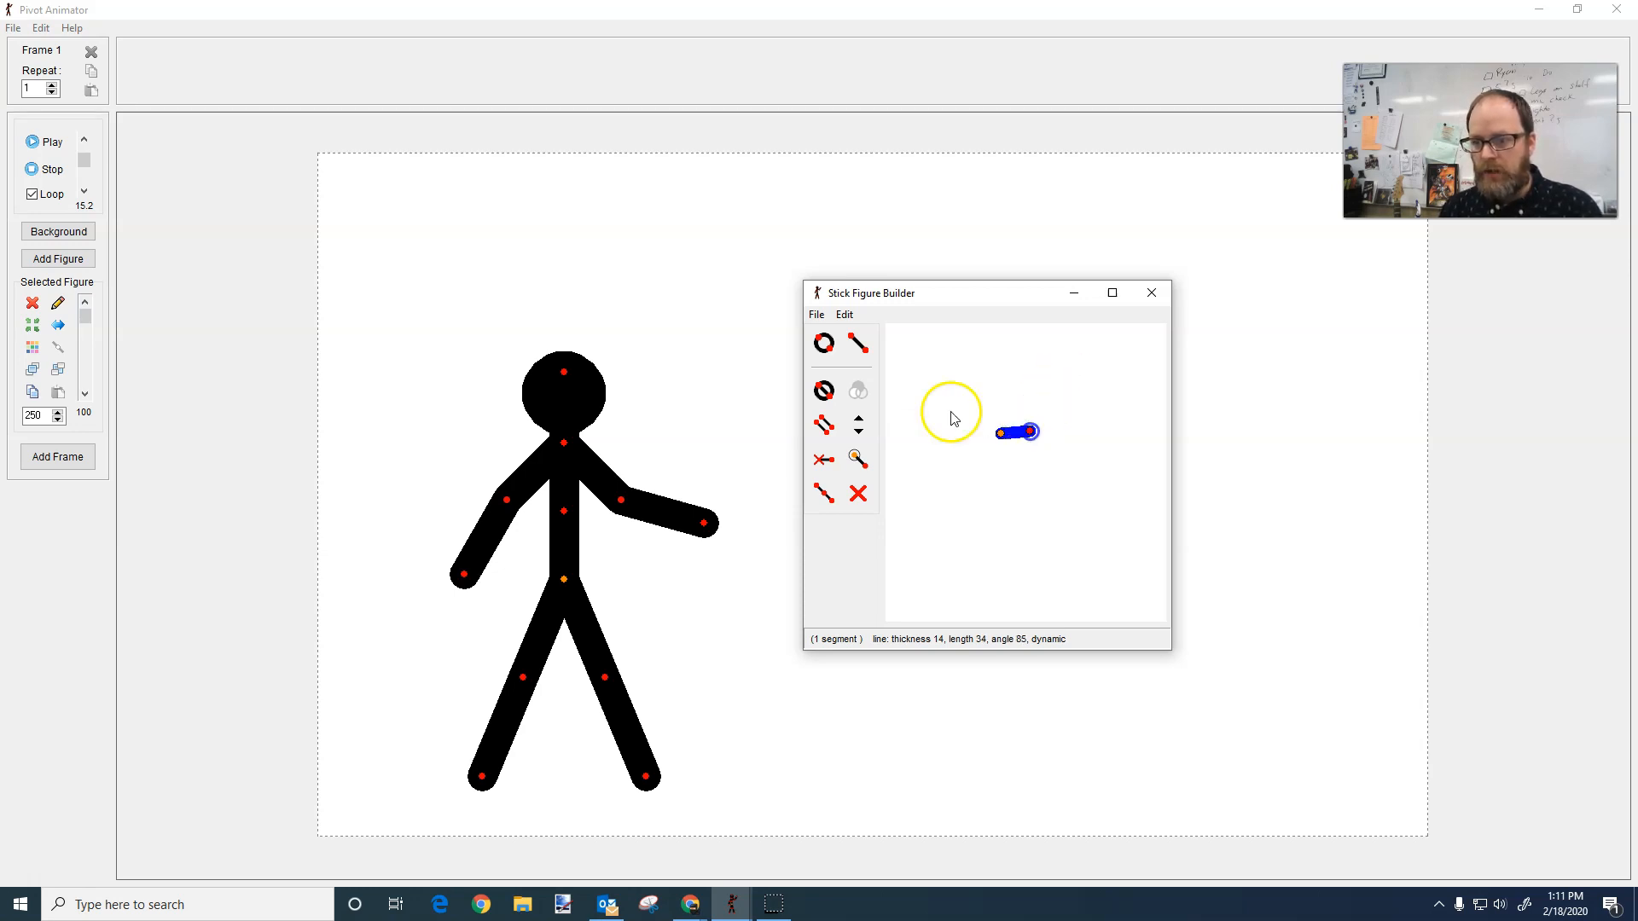
Step: Add a circle segment to the stub's end and remove the leftover line
left_click(824, 343)
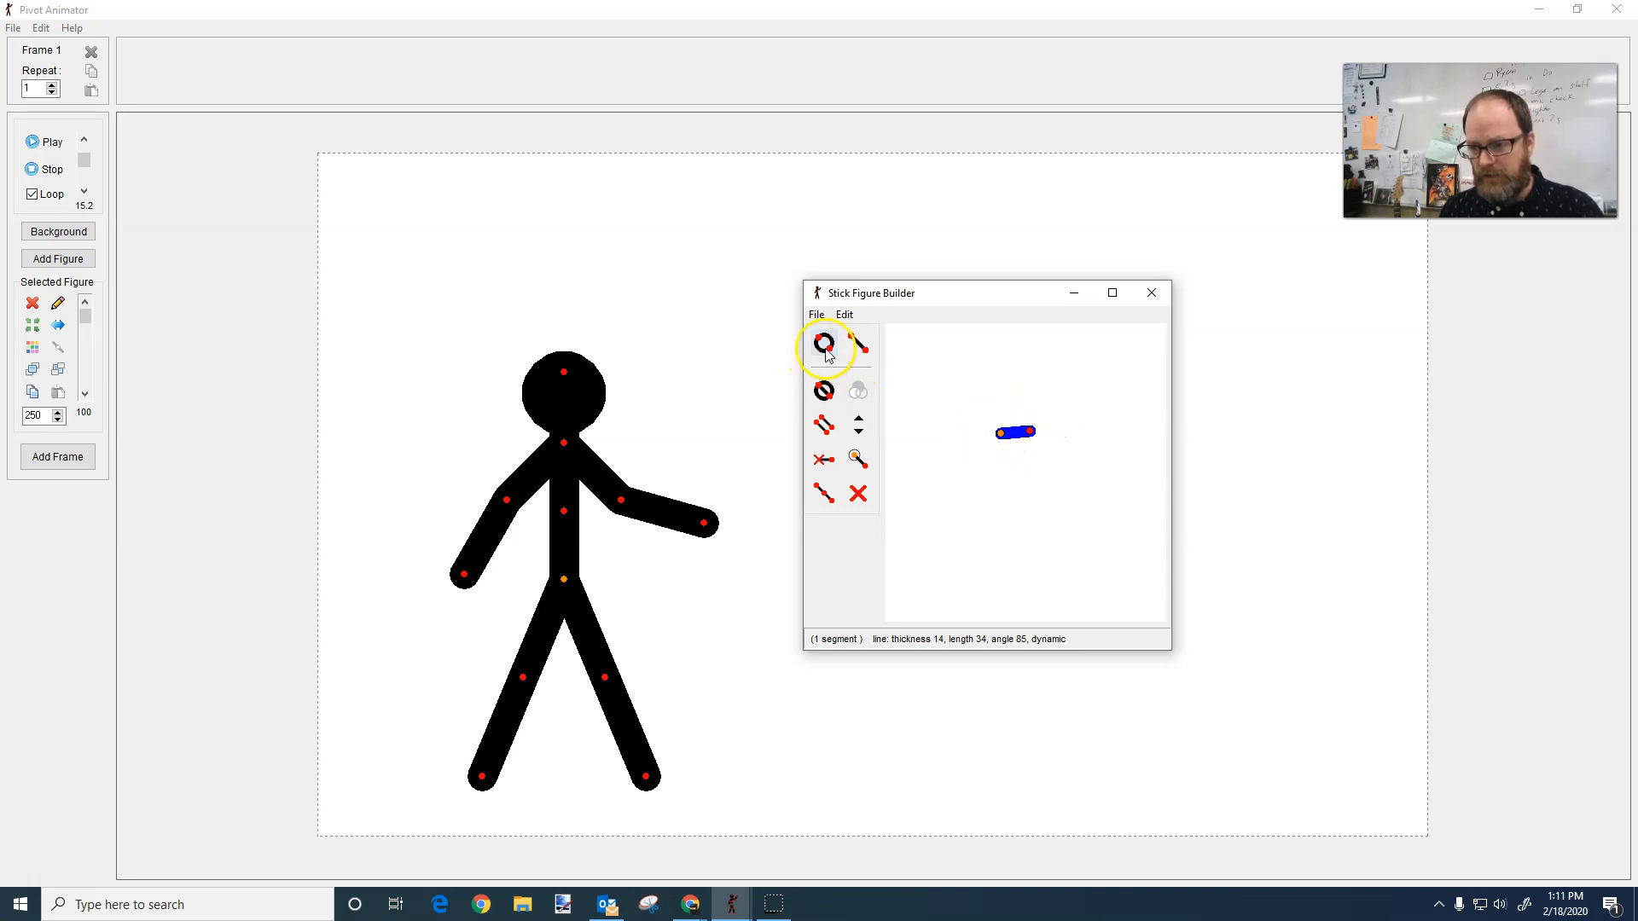
left_click(824, 345)
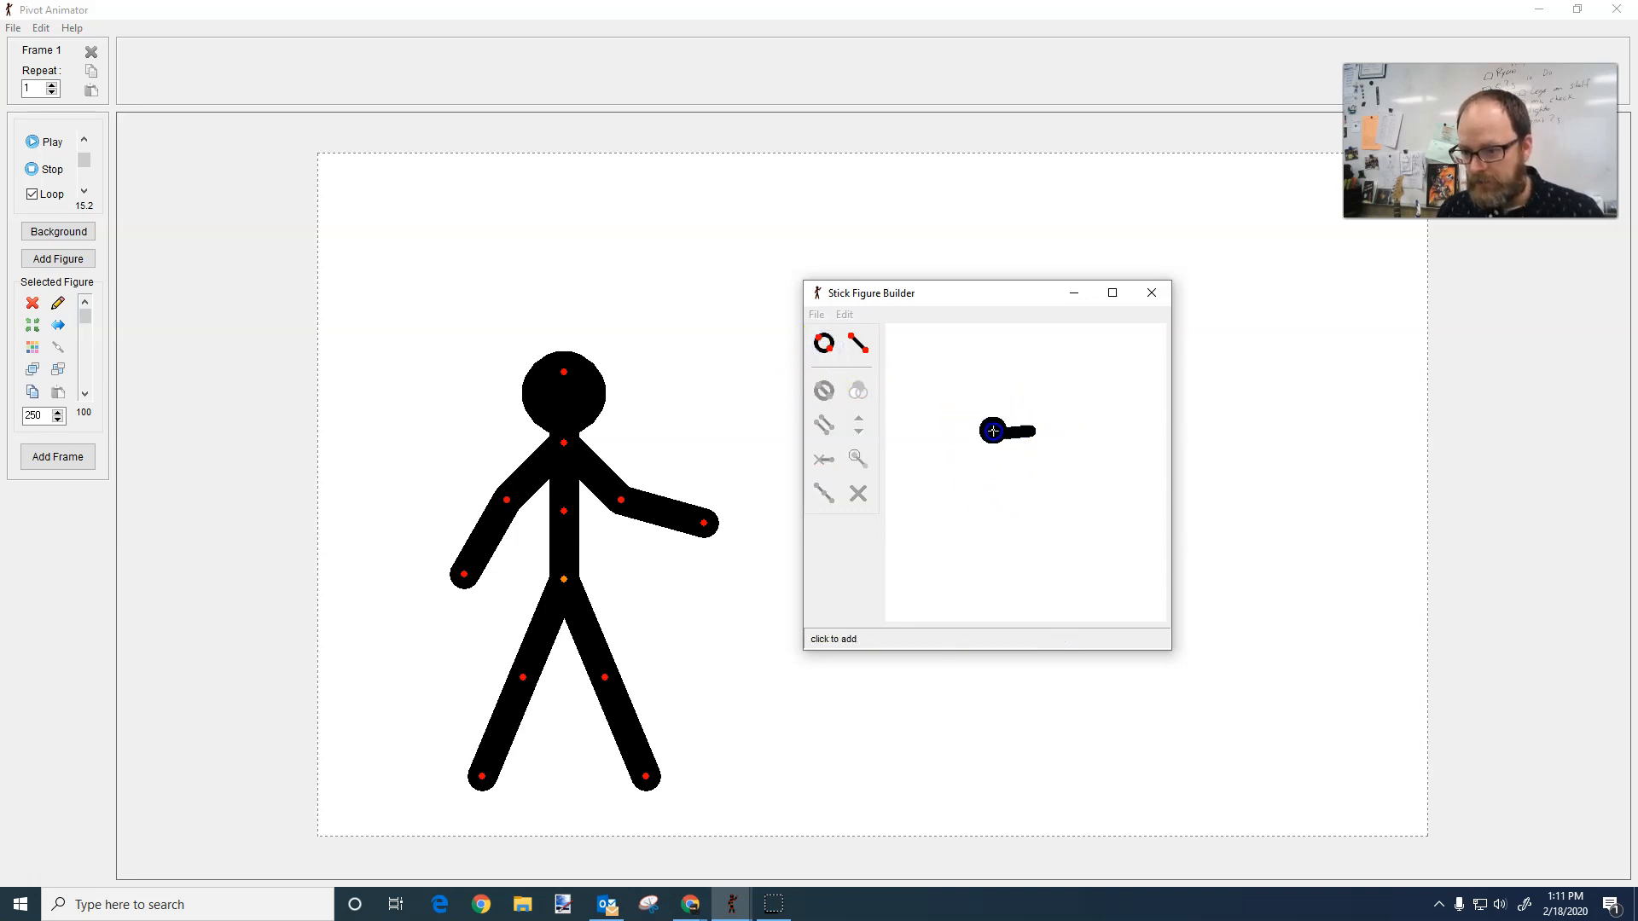
left_click(1027, 434)
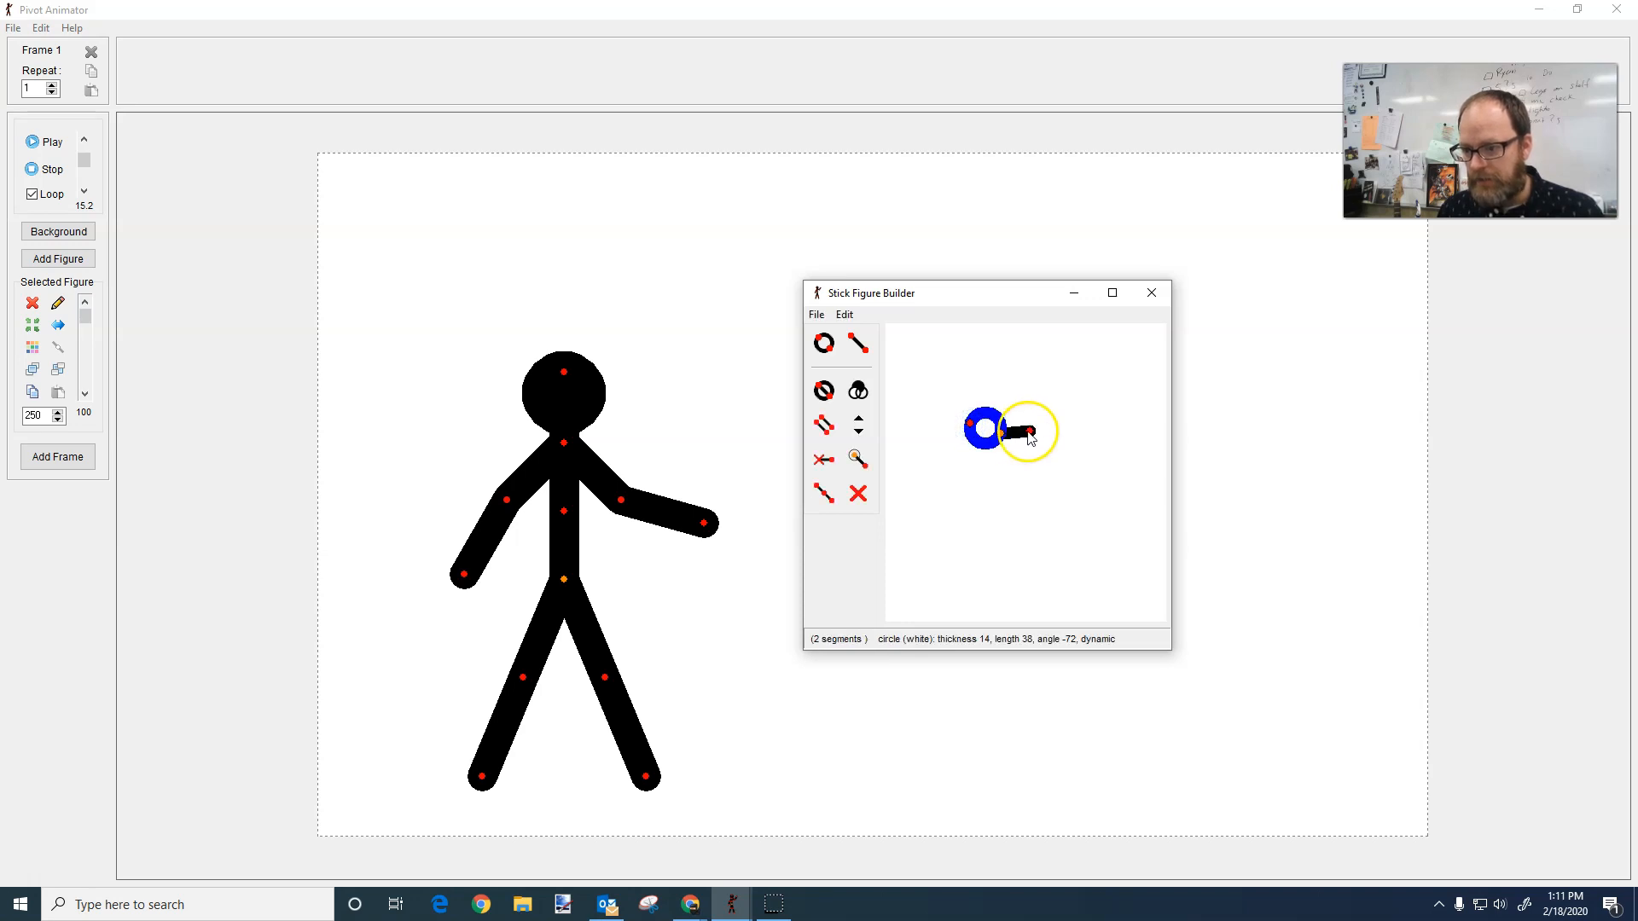
left_click(856, 493)
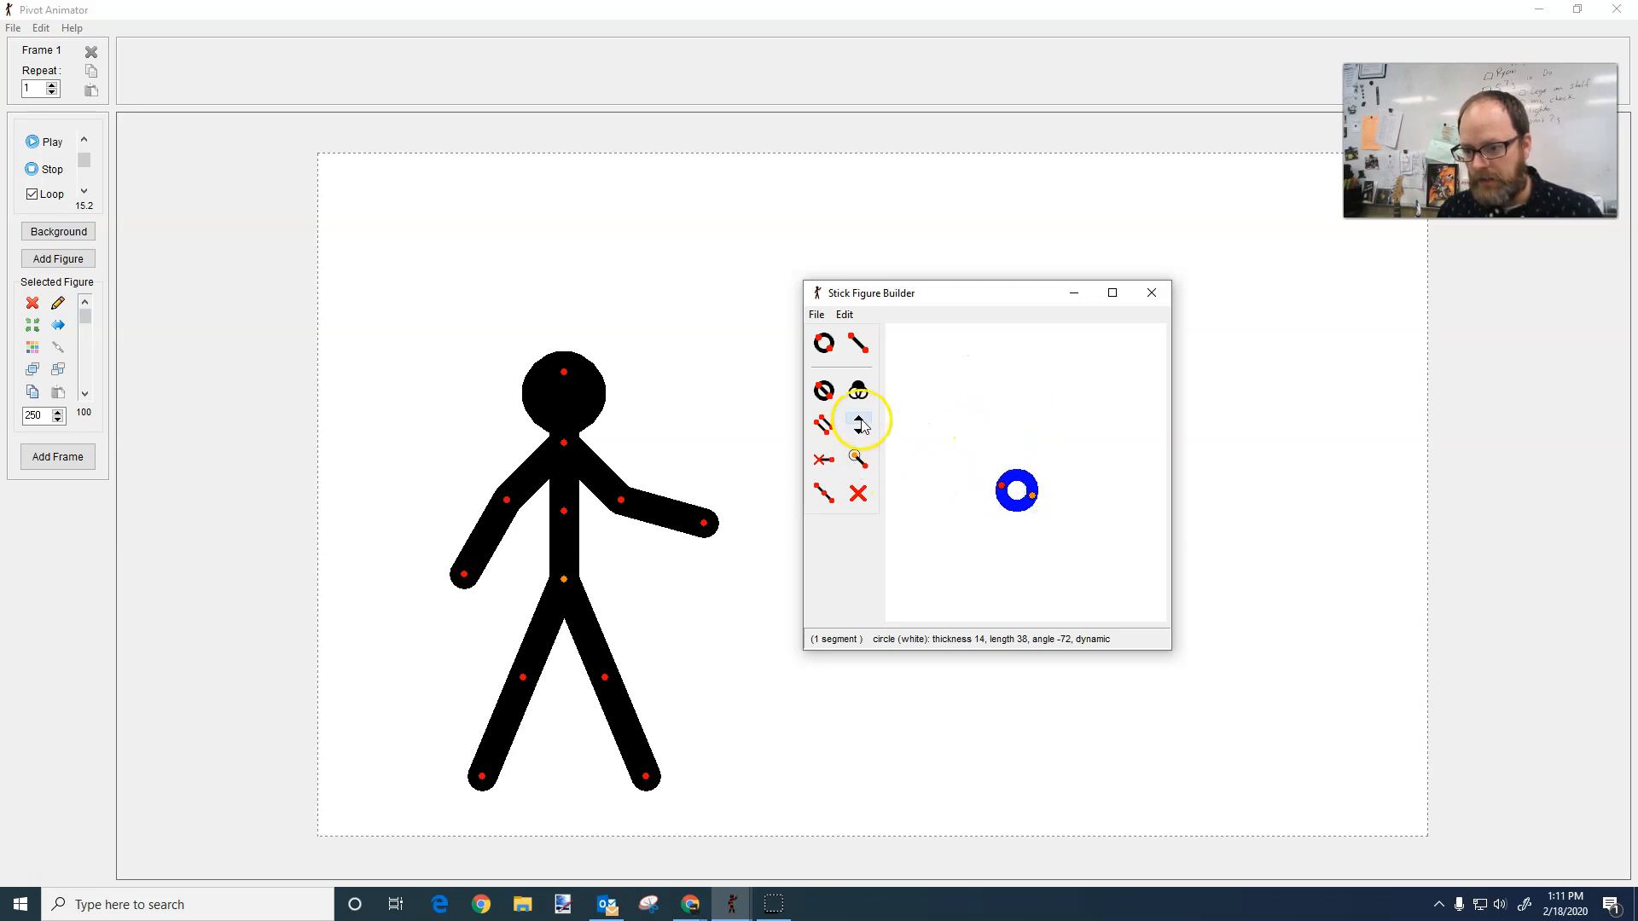
Step: Thicken the circle until nearly solid and shrink it into a small ball
left_click(857, 420)
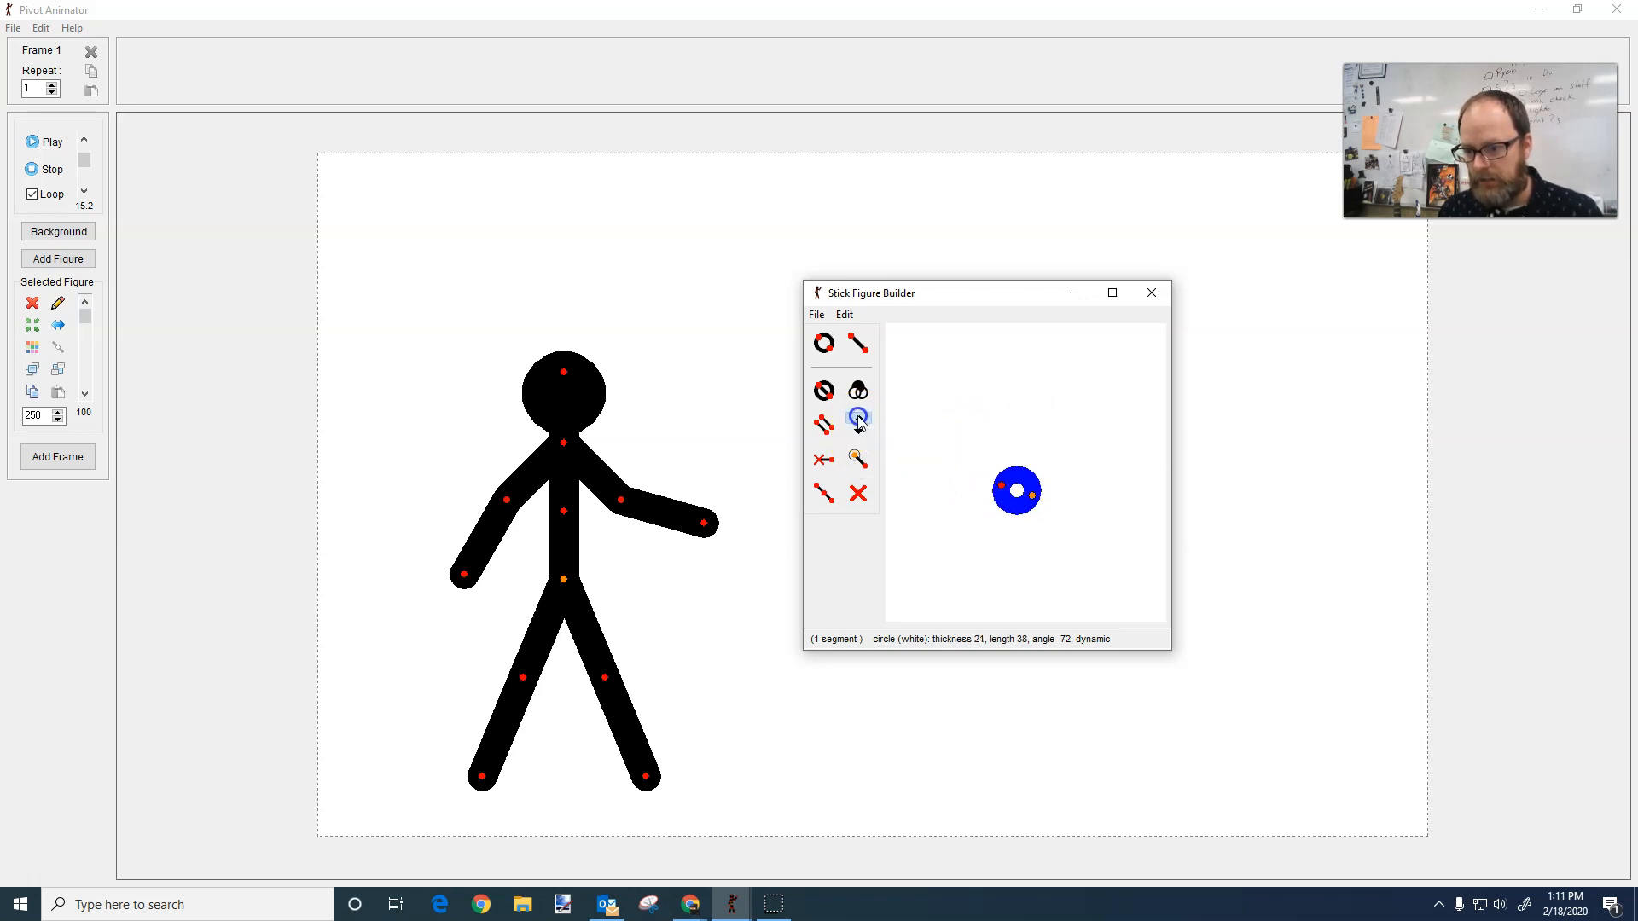
left_click(856, 418)
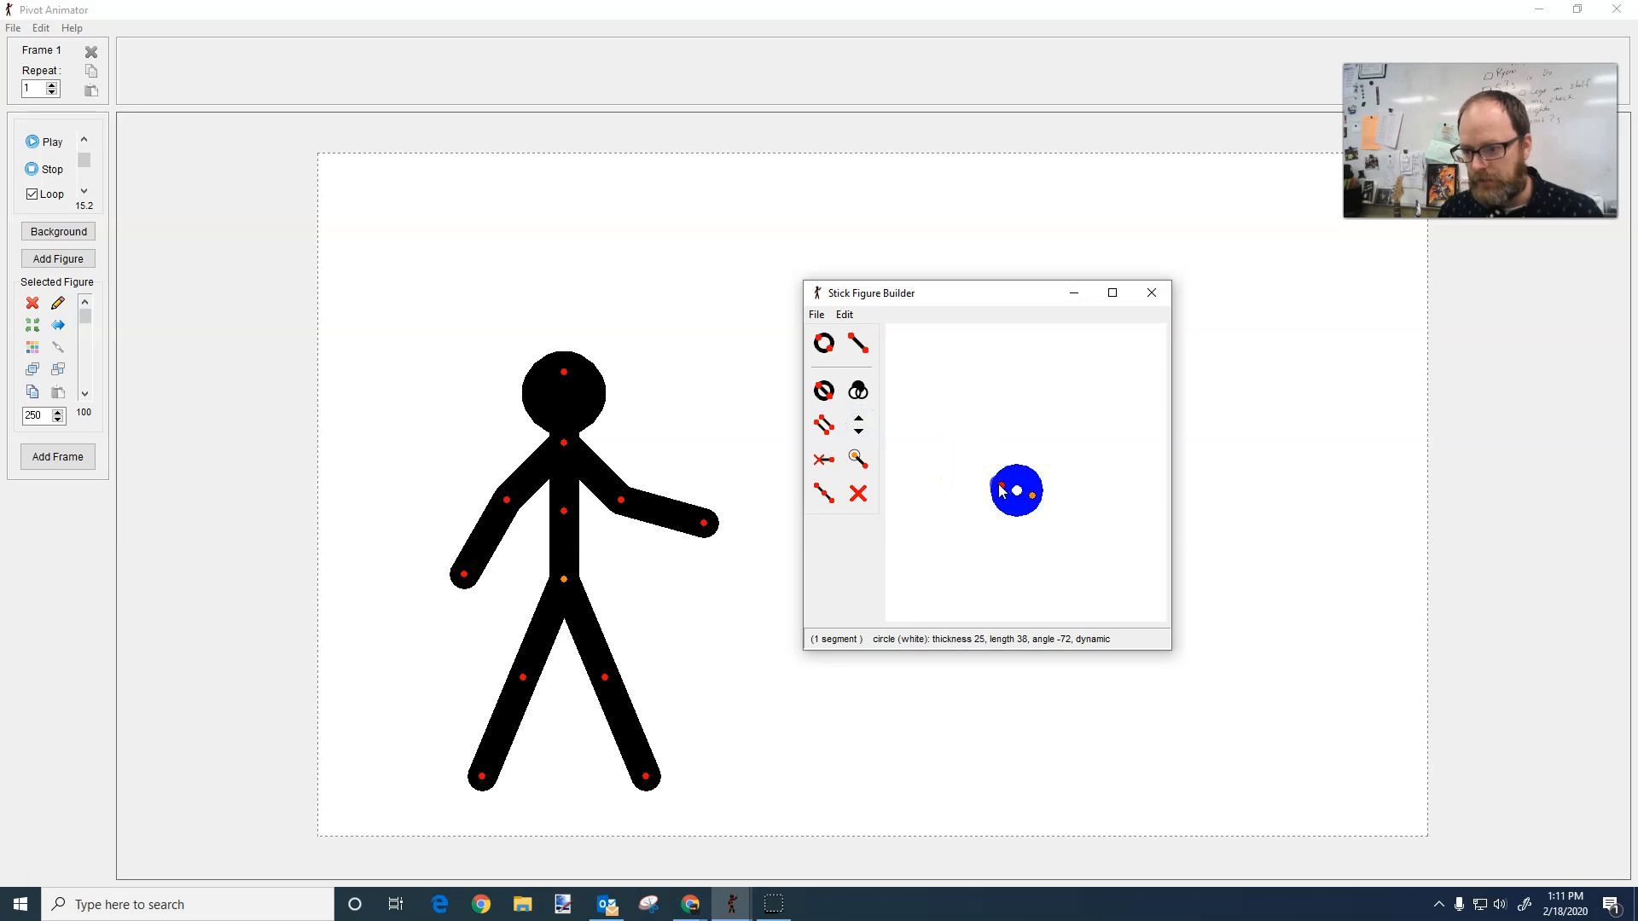
left_click_drag(1032, 492, 1033, 491)
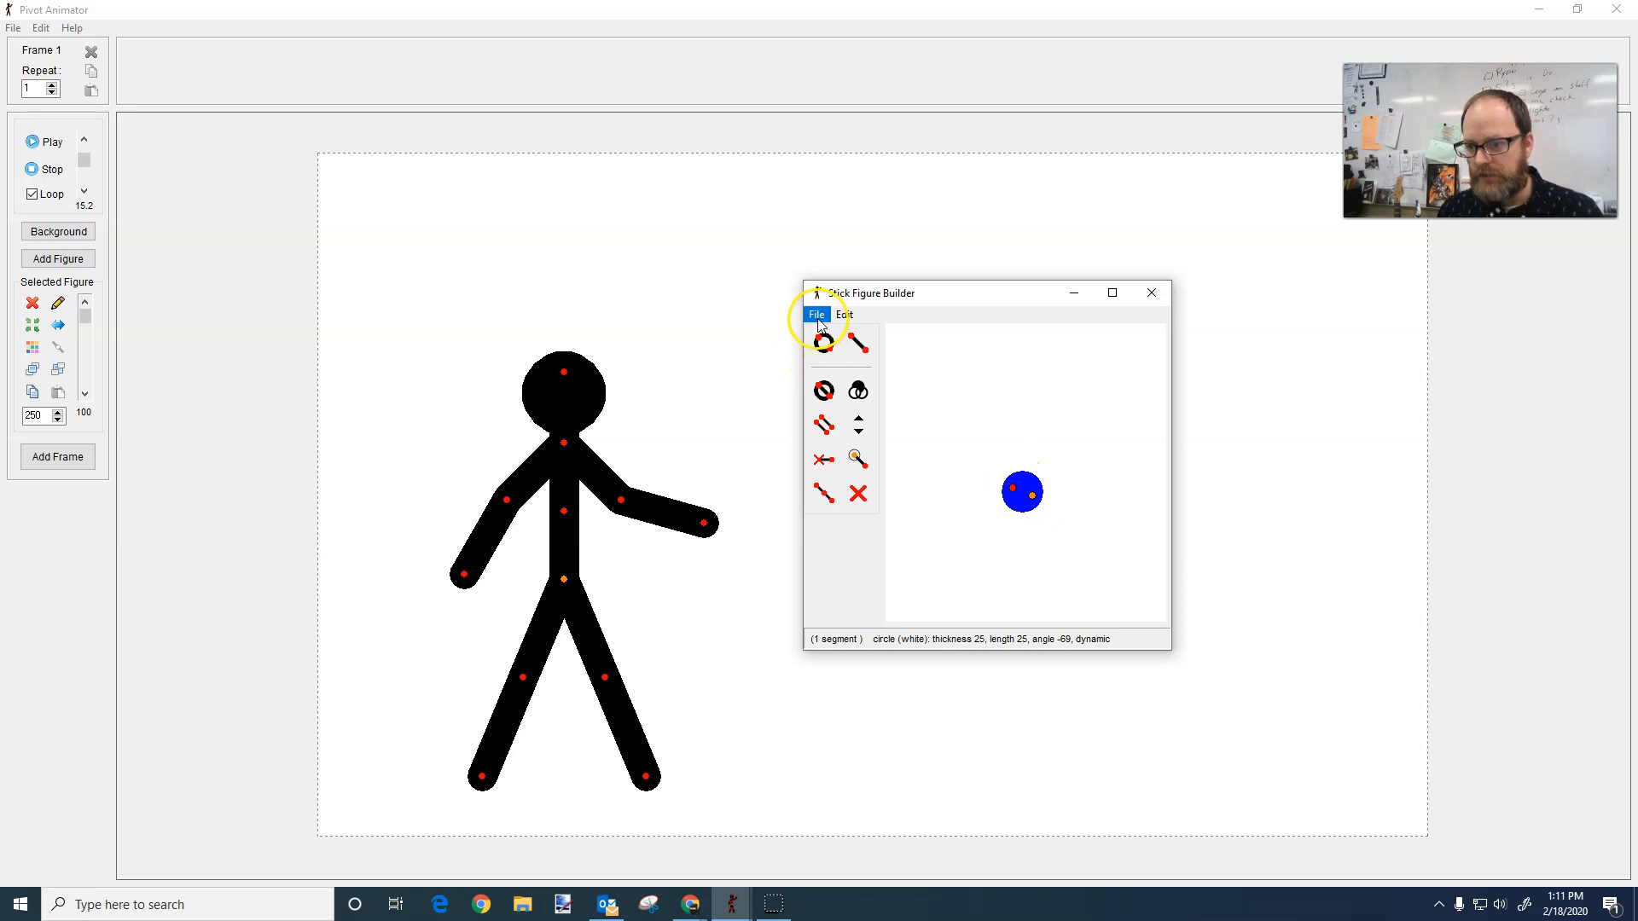
Step: Add the circle figure to the animation via File > Add To Animation
left_click(815, 314)
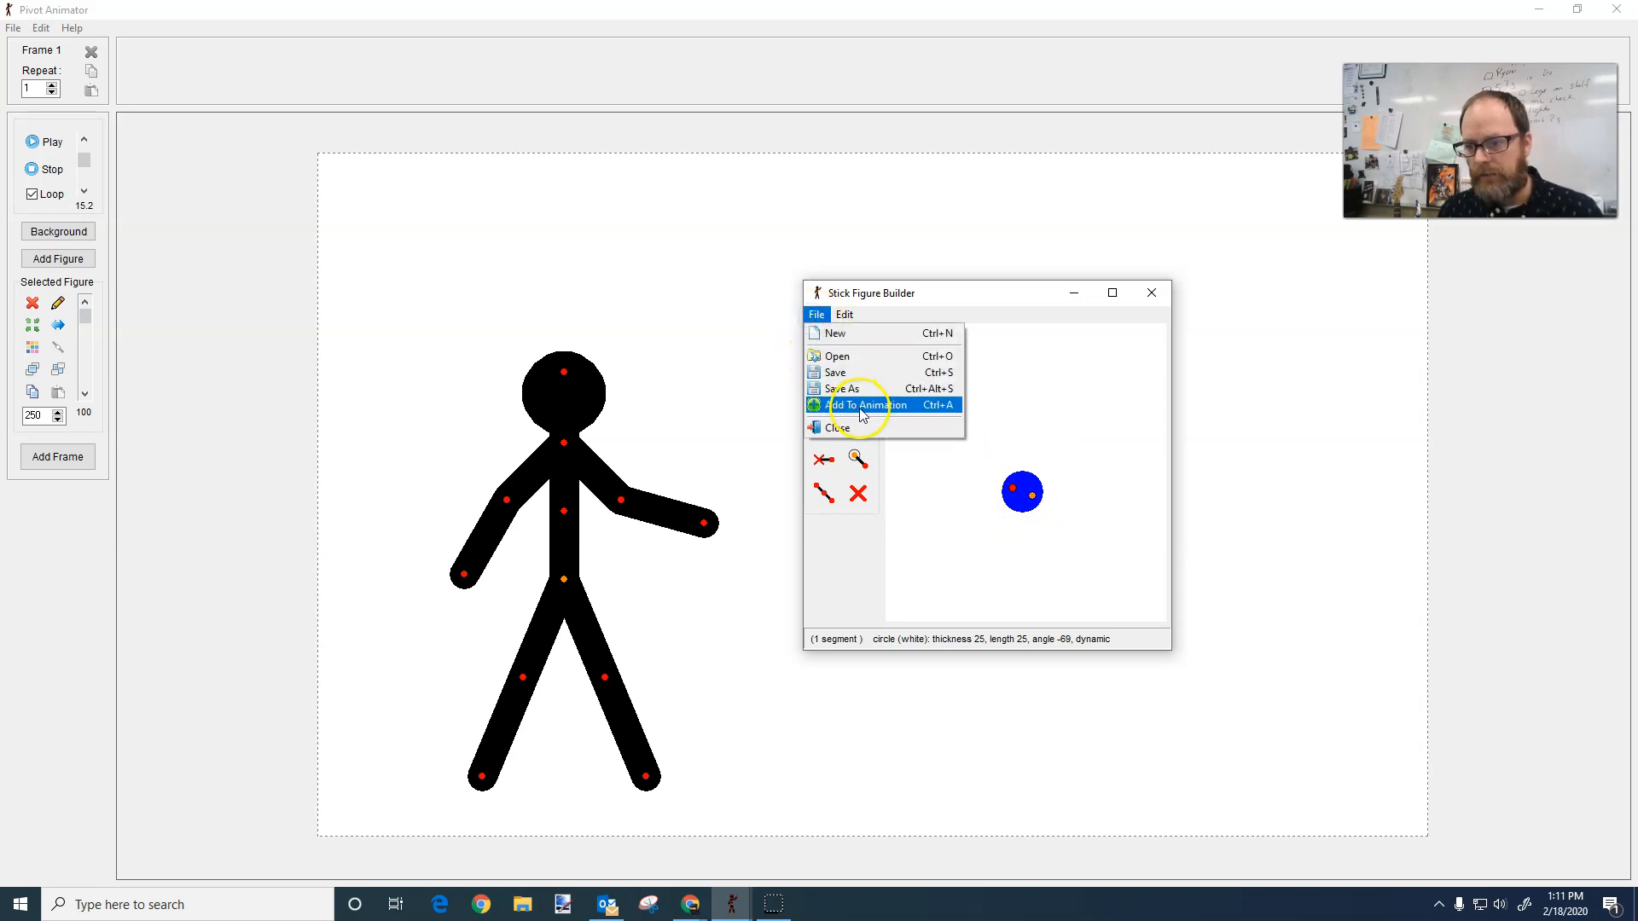
left_click(861, 406)
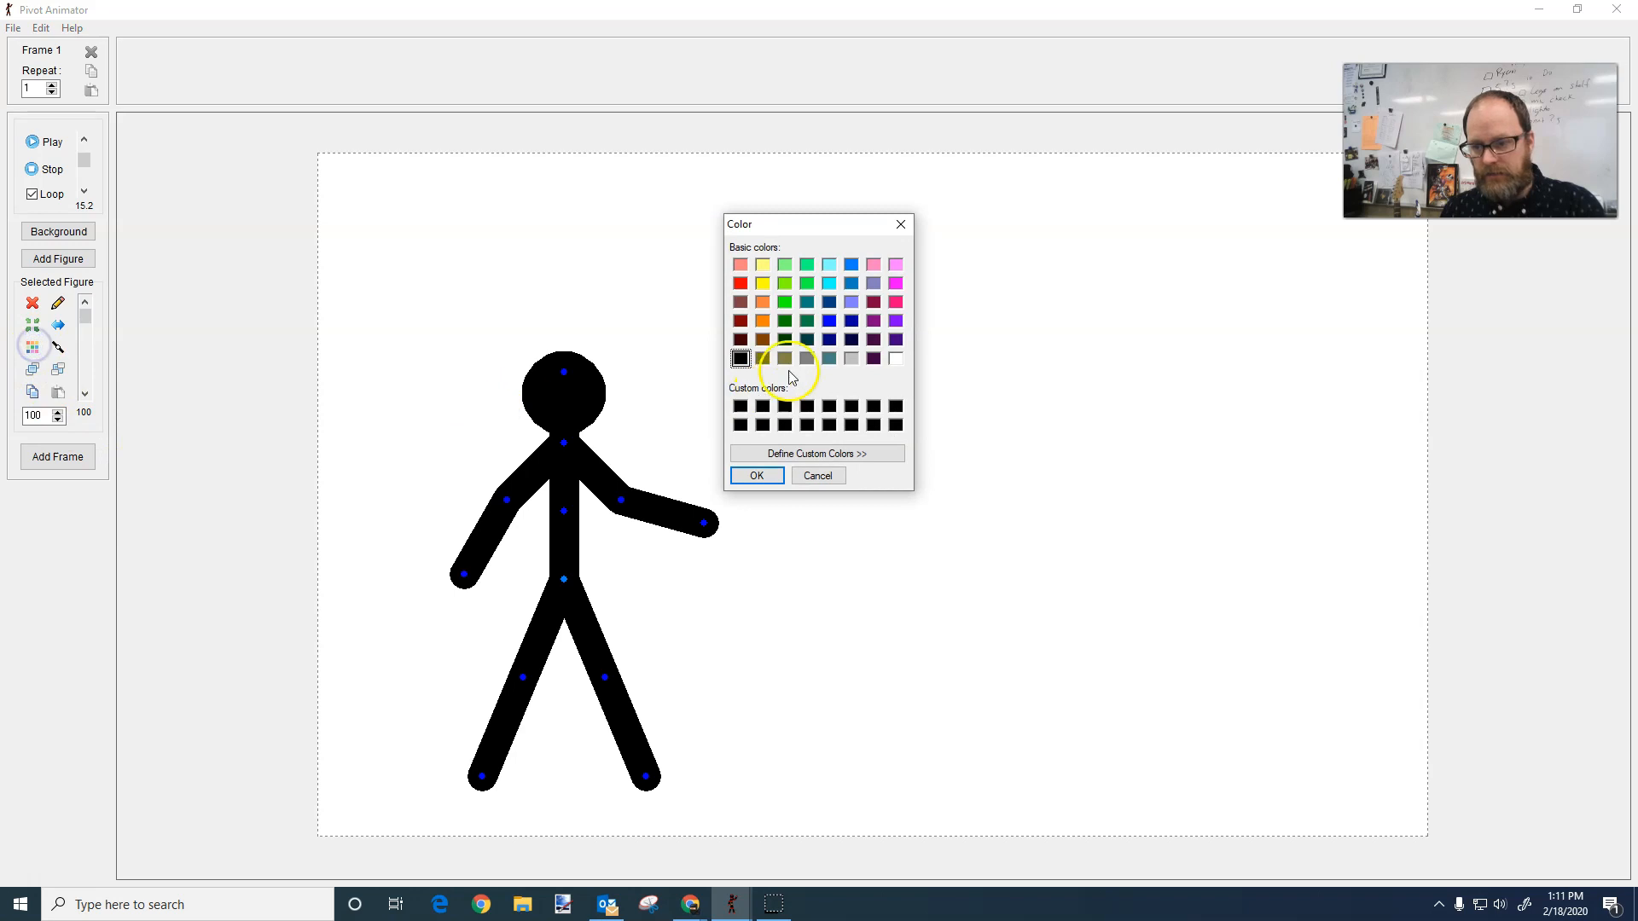
Step: Colour the ball orange, scale it to 200, and place it in the figure's hand
left_click(756, 475)
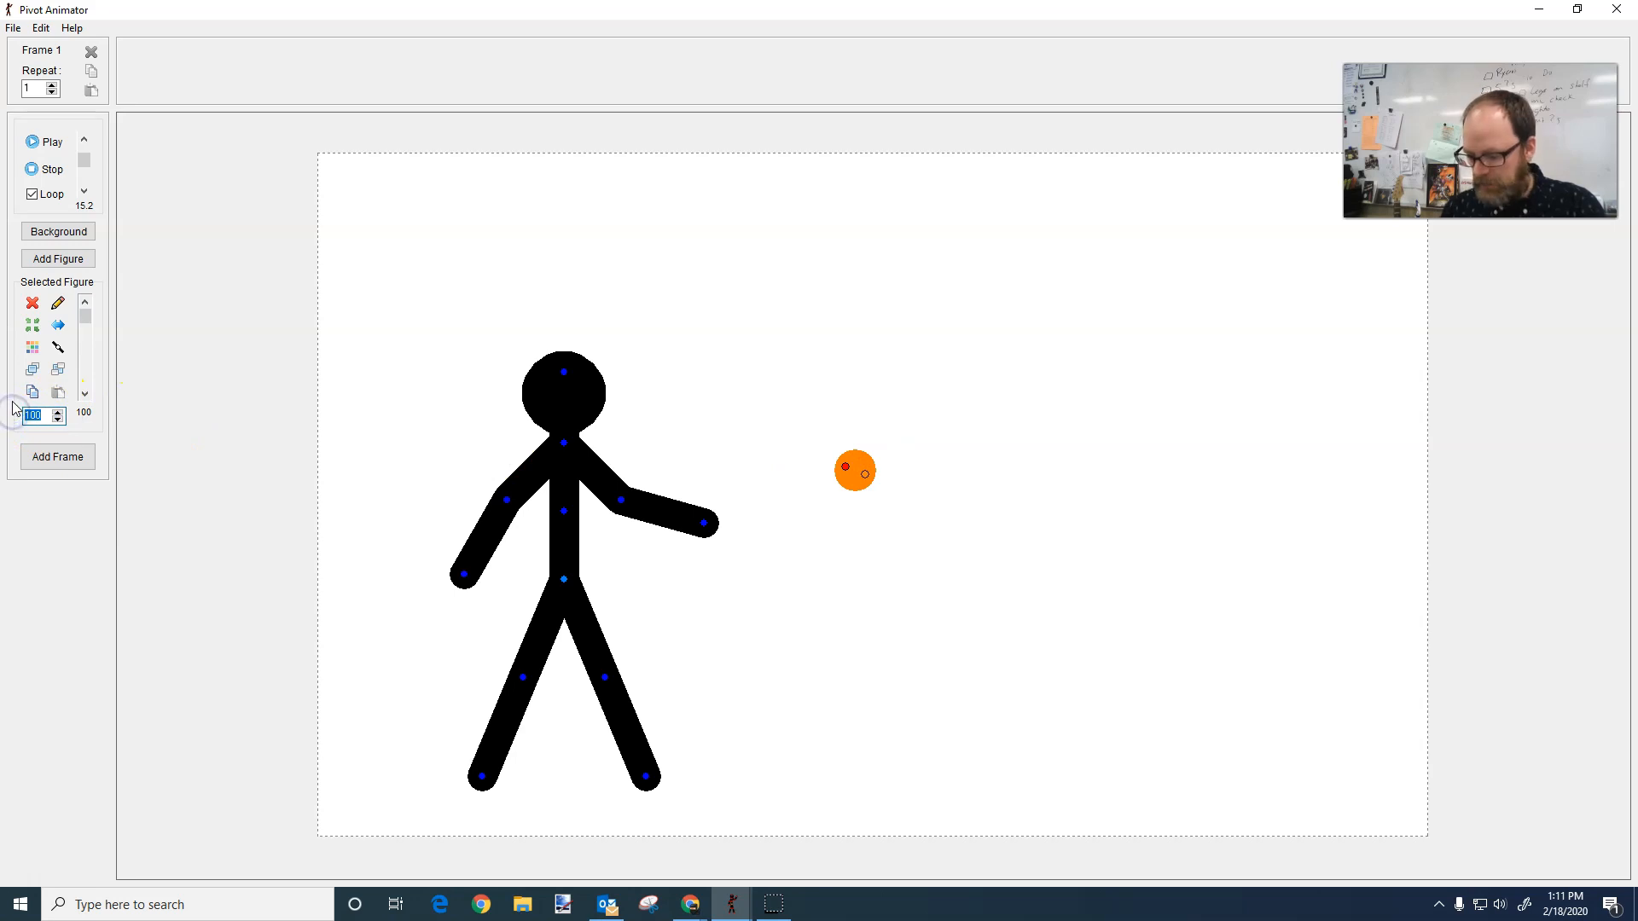
type("200")
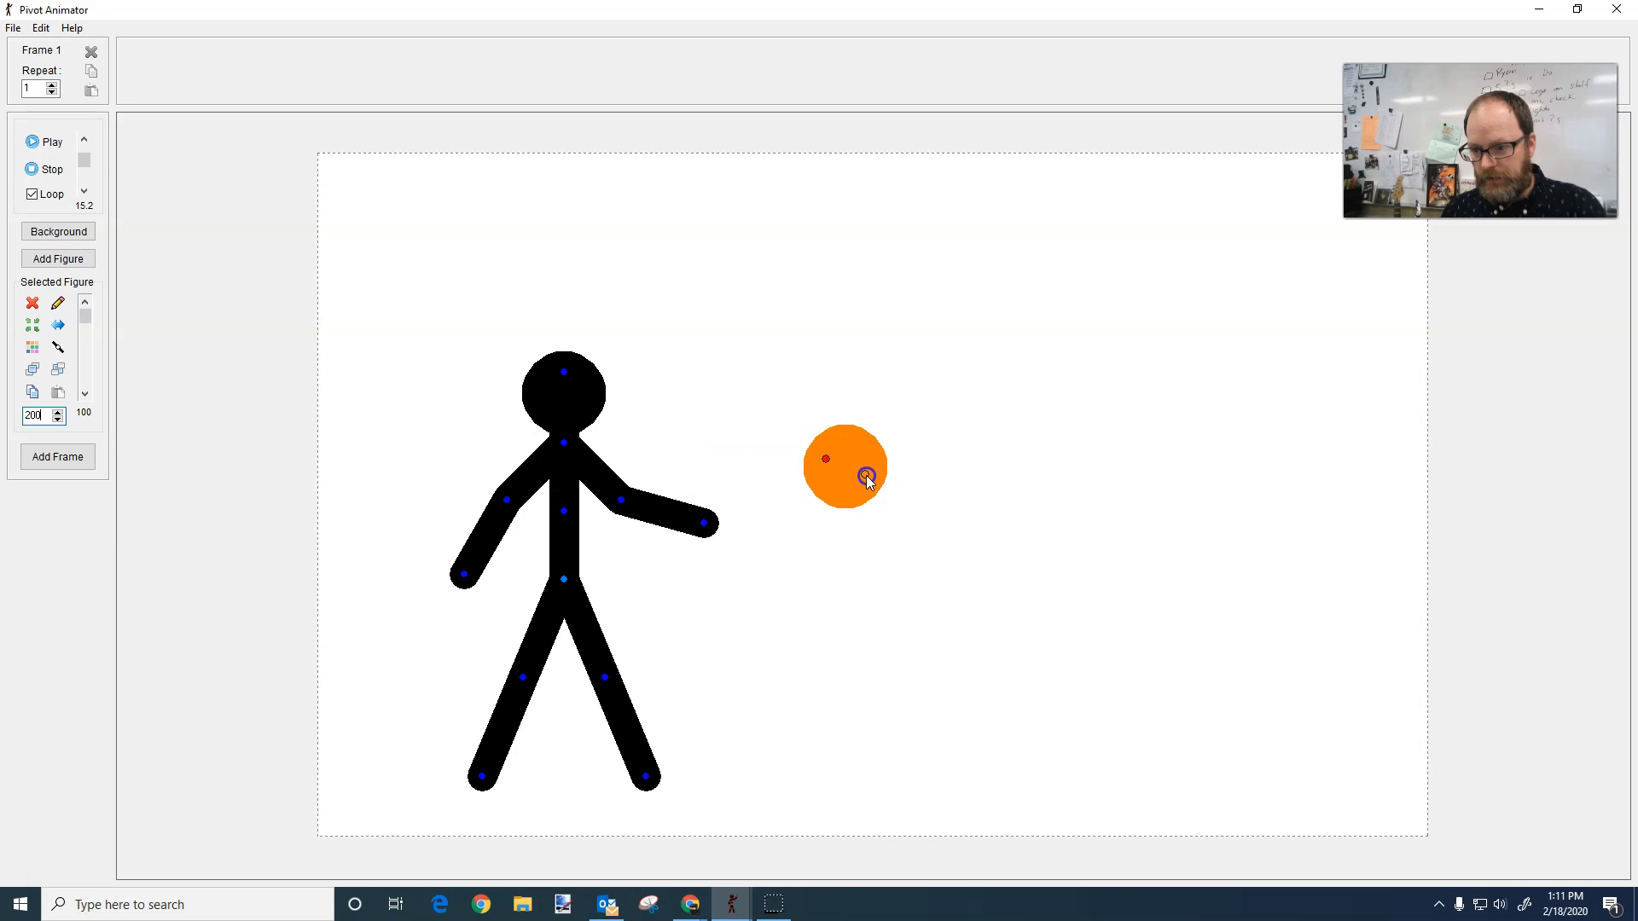
left_click_drag(867, 482, 729, 486)
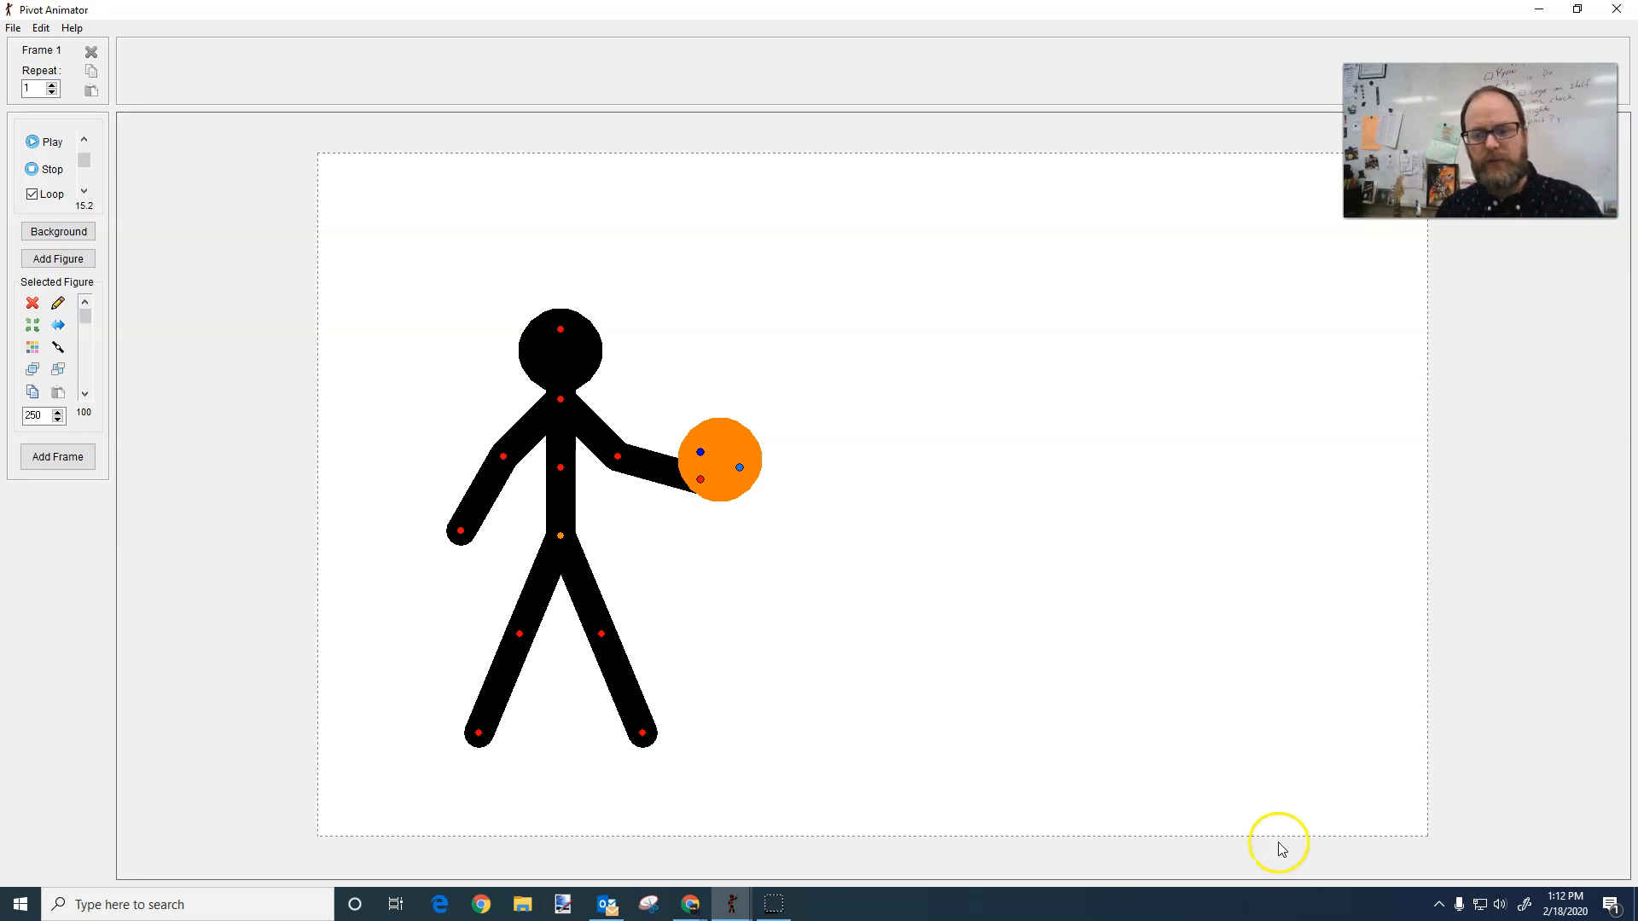
Step: Start a new figure type and turn its segment into a straight line
left_click(45, 32)
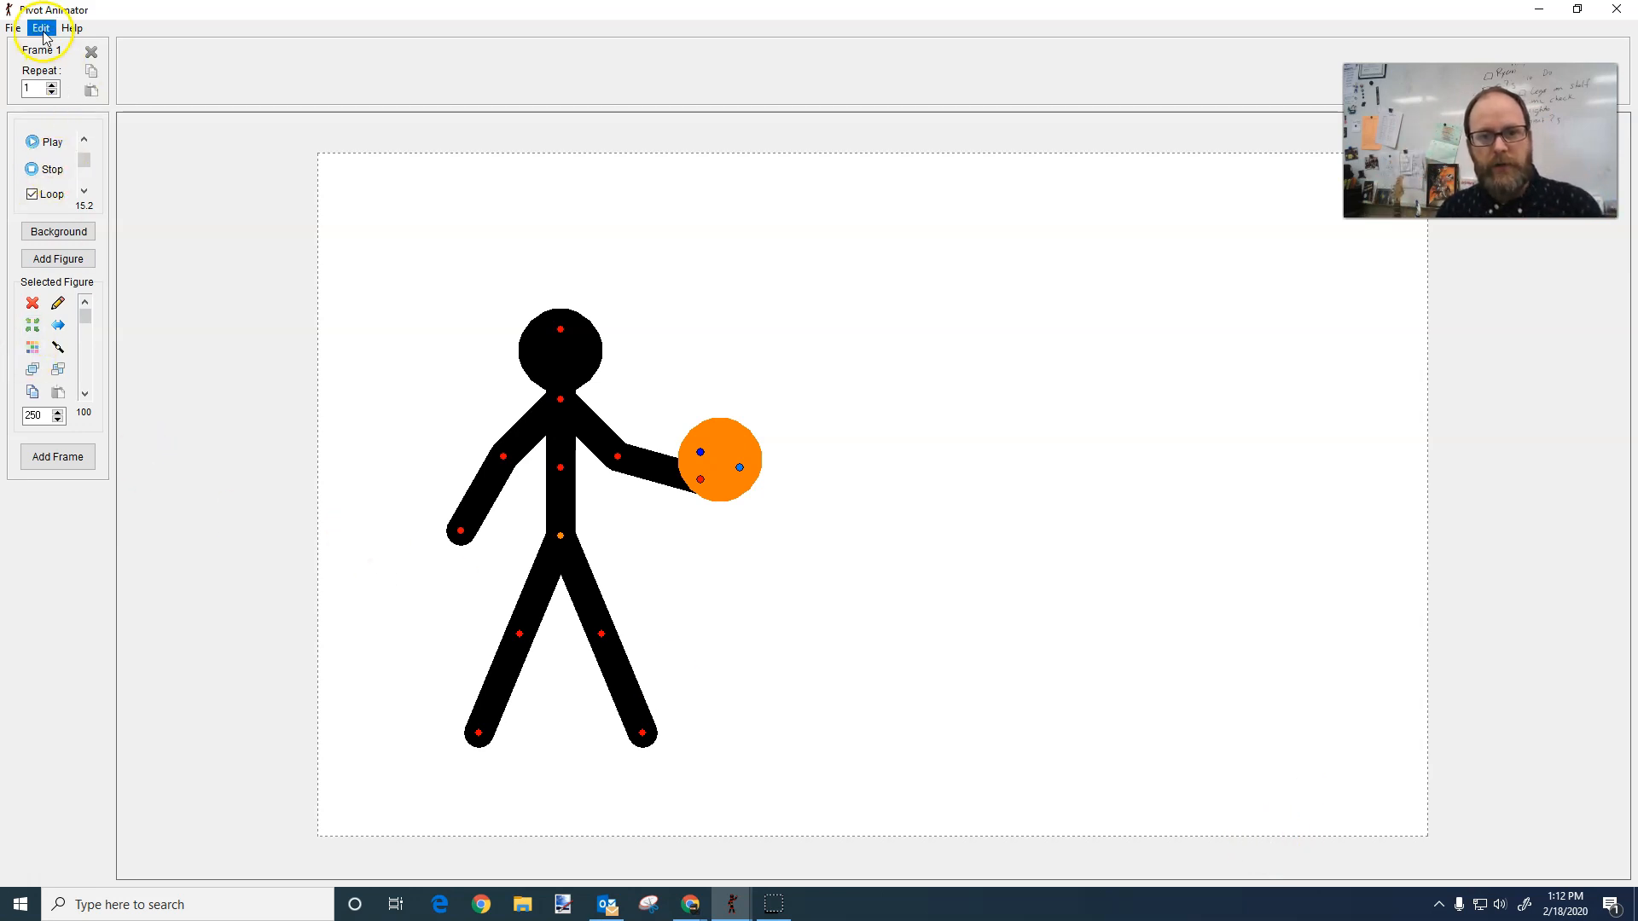
left_click(13, 31)
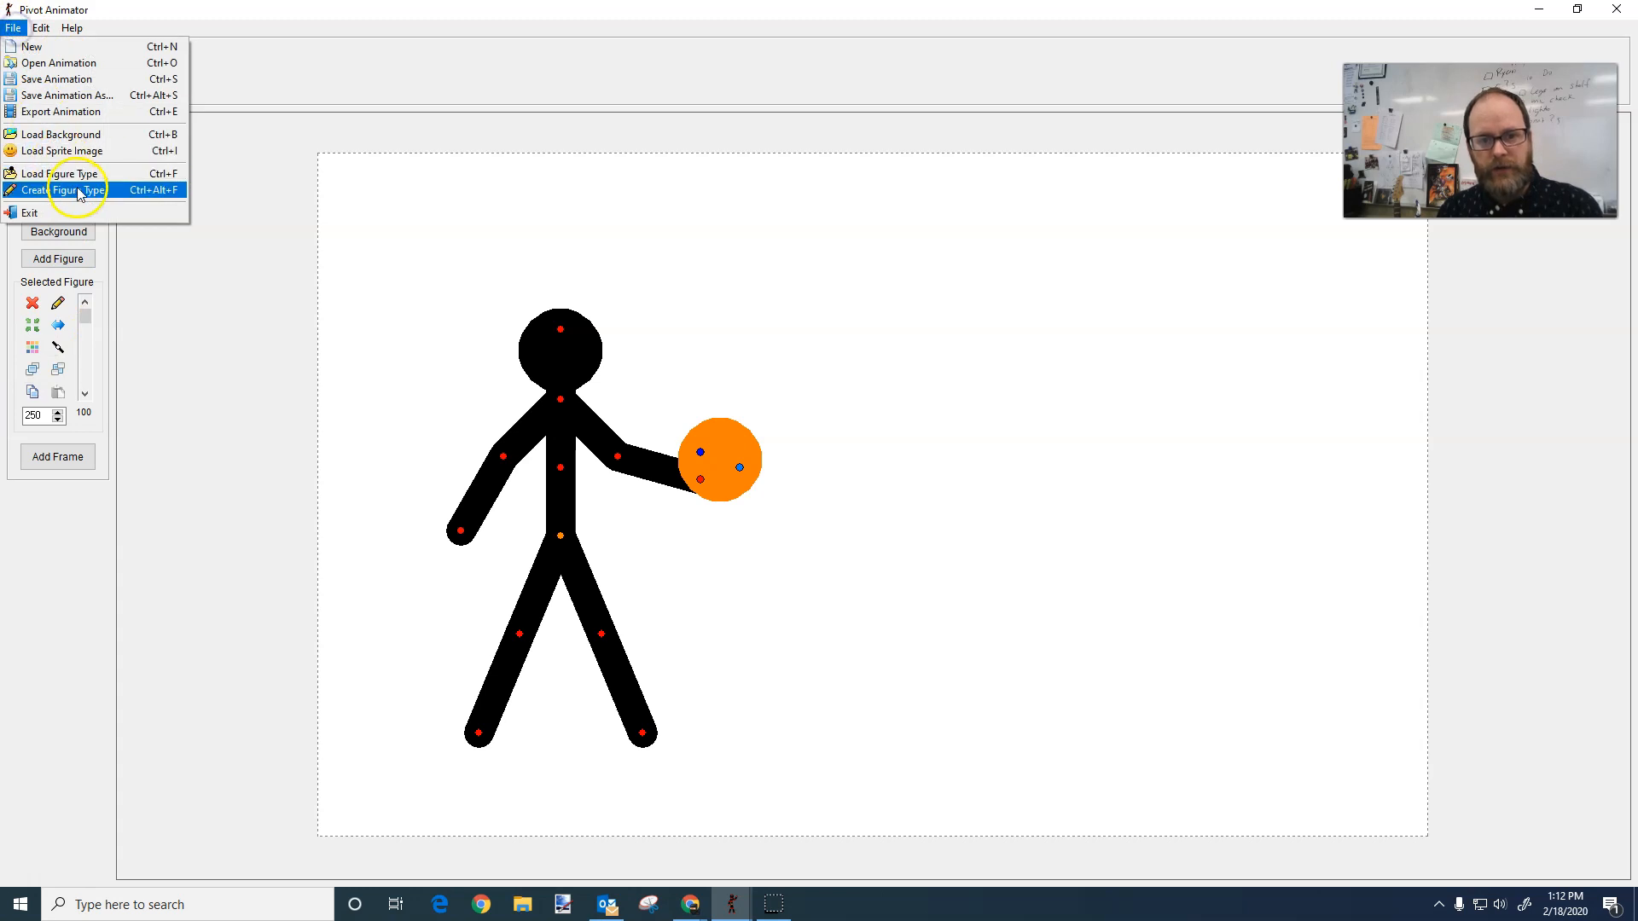
left_click(60, 188)
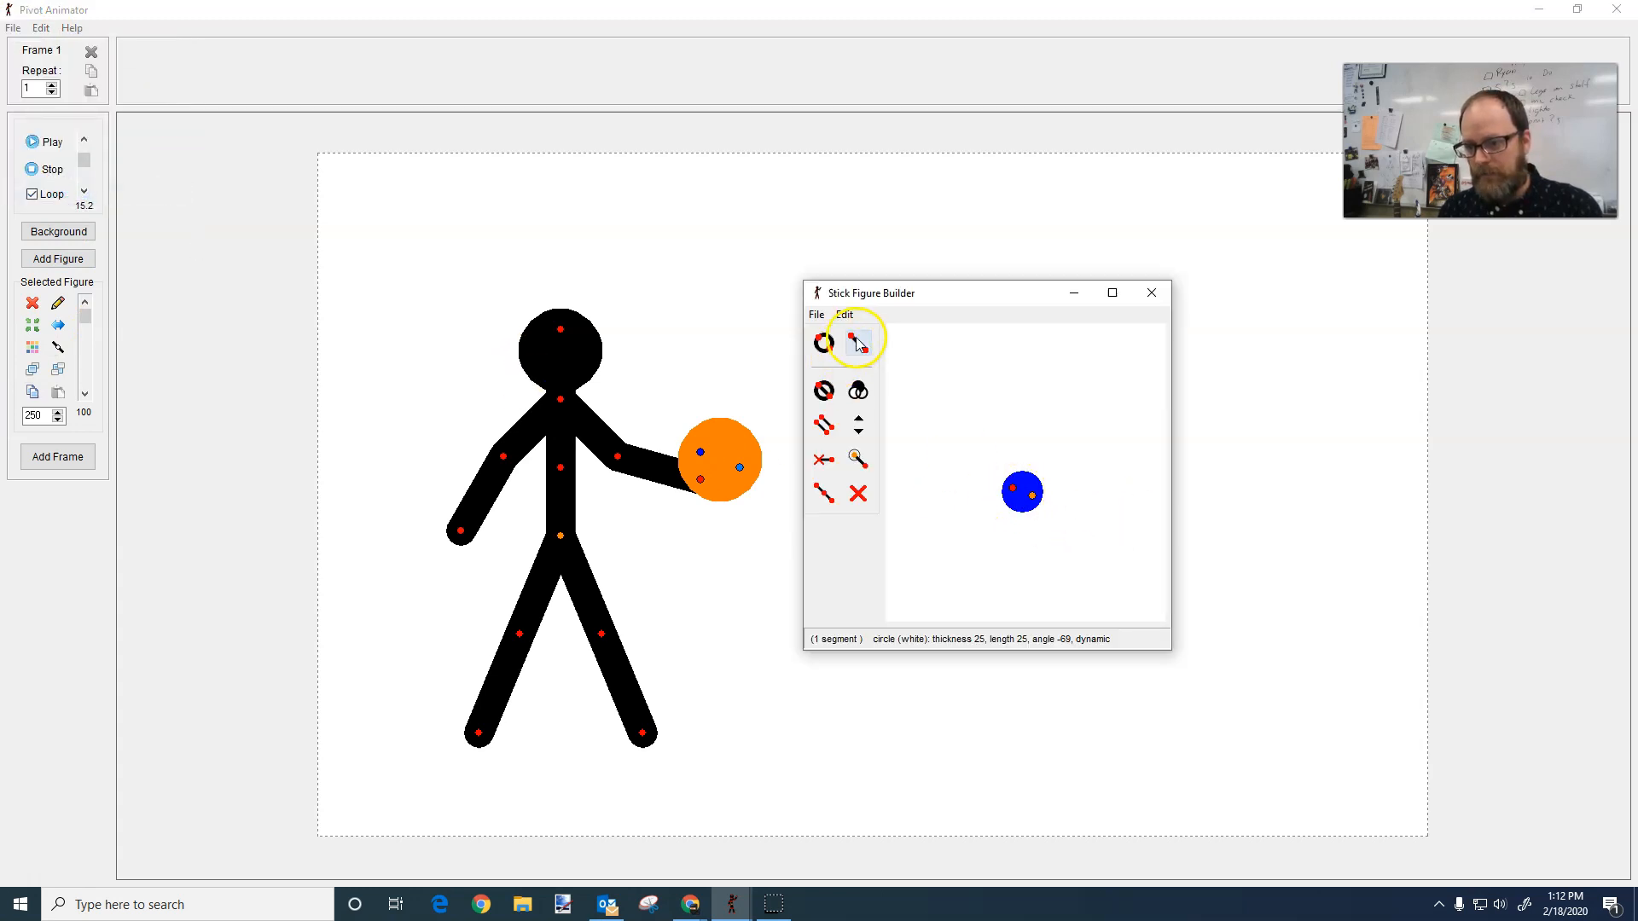
left_click(856, 342)
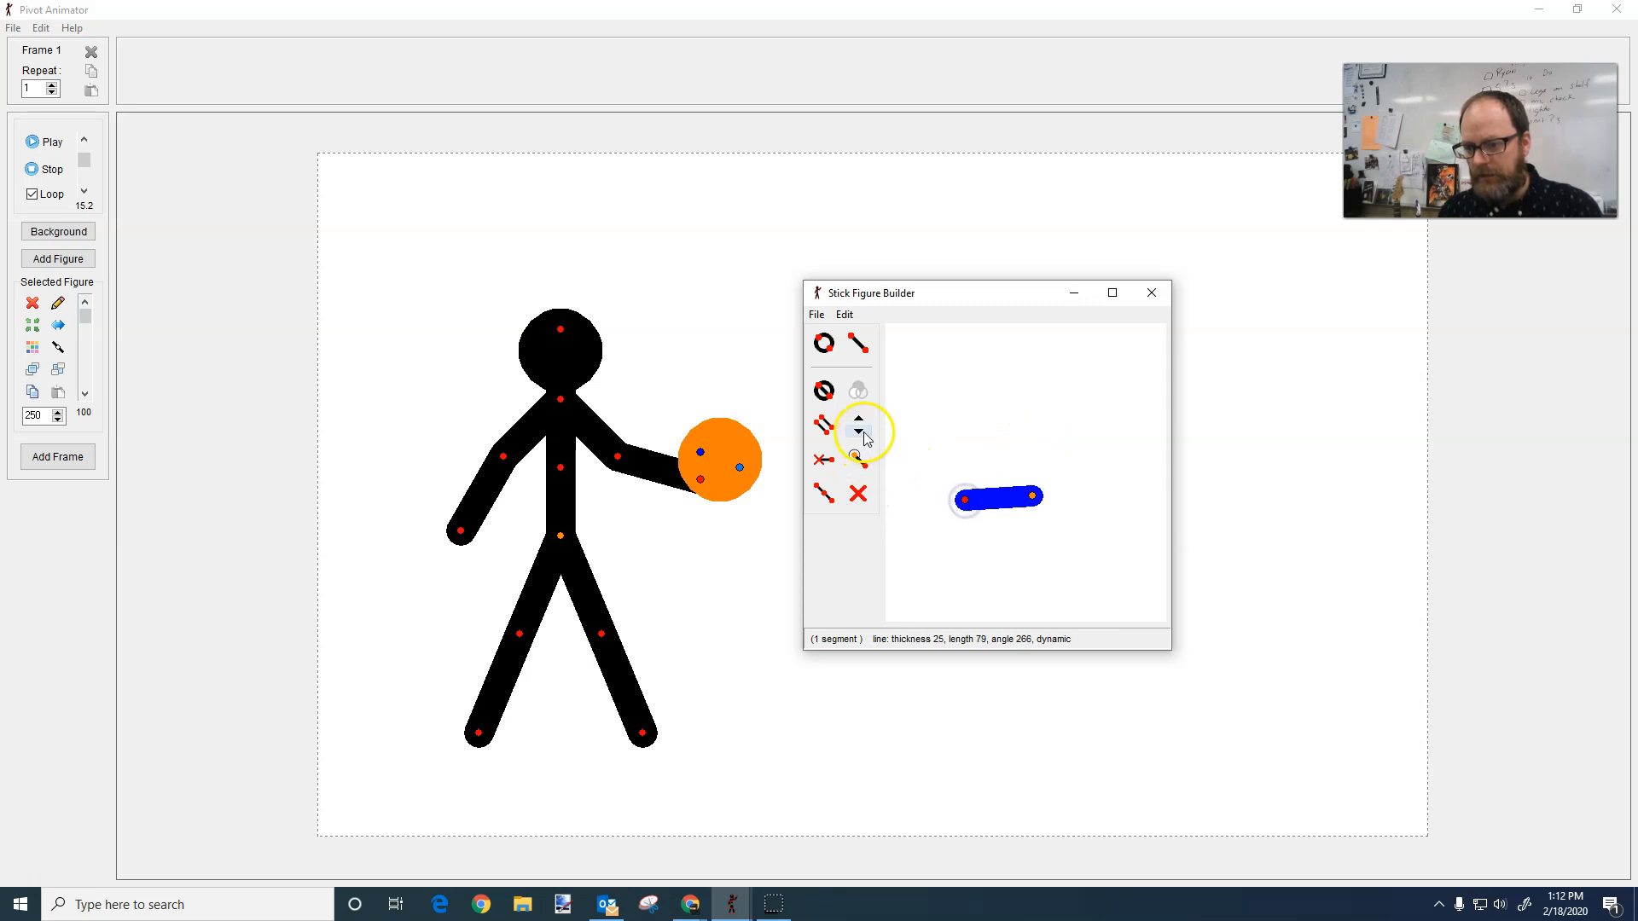
Step: Thin the line to thickness 14 and stretch it much longer
left_click(858, 433)
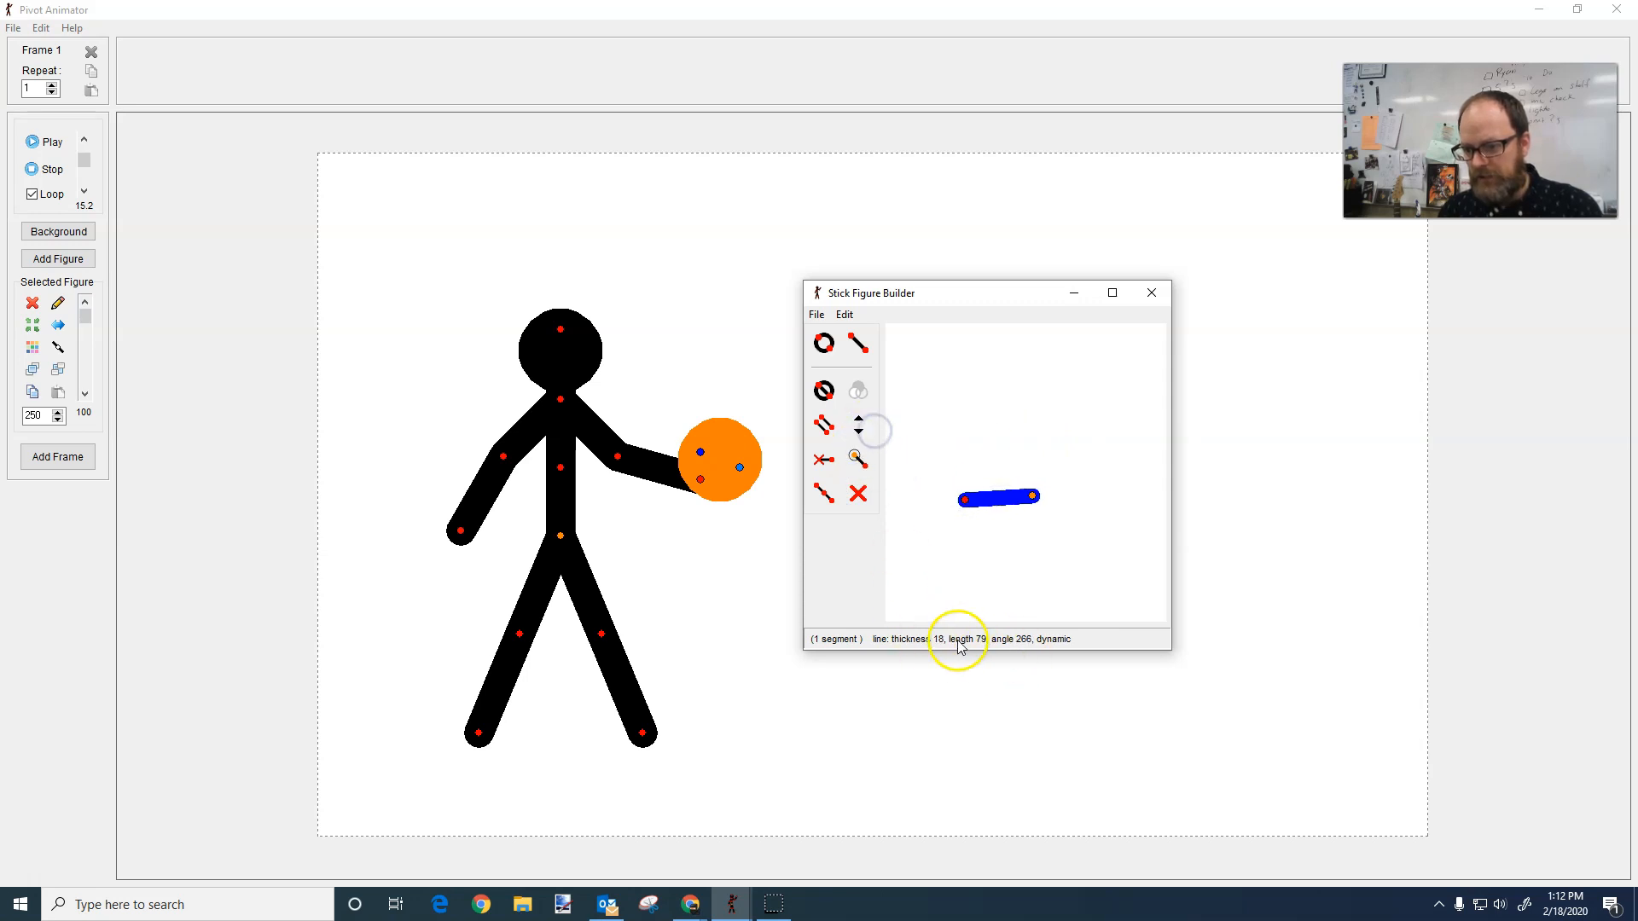
left_click(857, 435)
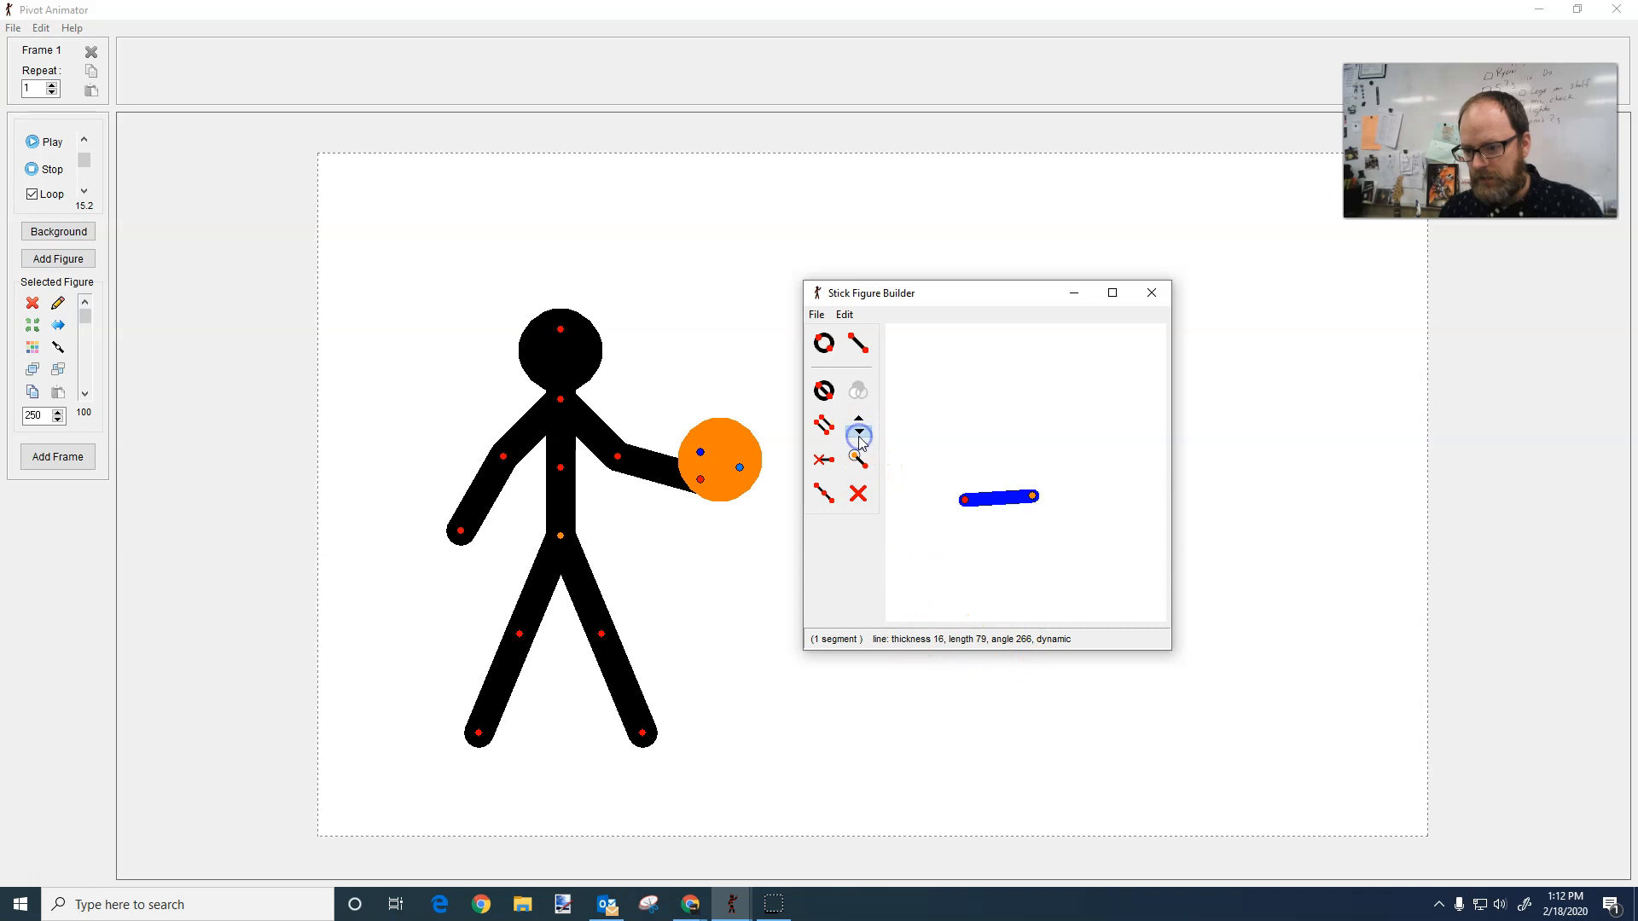
left_click(857, 440)
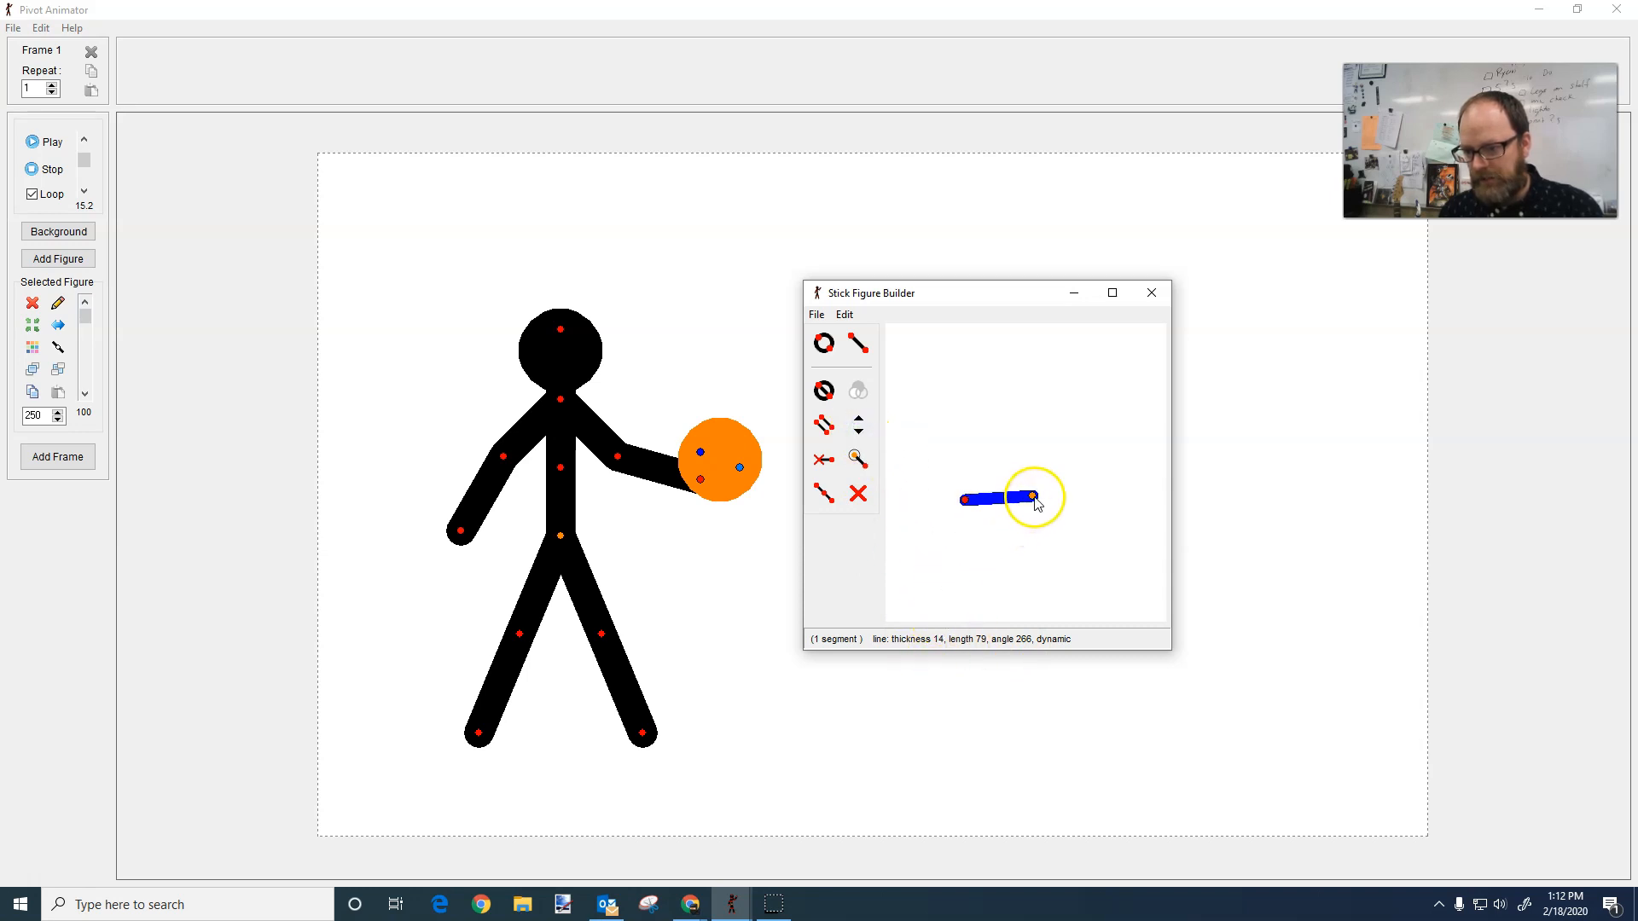
left_click_drag(1029, 496, 966, 561)
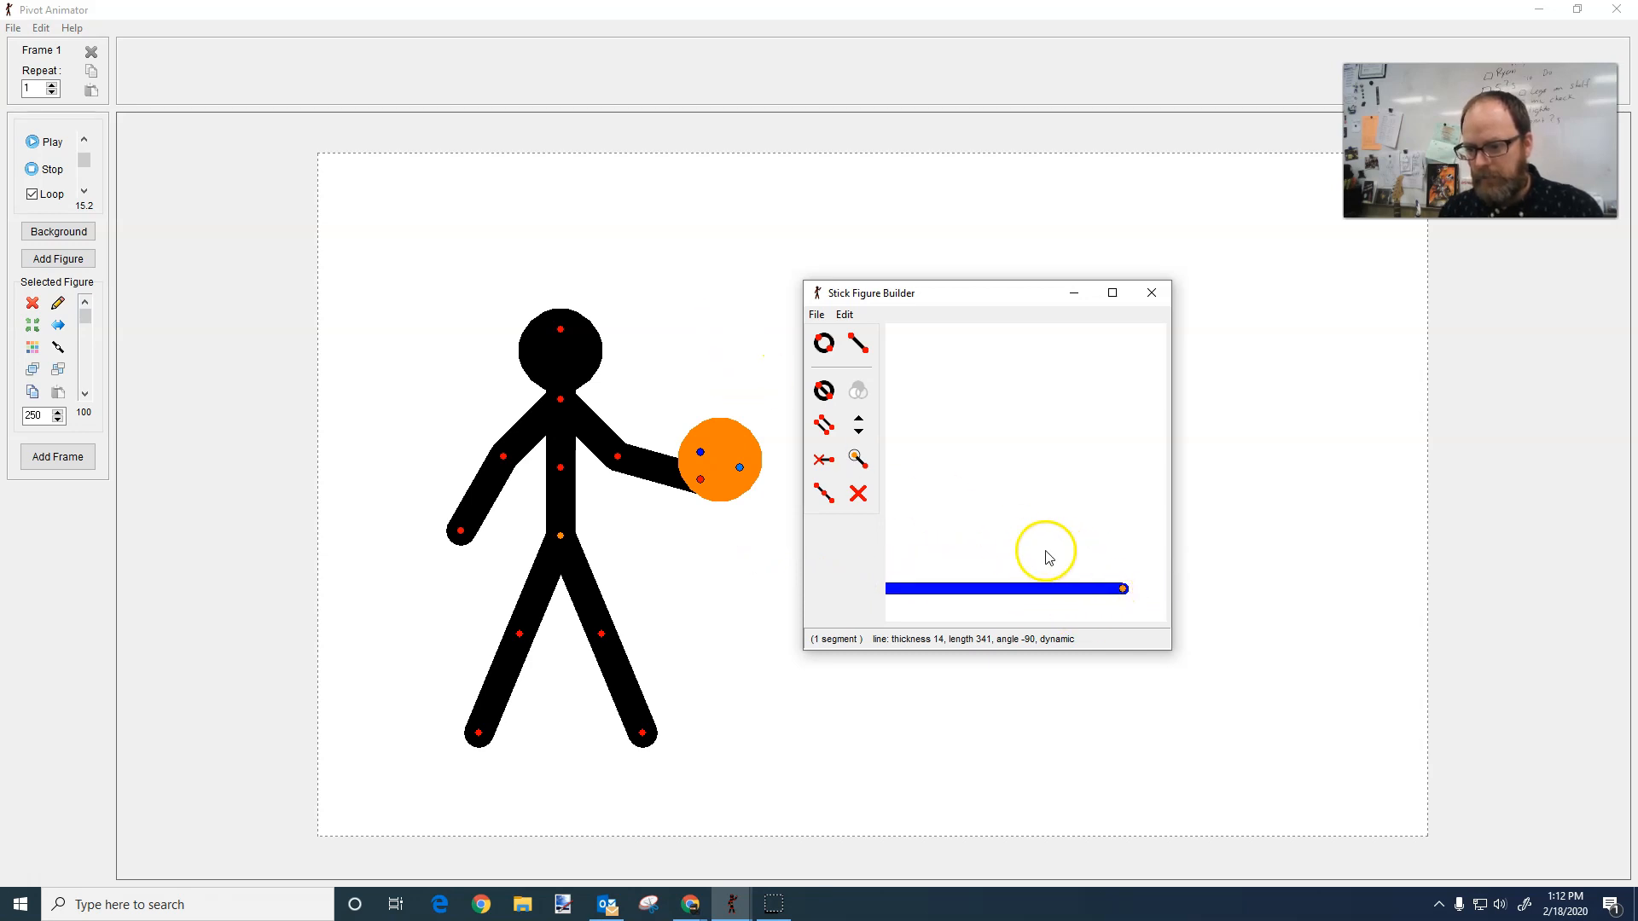
left_click(816, 314)
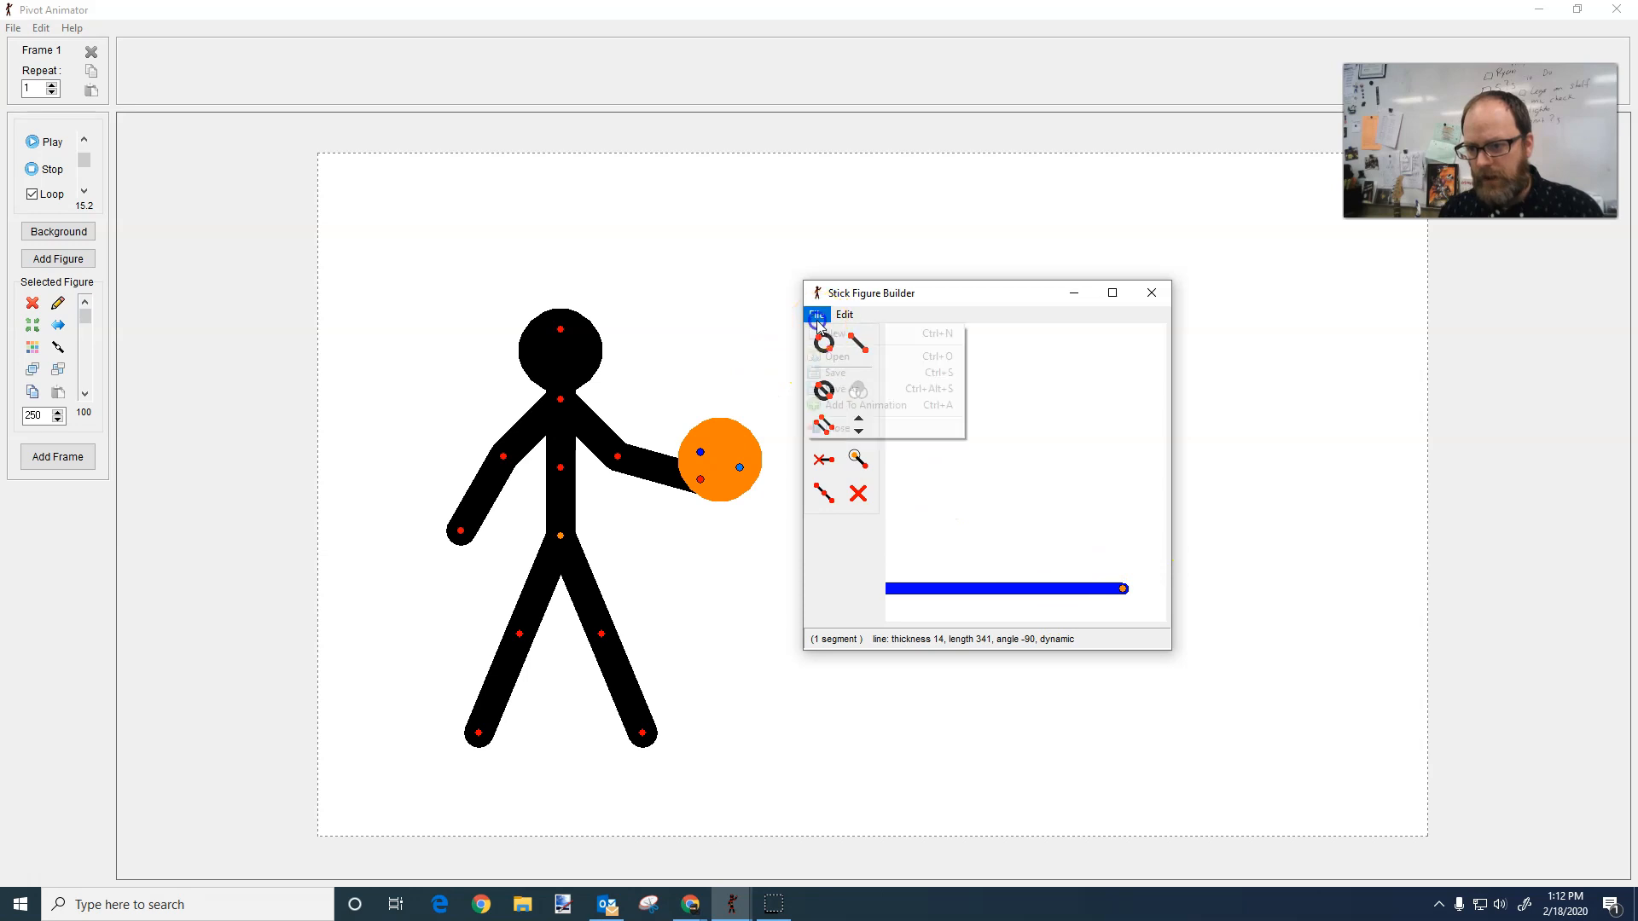
Step: Add the line to the animation and stretch it across the stage bottom as a floor
left_click(867, 405)
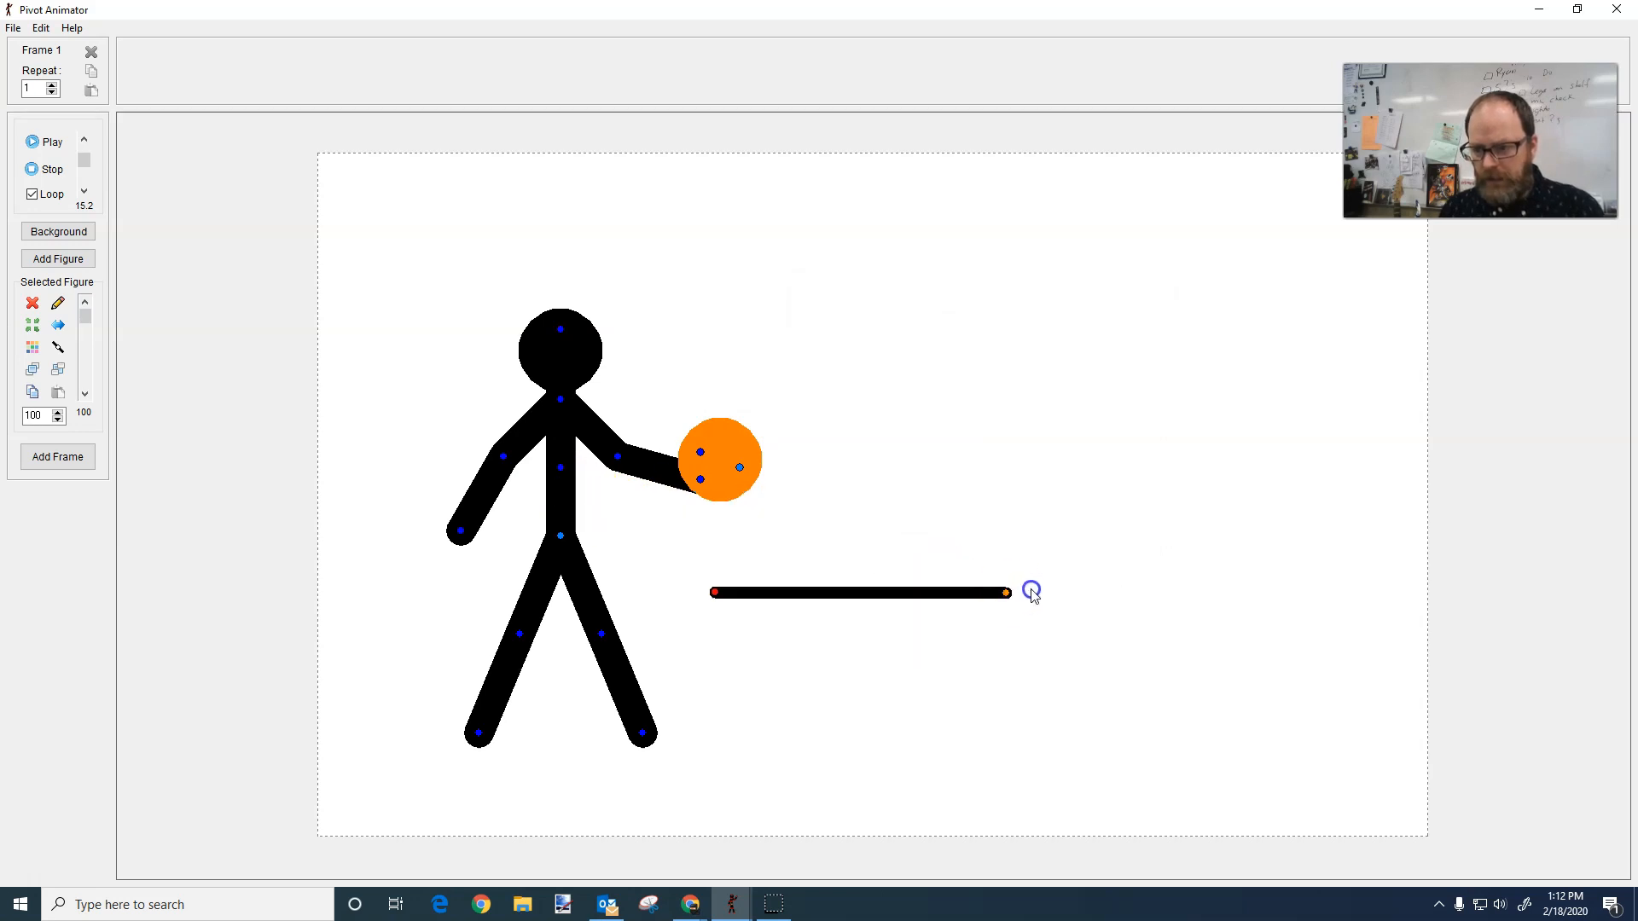
left_click_drag(1007, 592, 901, 511)
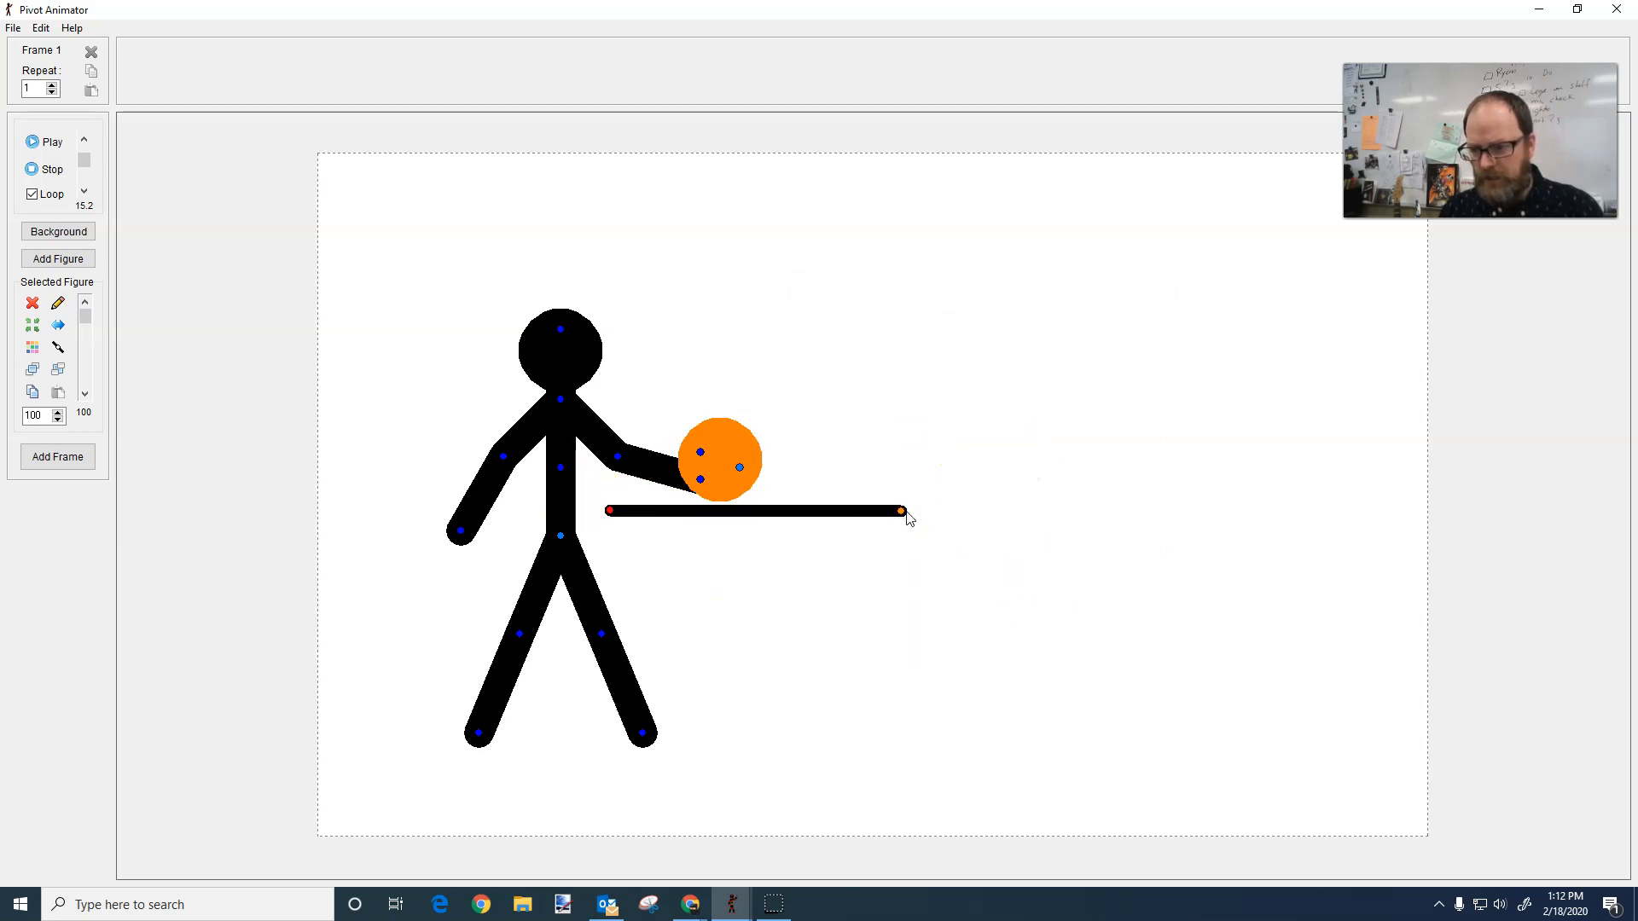
left_click_drag(901, 510, 974, 695)
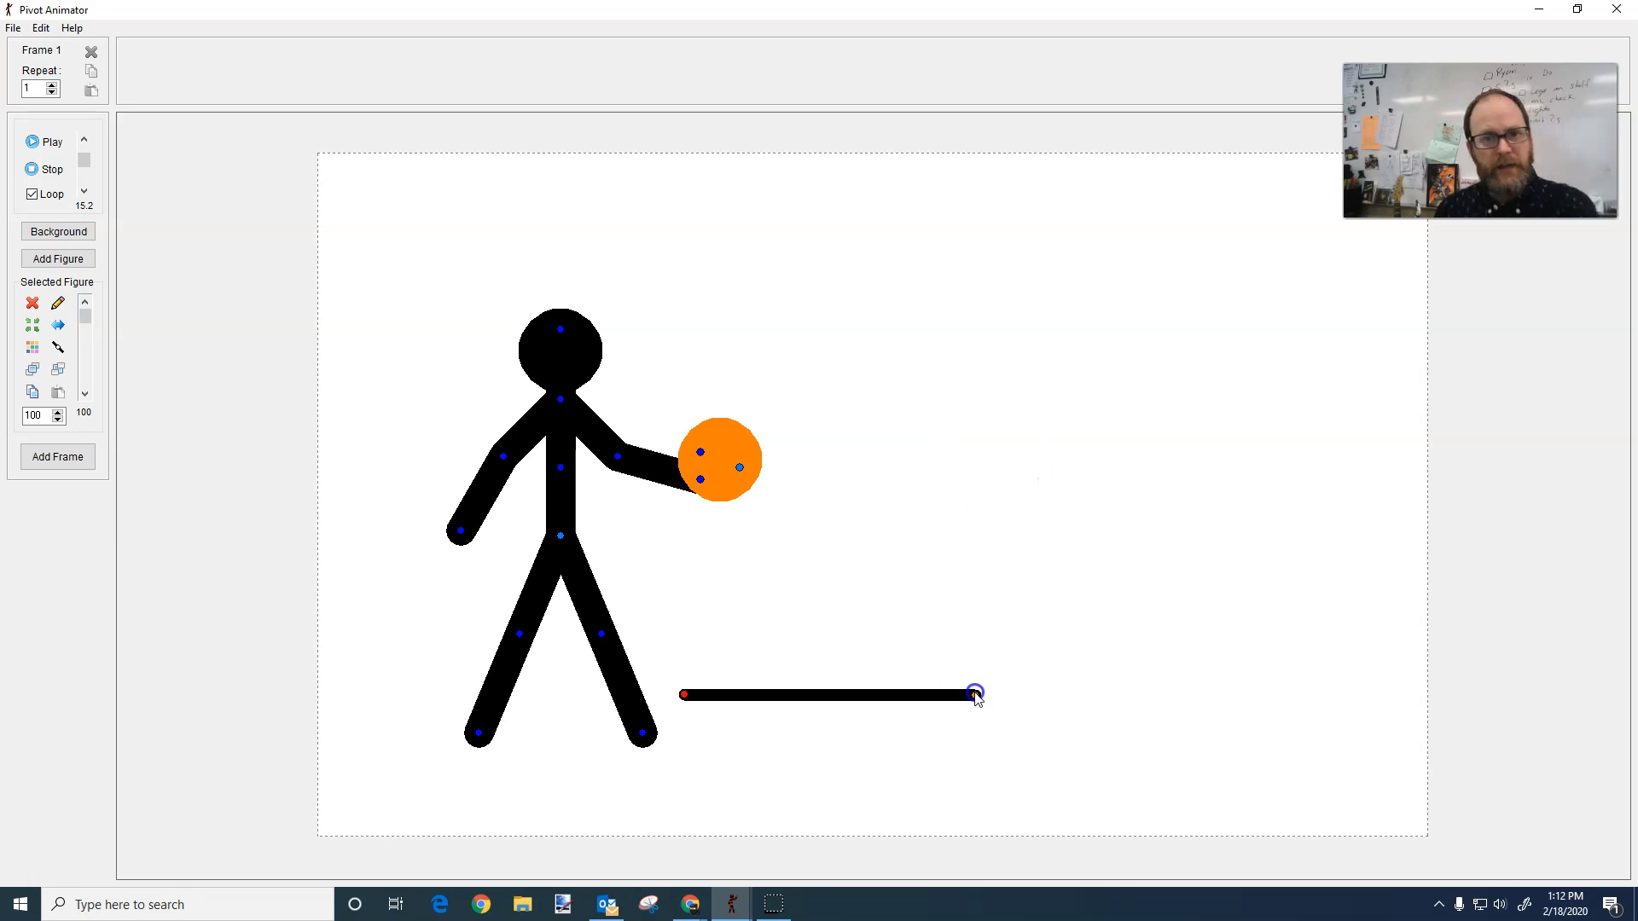
left_click_drag(971, 695, 1387, 797)
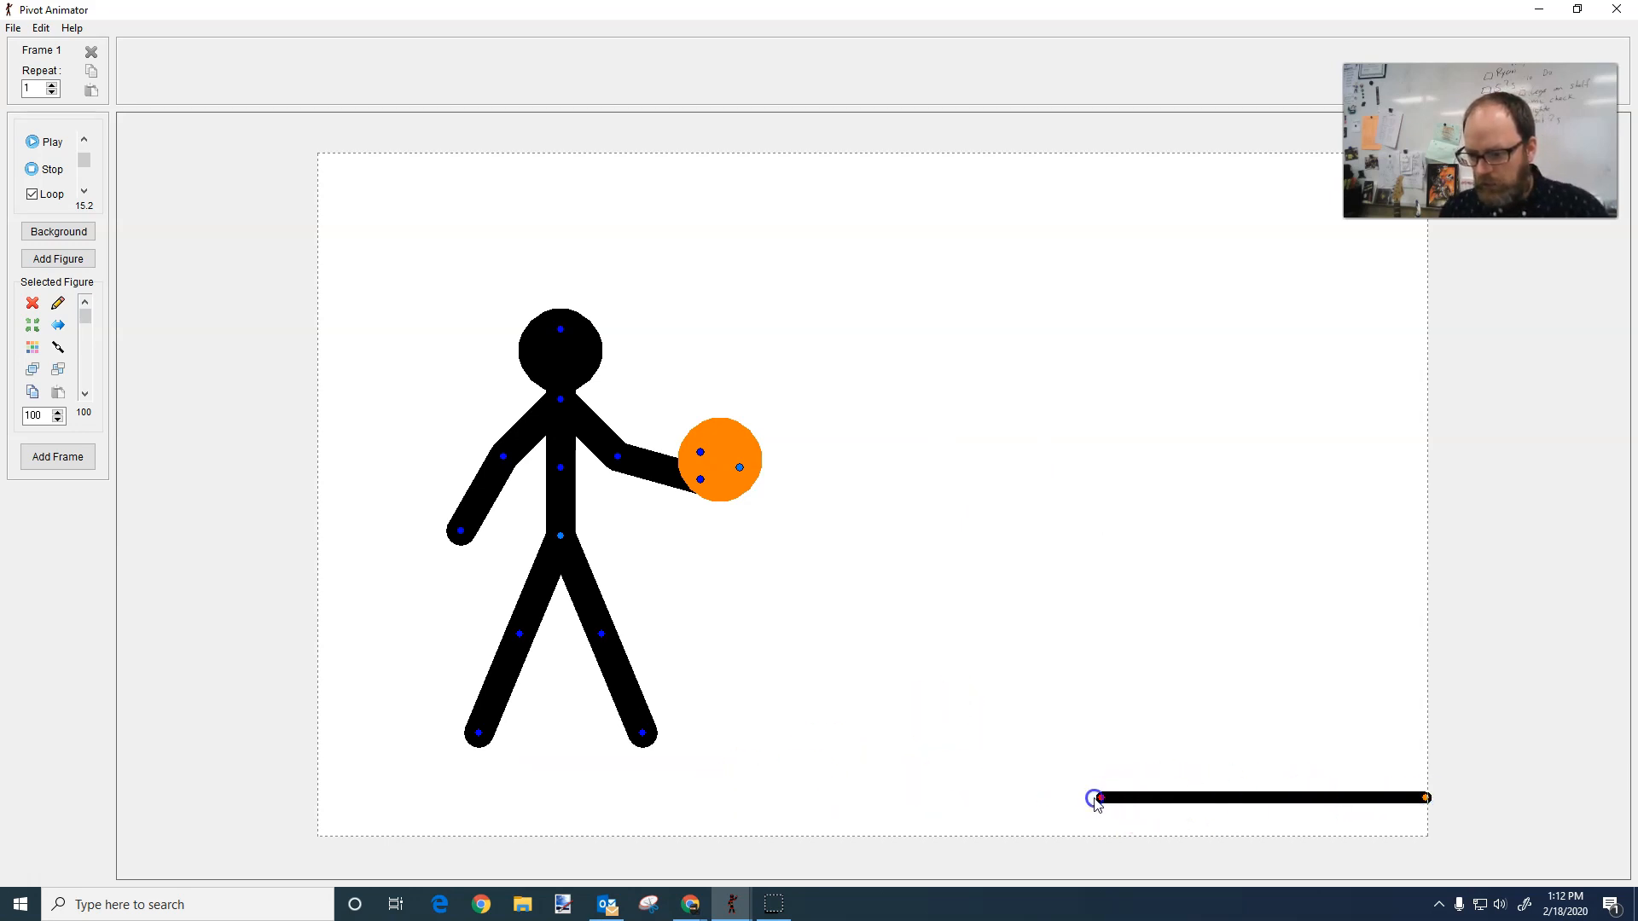
left_click_drag(1098, 799, 285, 798)
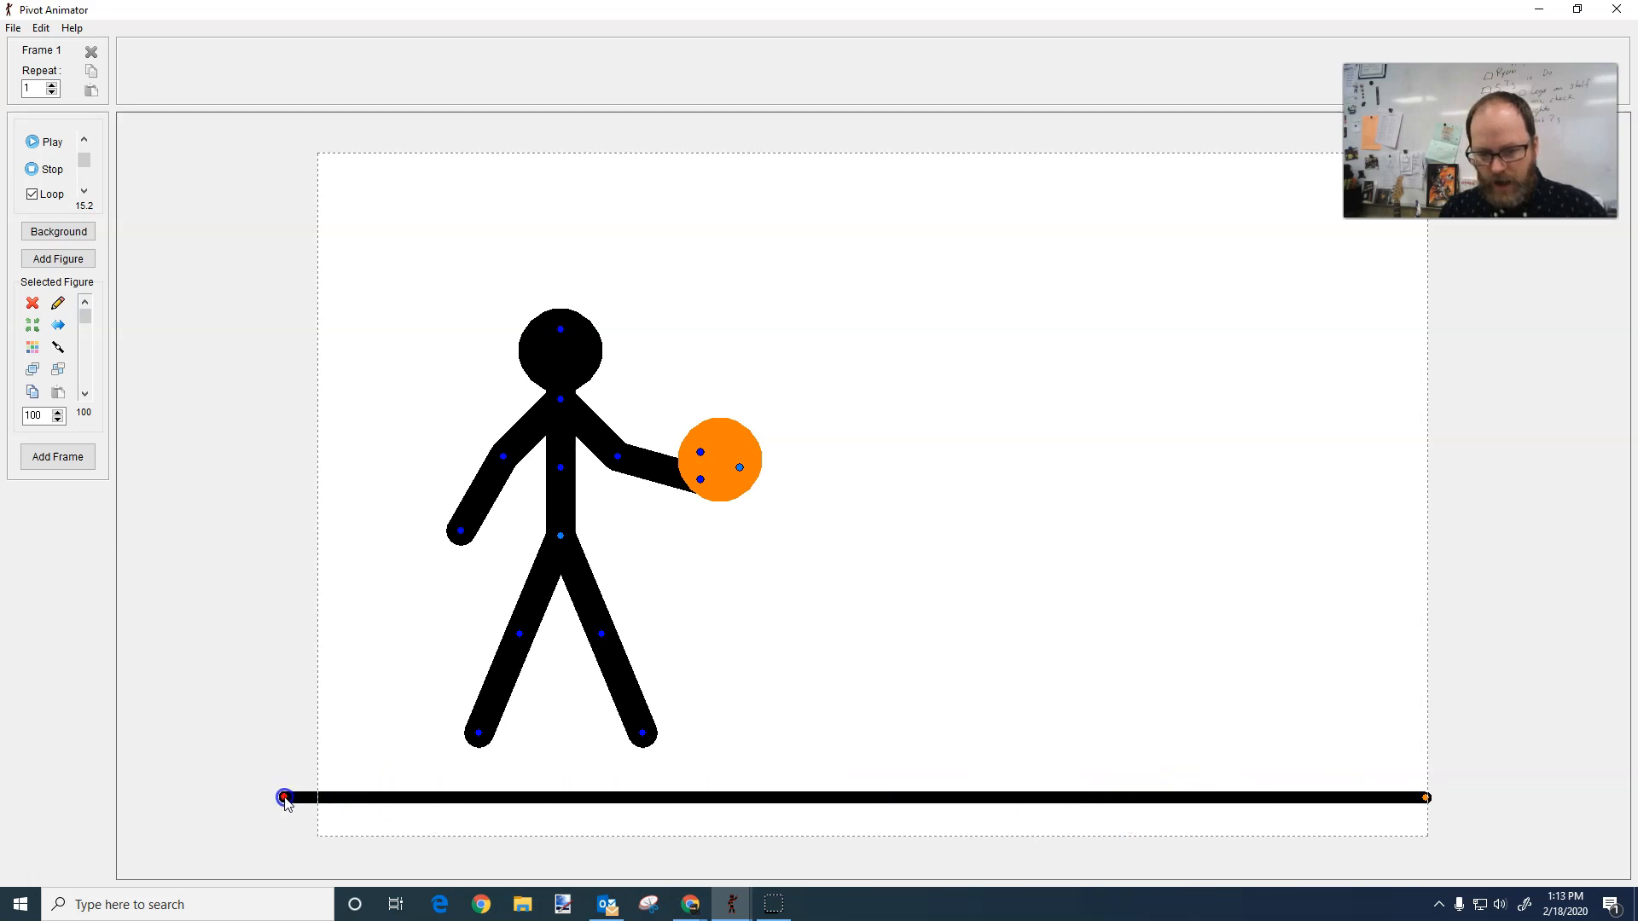
Step: Move the stick figure so it stands on the floor line
left_click_drag(642, 732, 807, 678)
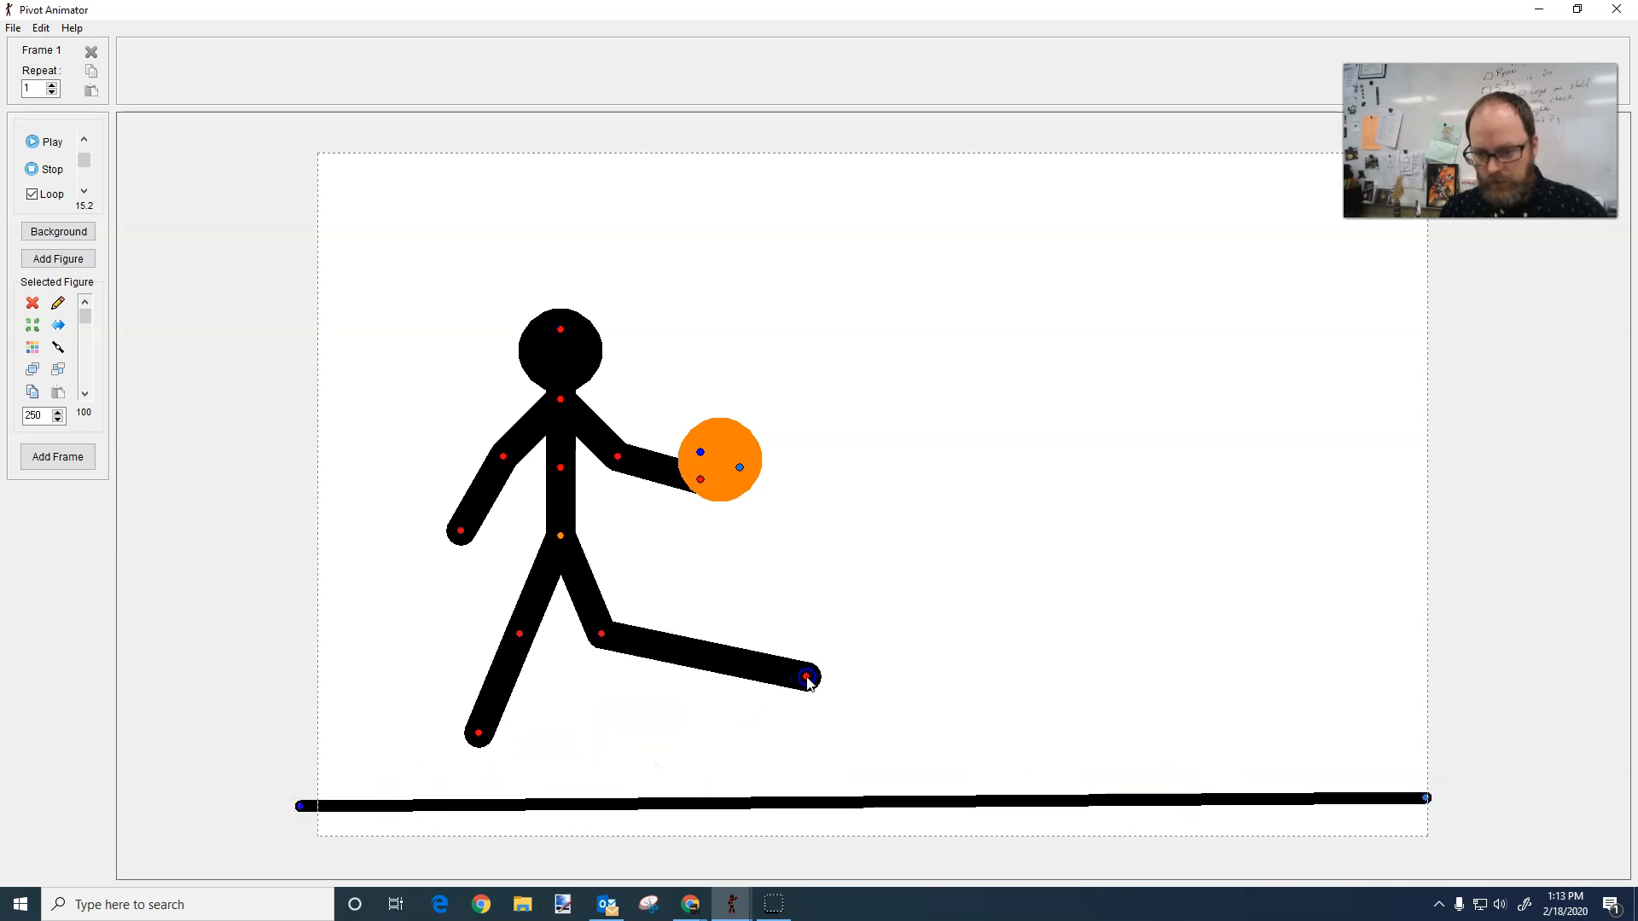
left_click_drag(807, 680, 1597, 437)
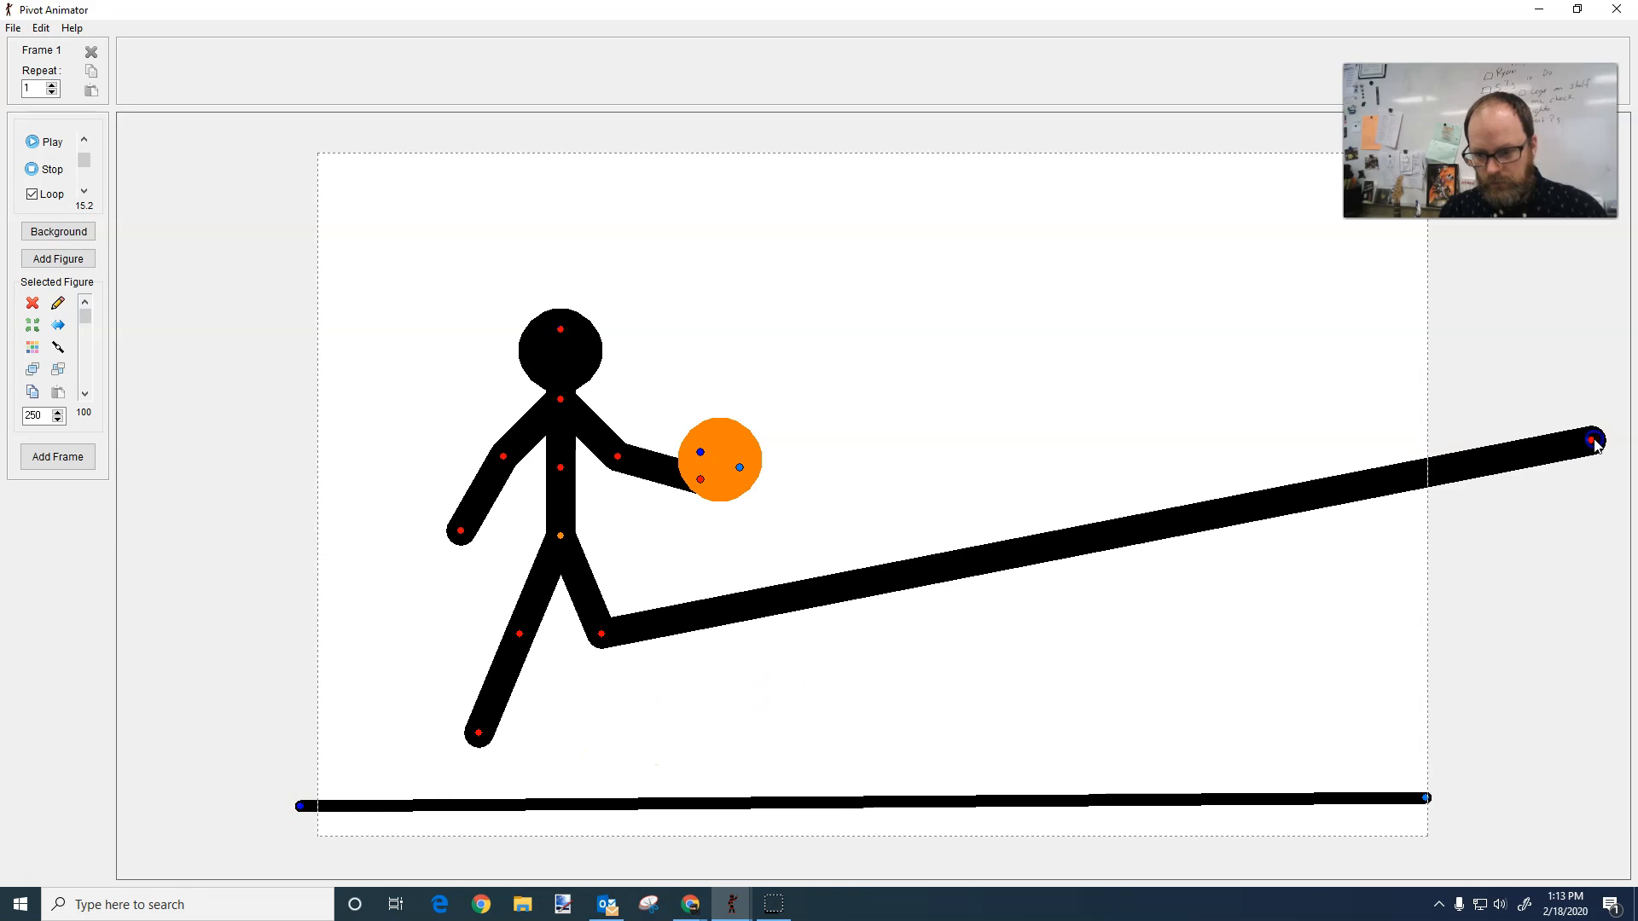
left_click_drag(1594, 437, 768, 689)
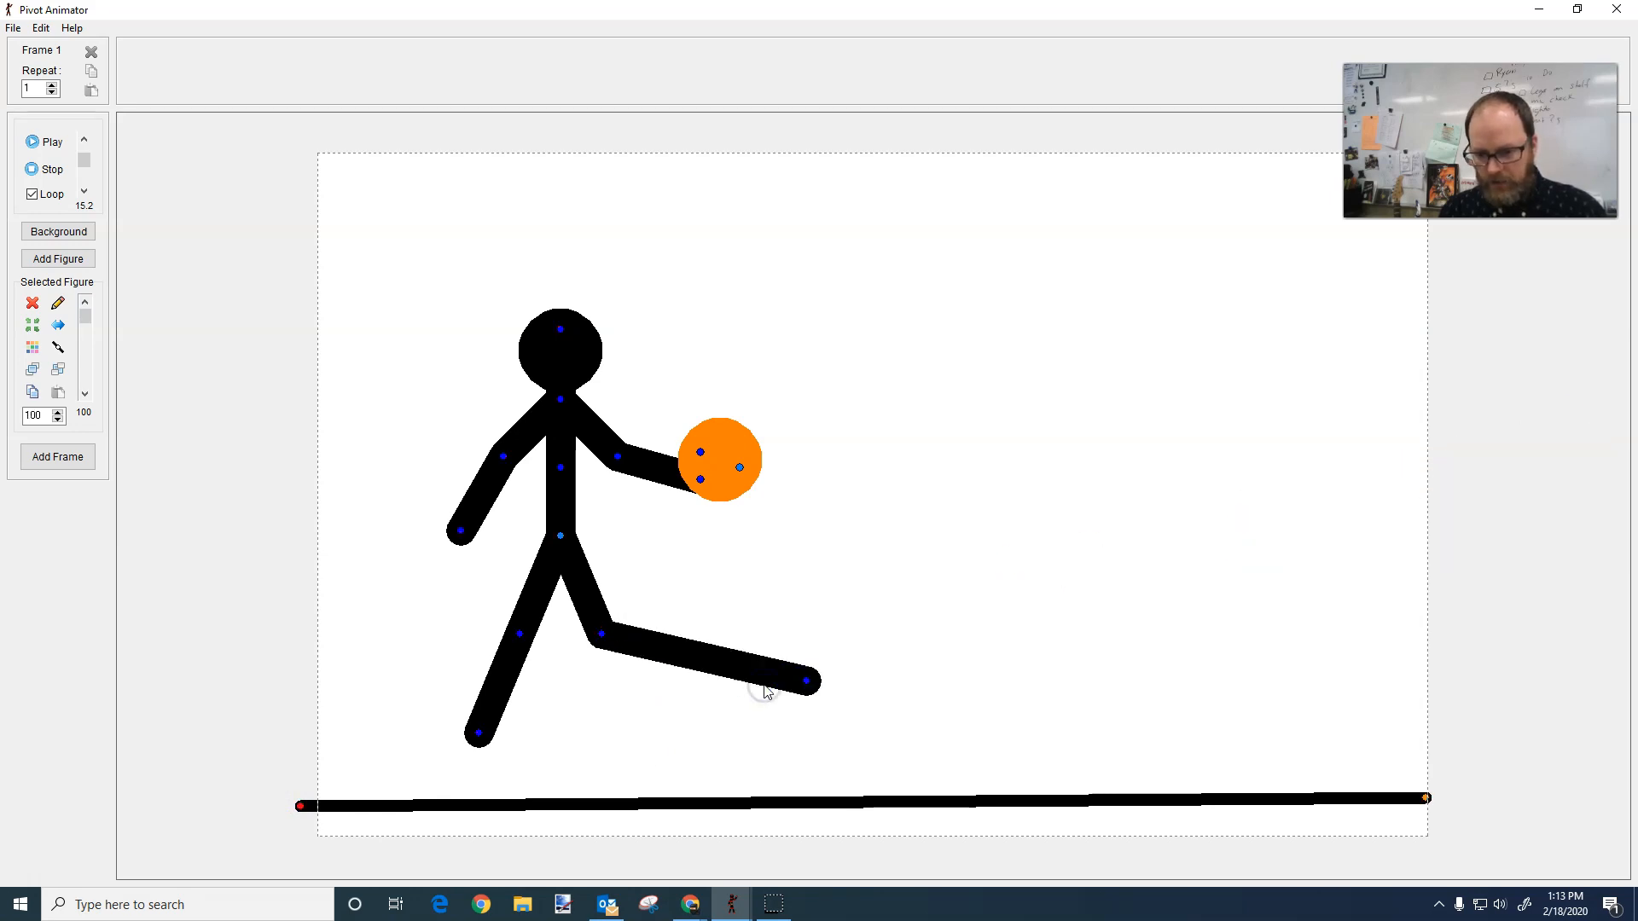
left_click_drag(806, 681, 645, 733)
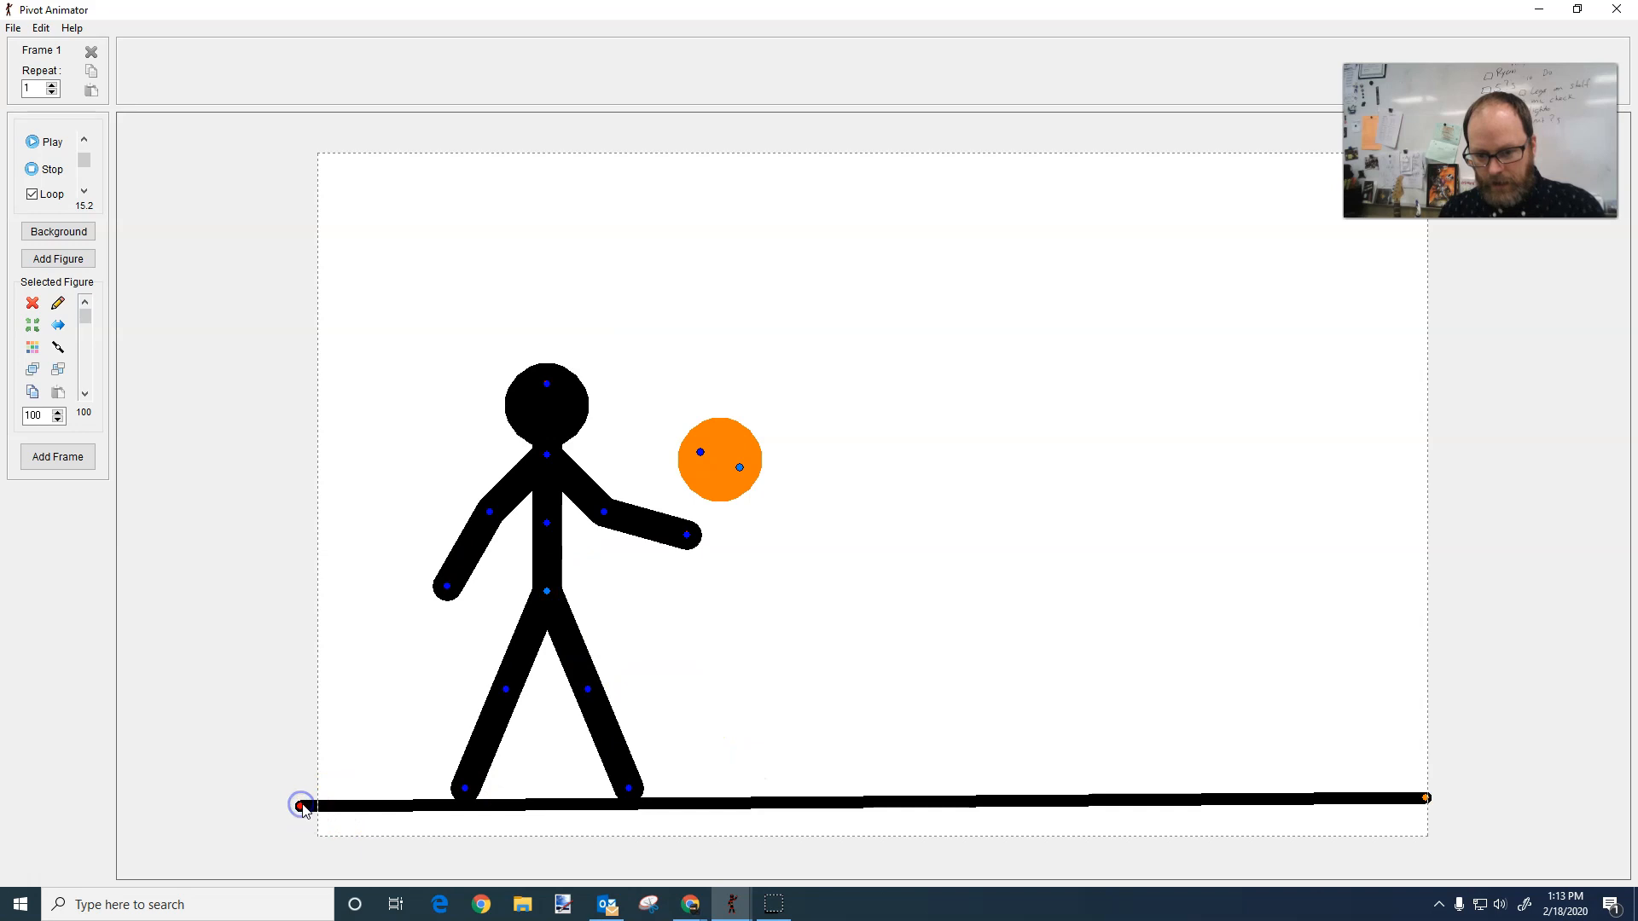
Step: Colour the floor line dark gray
left_click(32, 348)
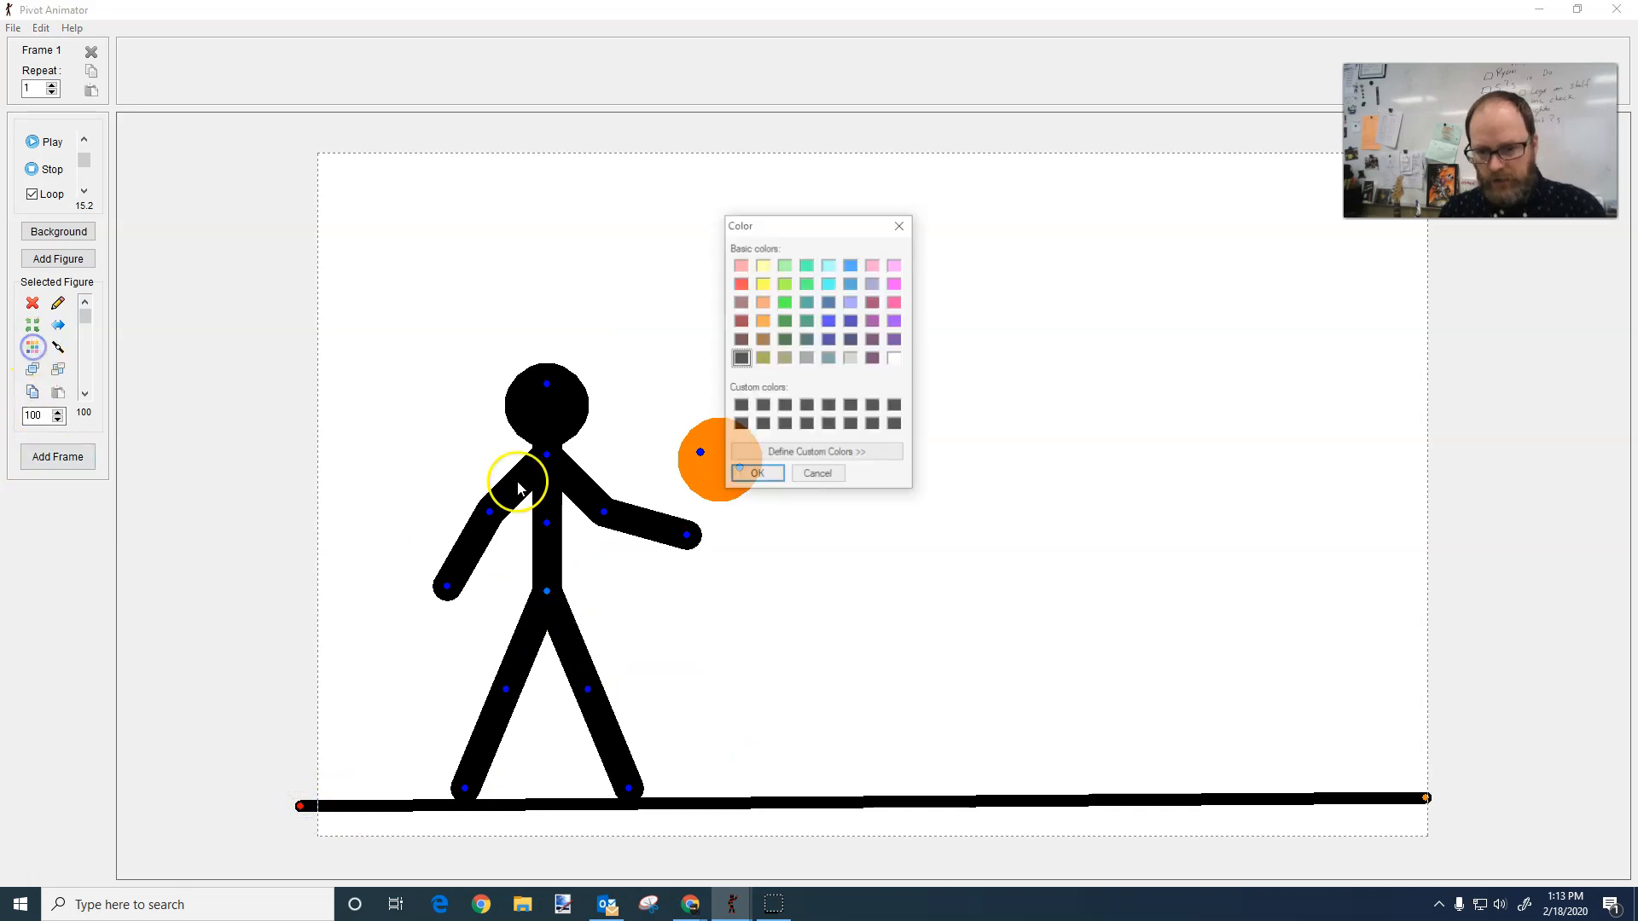
left_click(806, 358)
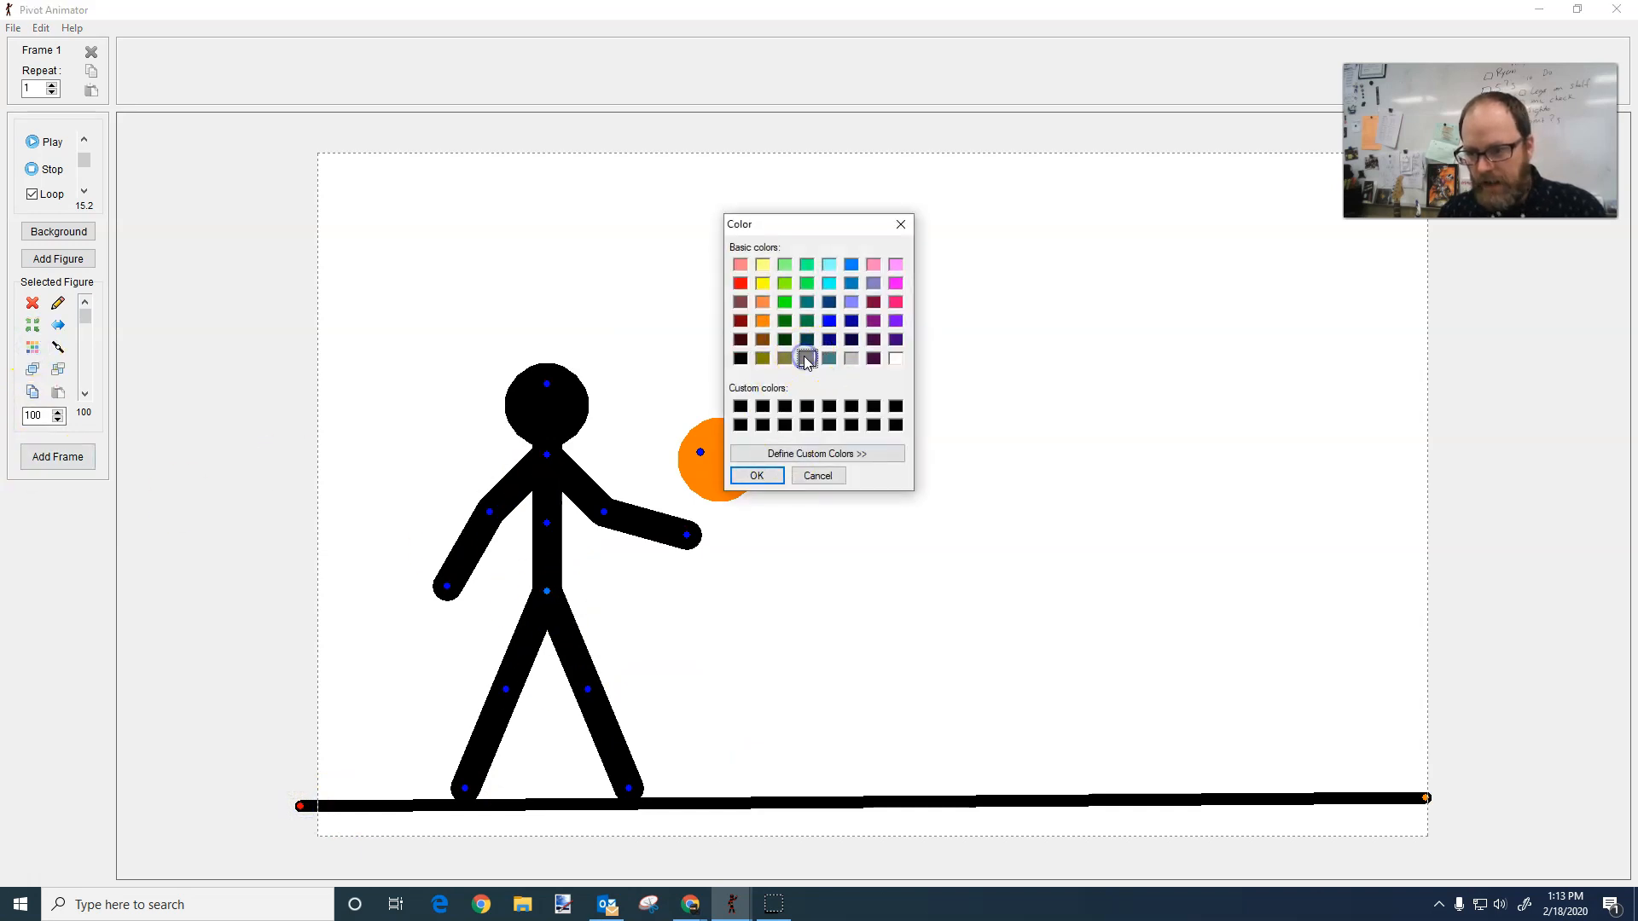
left_click(818, 454)
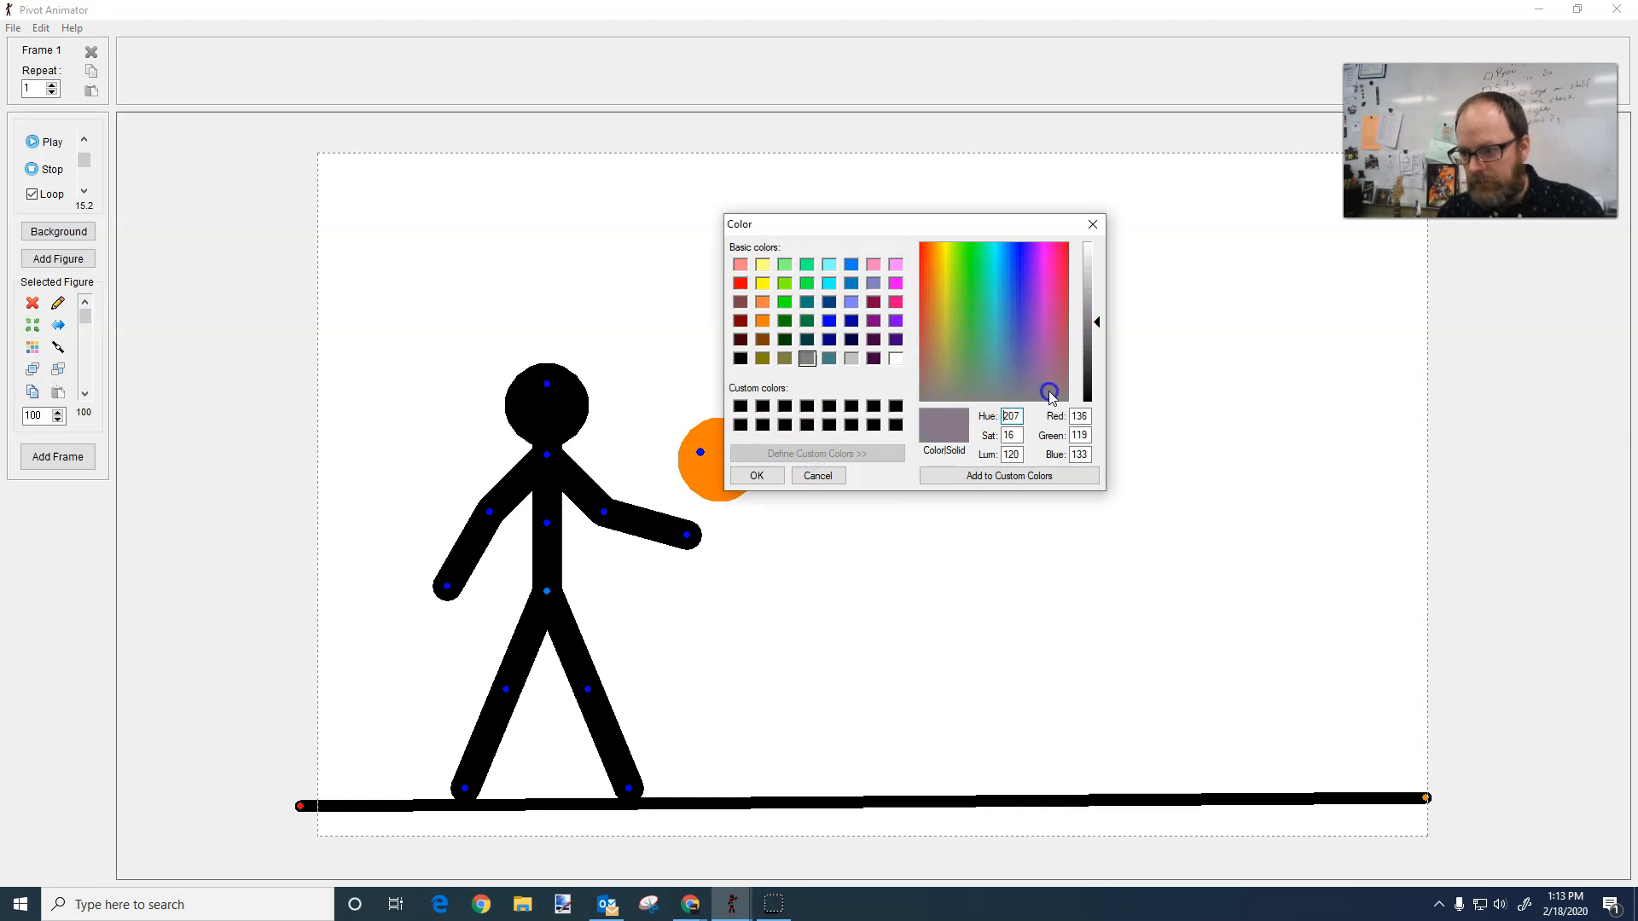
Step: Colour the stick figure brown and move the orange ball back into its hand
left_click_drag(1096, 392, 1101, 346)
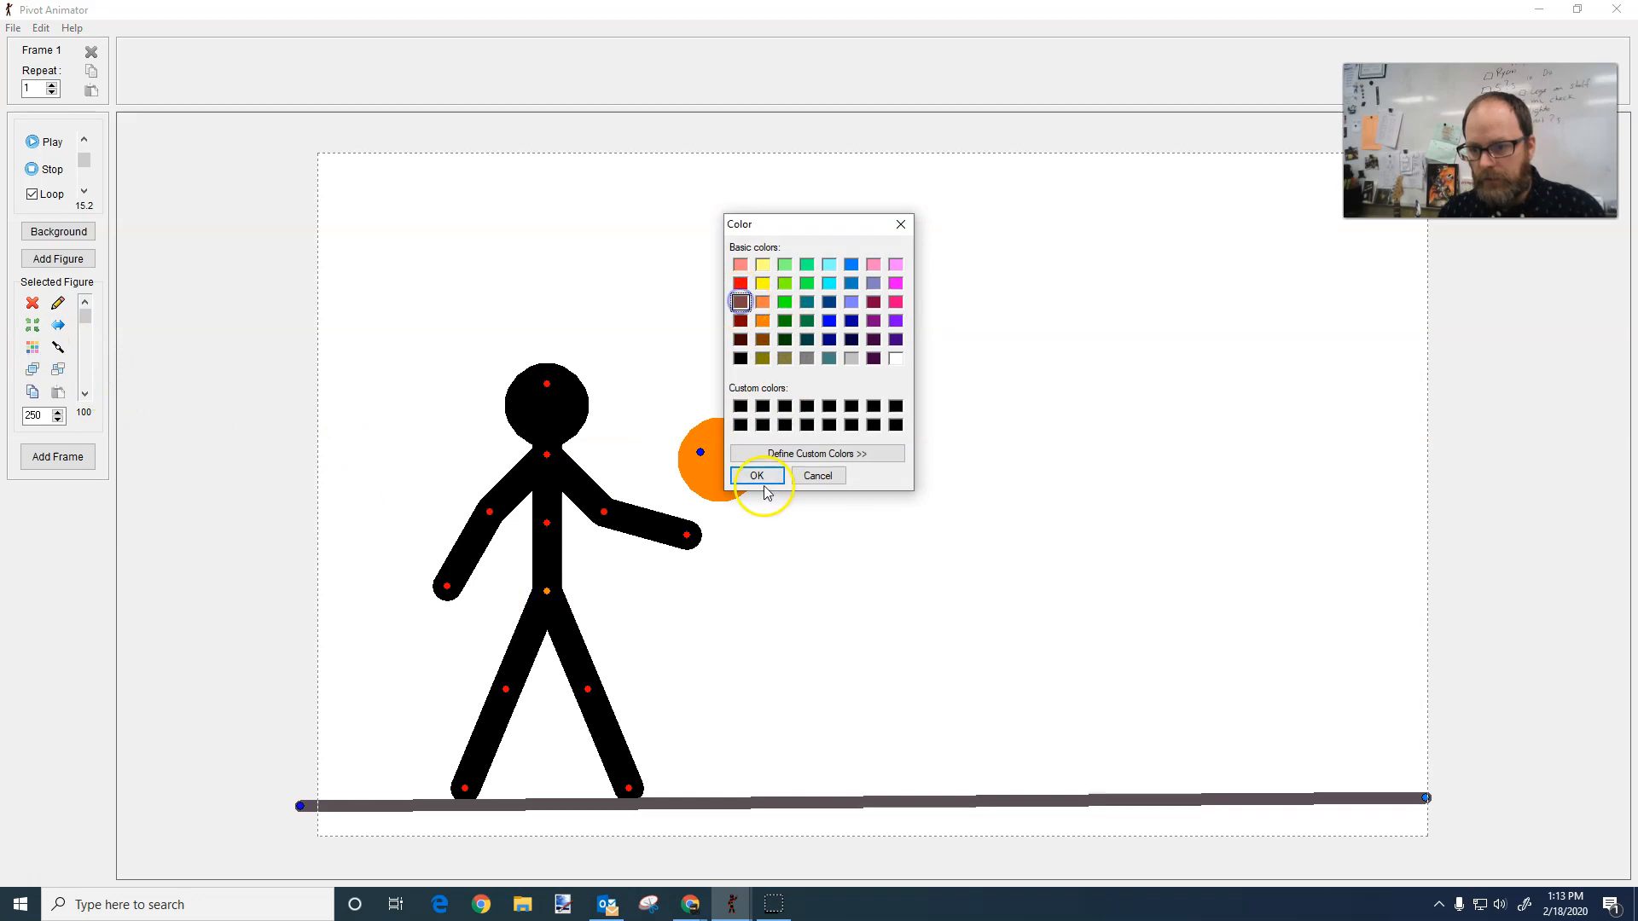
left_click(757, 474)
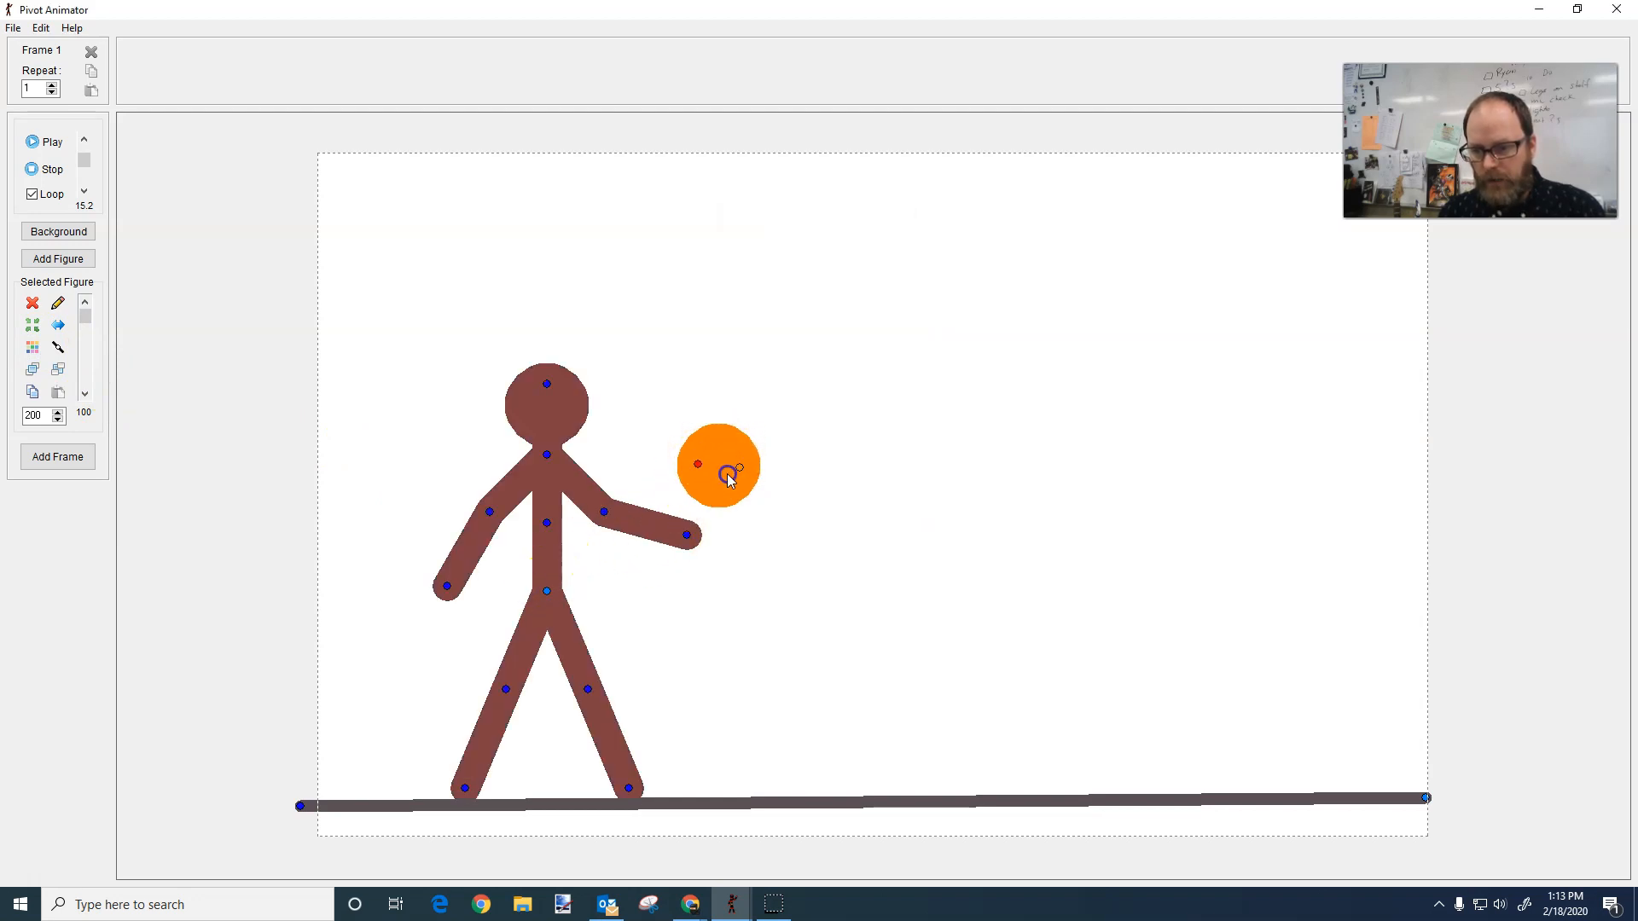
left_click_drag(733, 471, 714, 489)
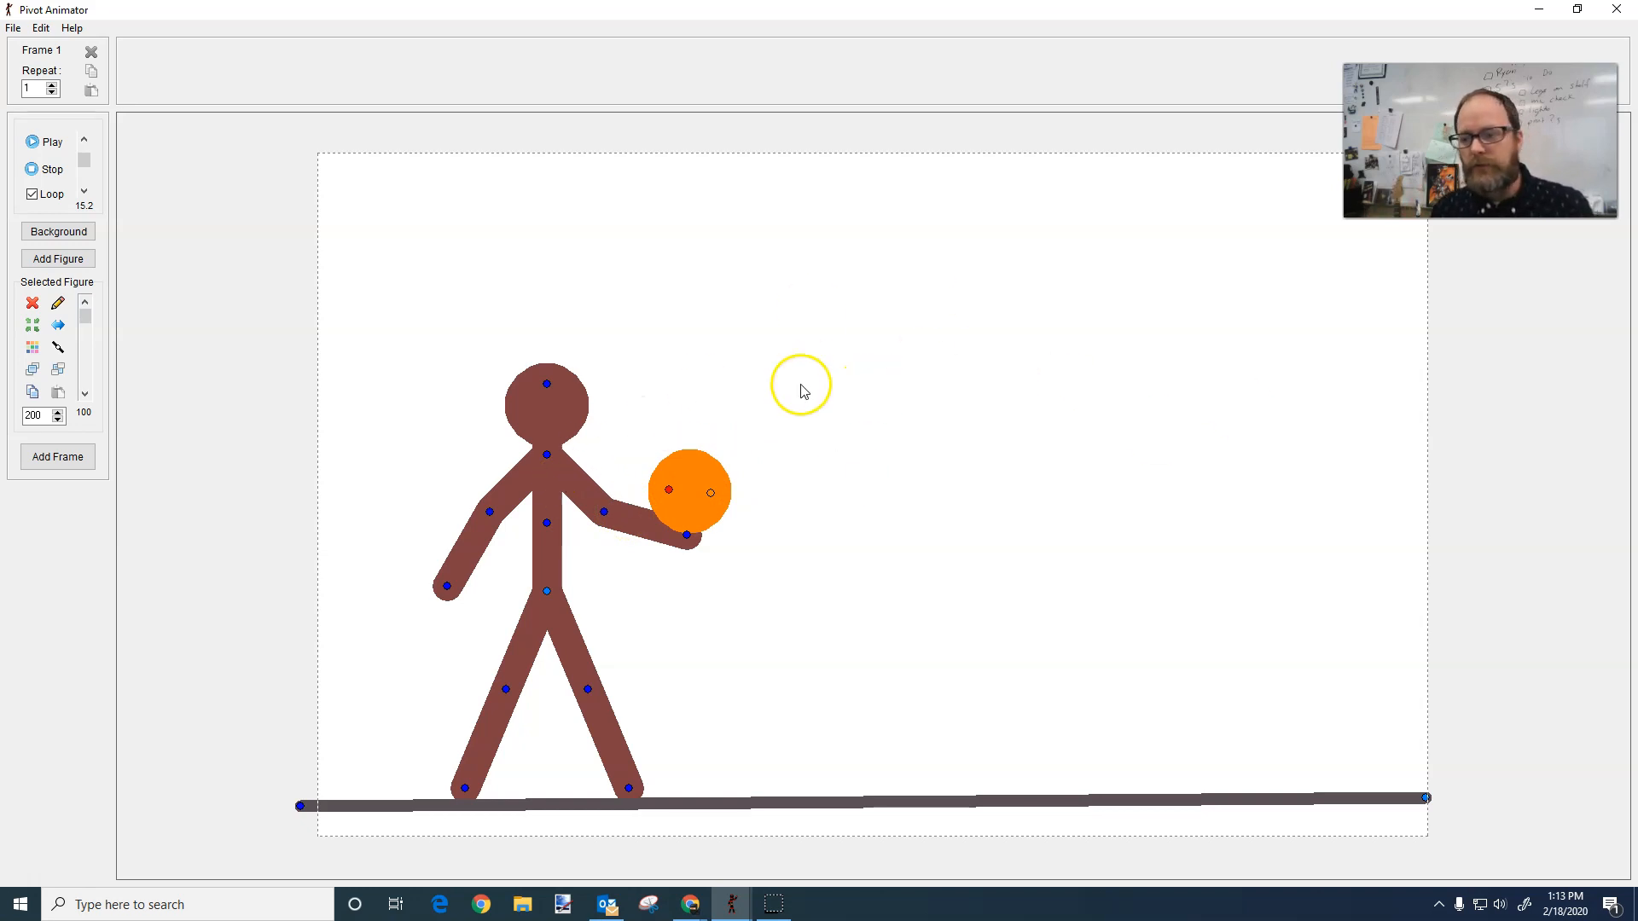
mouse_move(529, 277)
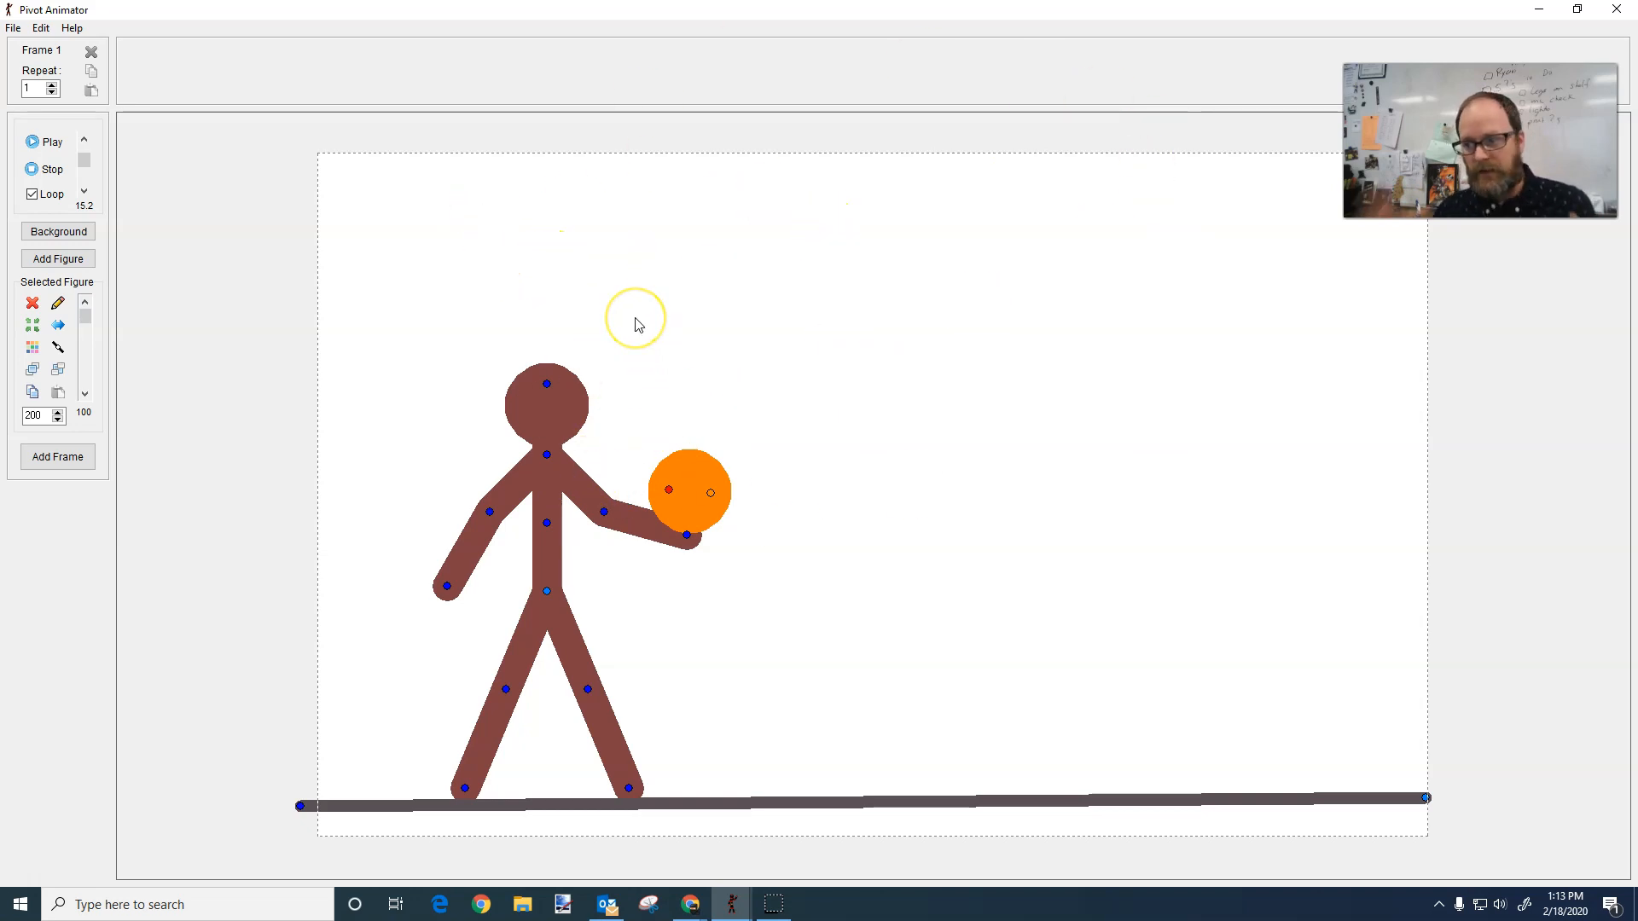
mouse_move(594, 581)
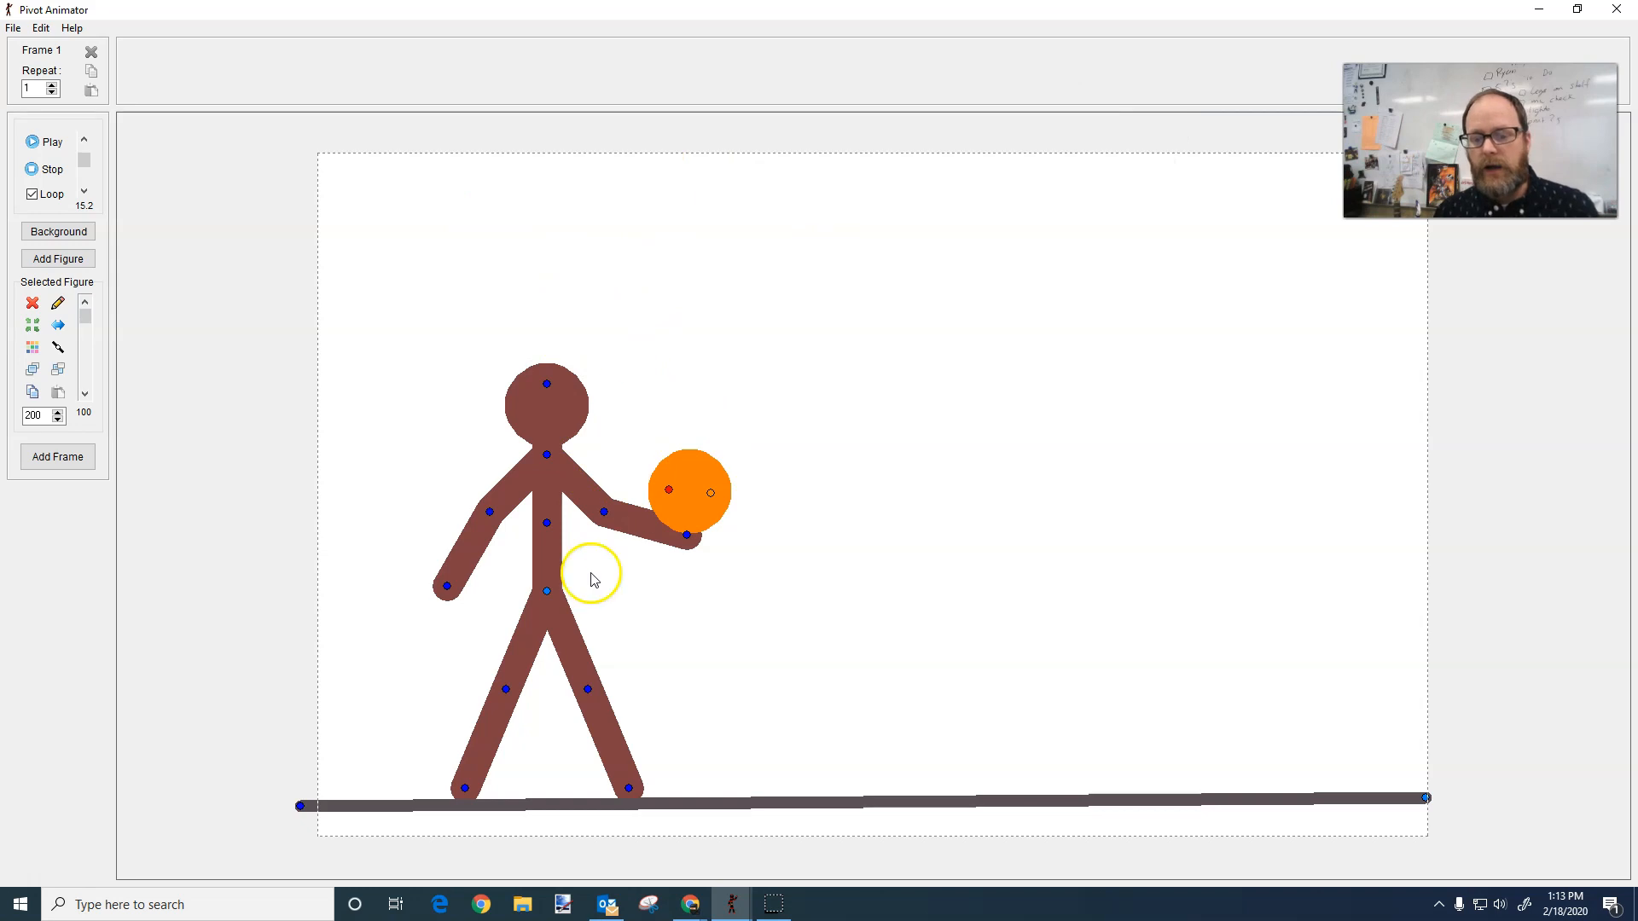
Step: Move the orange ball up and right so it floats just beyond the figure's hand
left_click(710, 492)
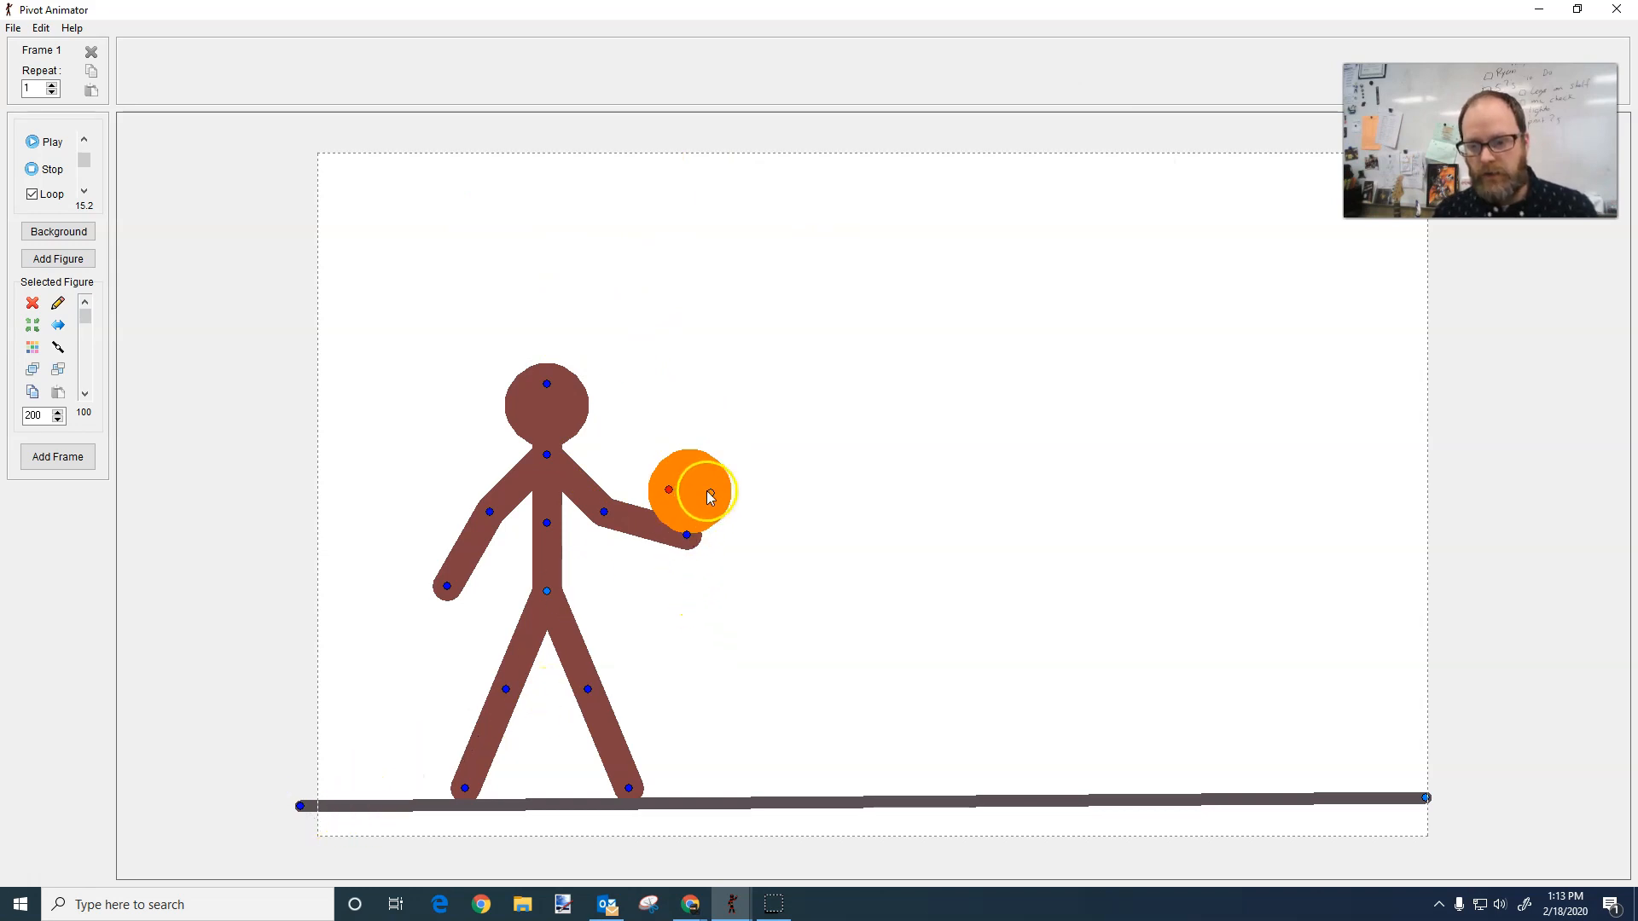
left_click_drag(689, 492, 720, 464)
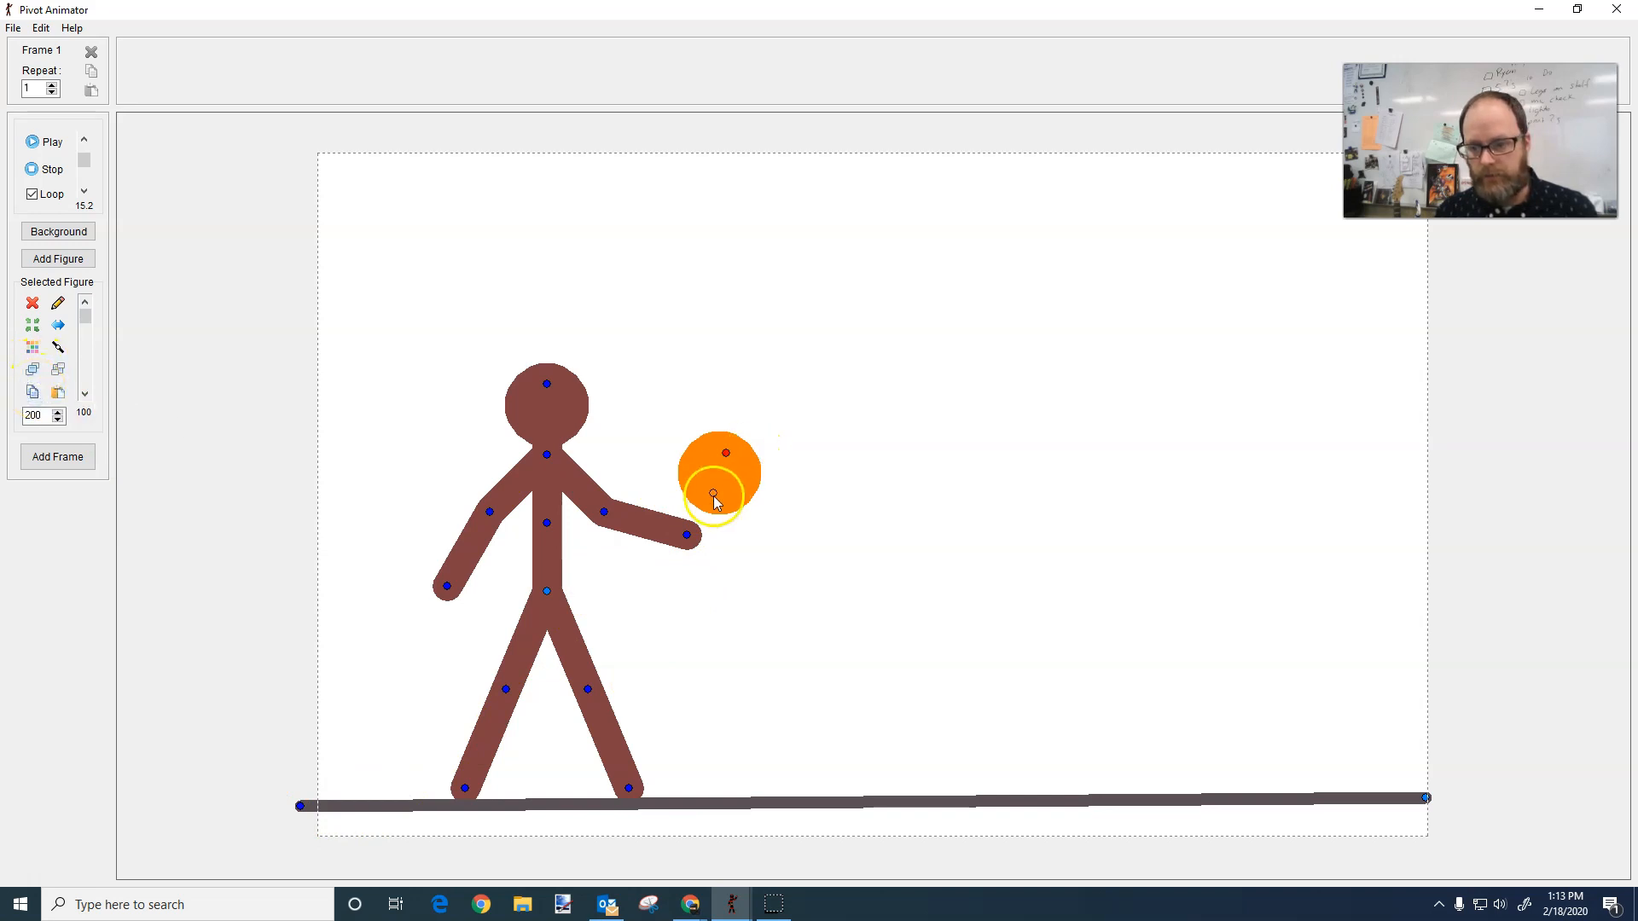
left_click_drag(713, 495, 751, 498)
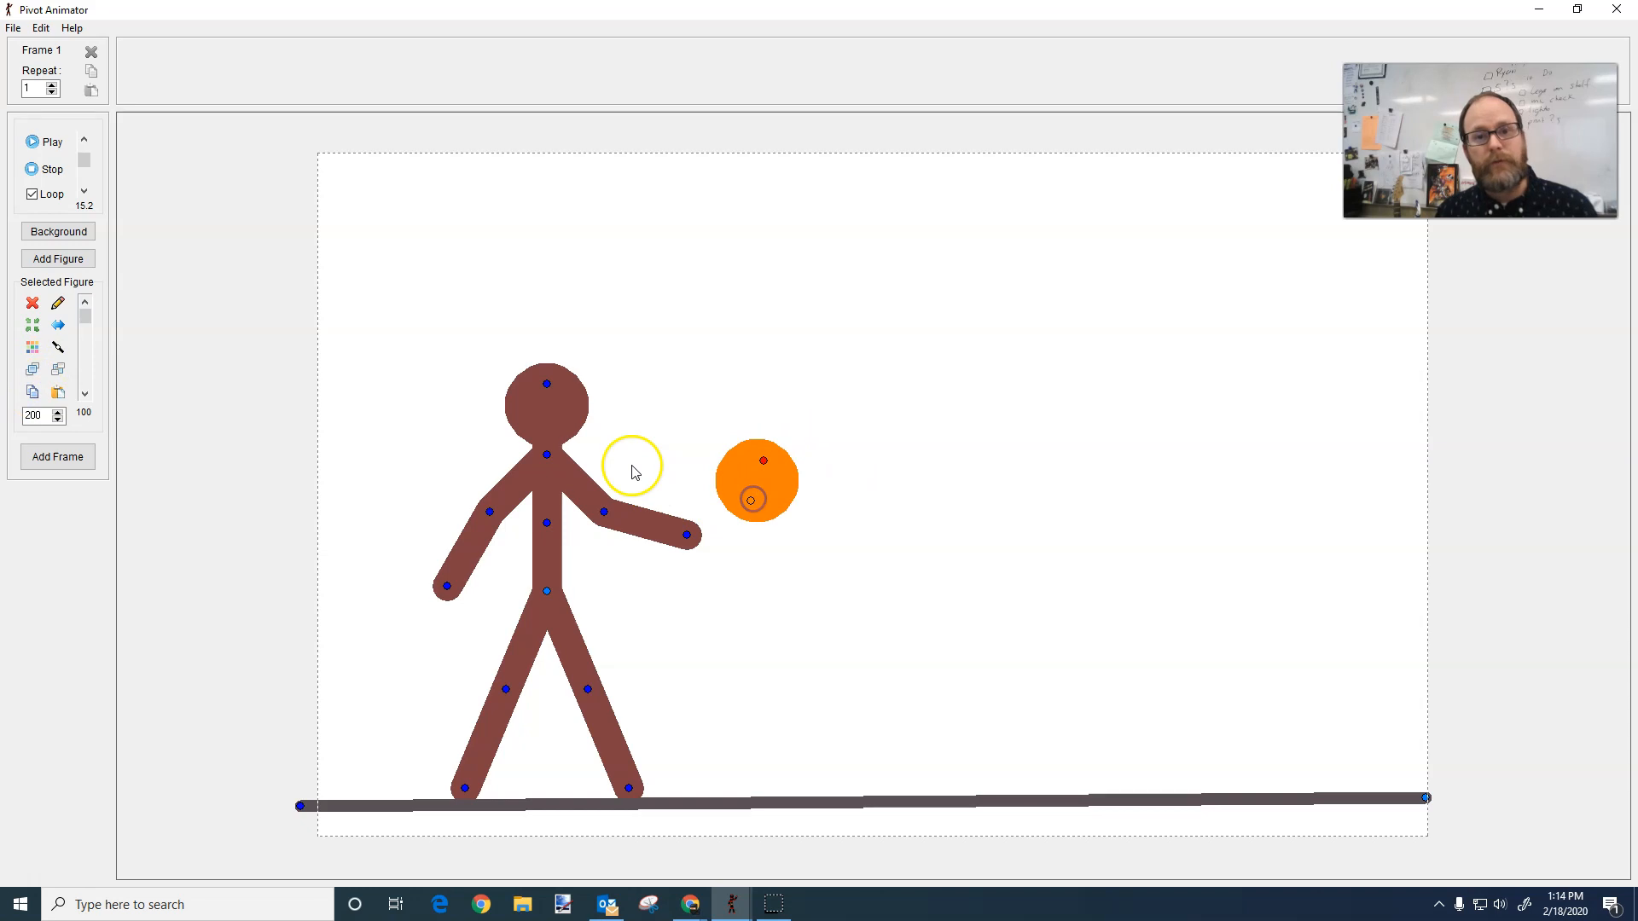